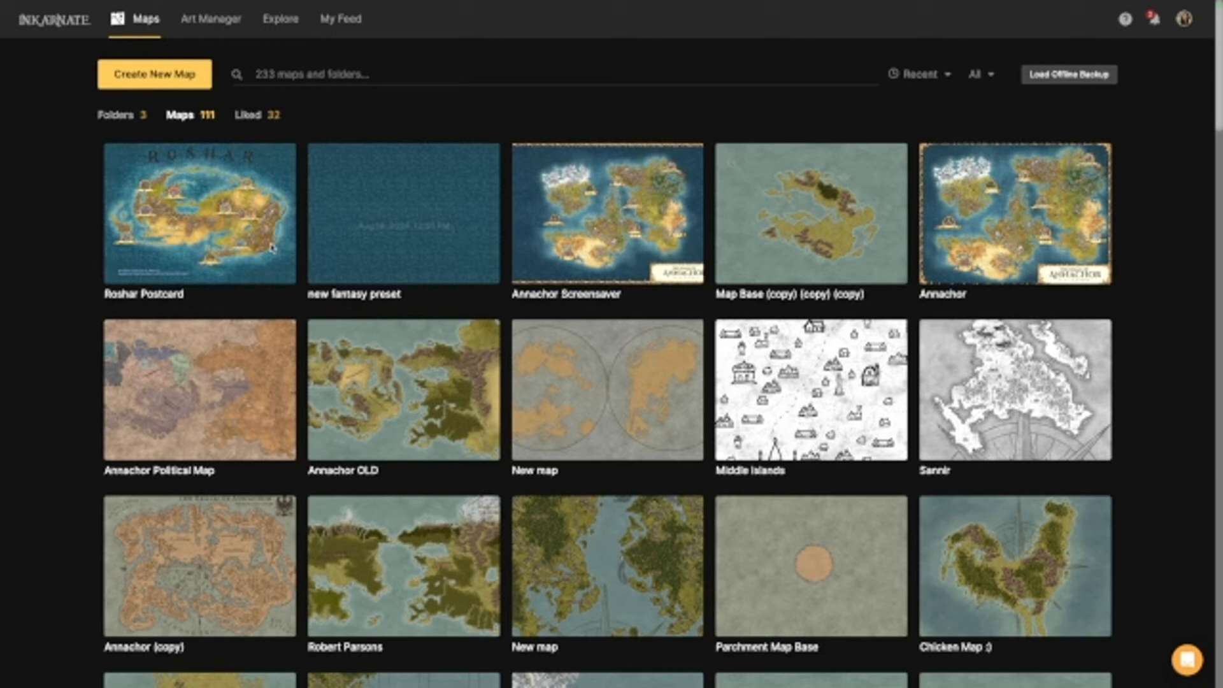
Step: Begin a new map and highlight Fantasy World in the style list
{"action": "scroll", "scroll_direction": "down", "scroll_amount": 3}
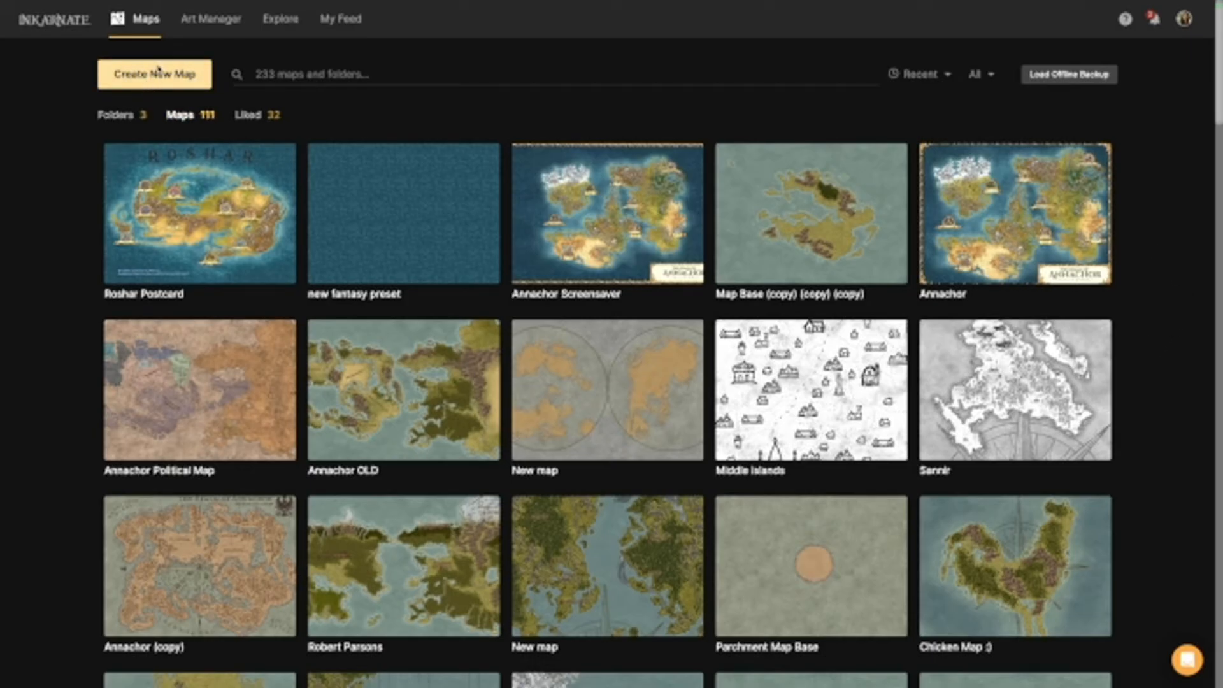
{"action": "left_click", "coordinate": [154, 73]}
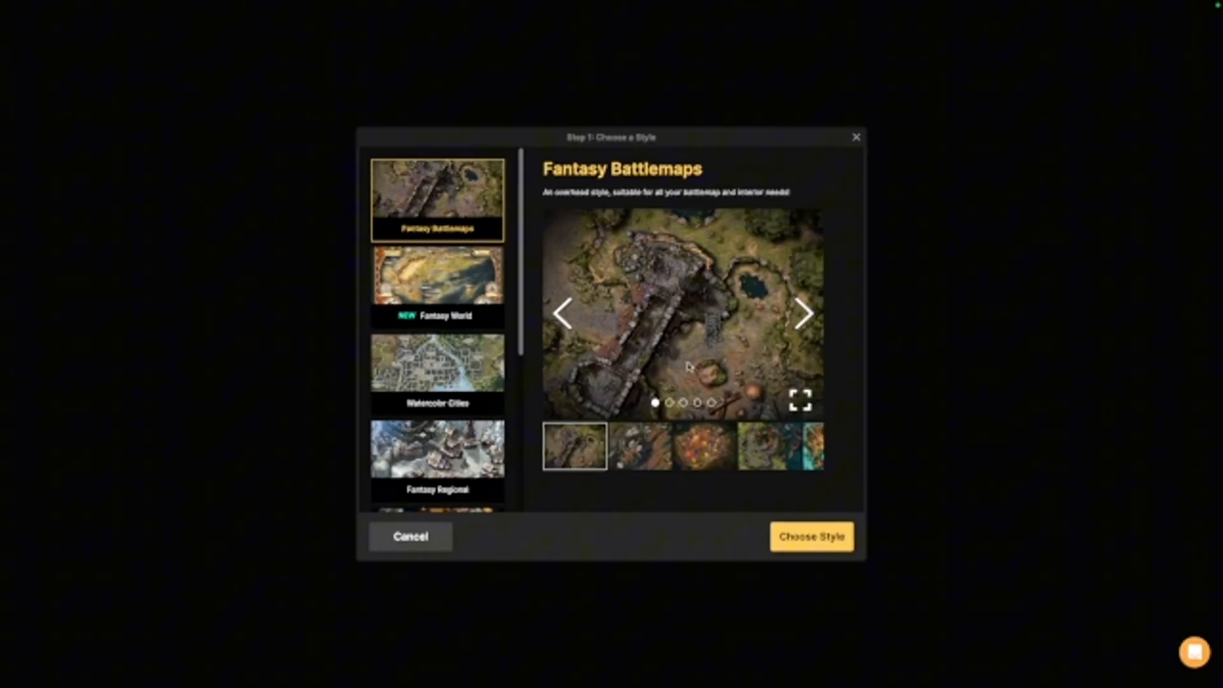
{"action": "scroll", "scroll_direction": "down", "scroll_amount": 3}
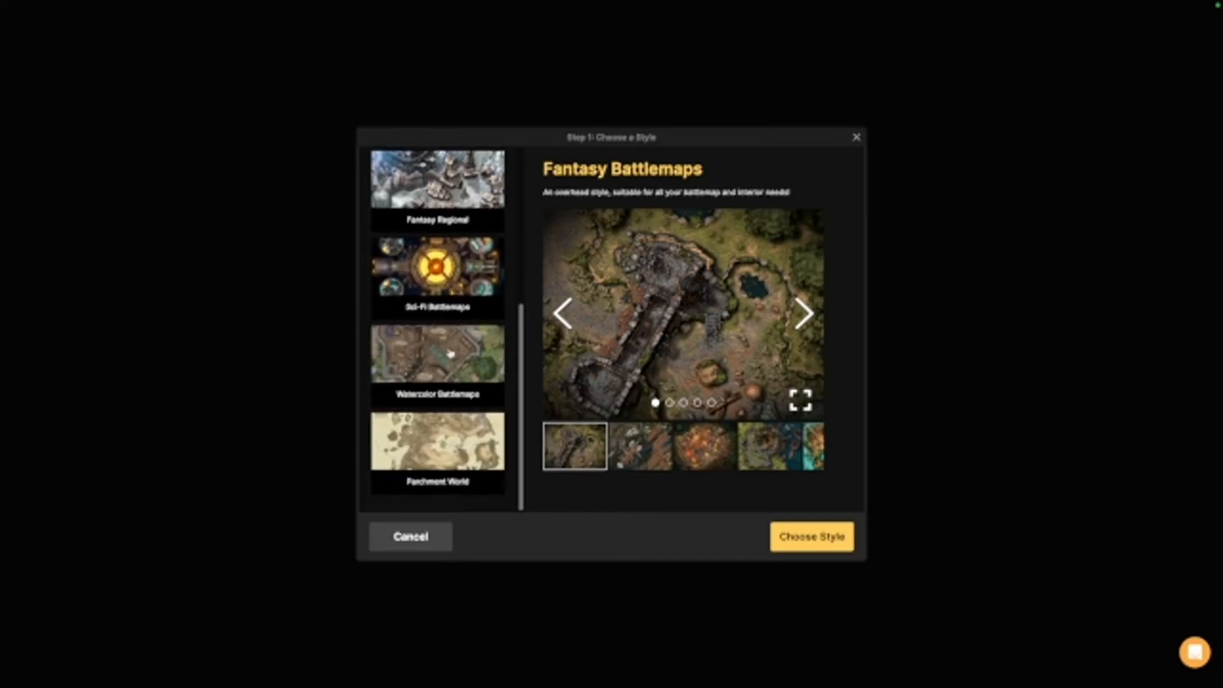
{"action": "scroll", "scroll_direction": "up", "scroll_amount": 3}
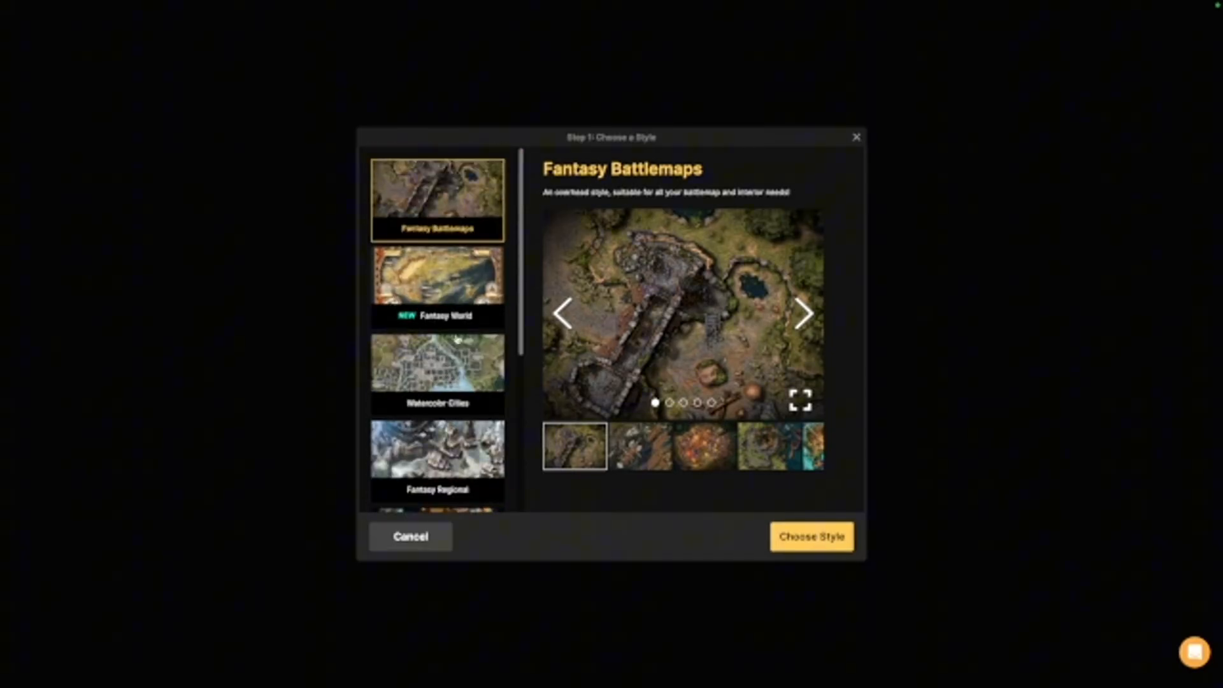
{"action": "scroll", "scroll_direction": "down", "scroll_amount": 3}
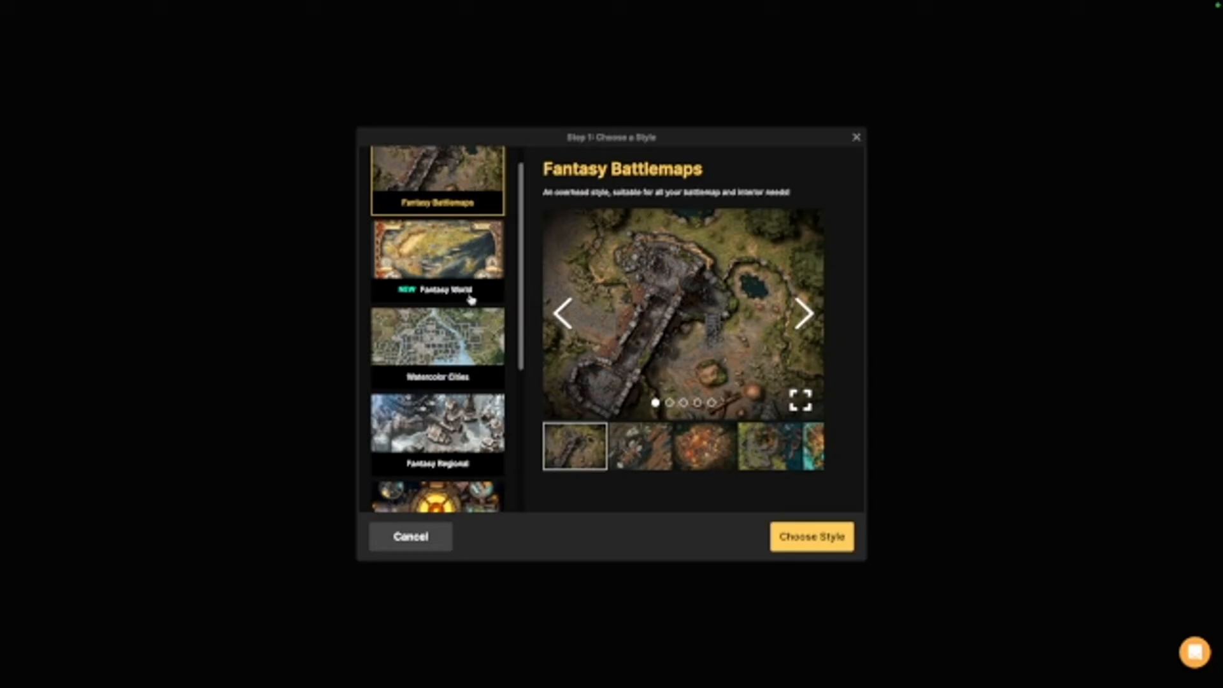
{"action": "scroll", "scroll_direction": "down", "scroll_amount": 3}
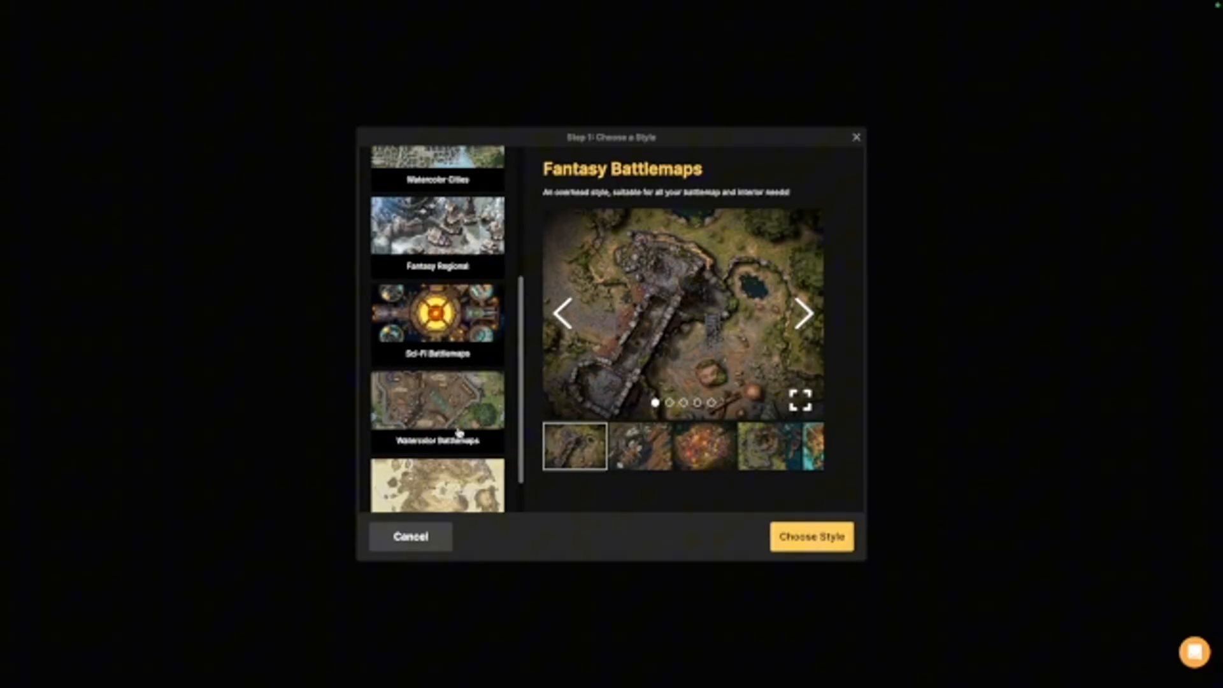
{"action": "scroll", "scroll_direction": "down", "scroll_amount": 3}
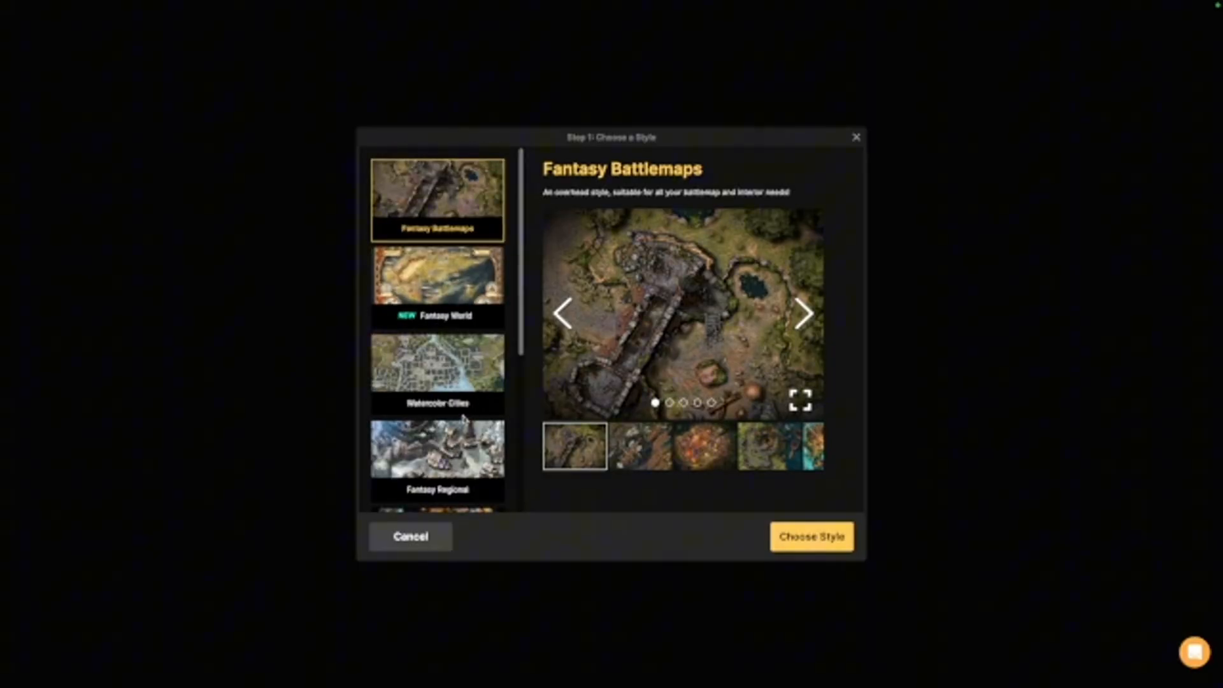
{"action": "left_click", "coordinate": [437, 285]}
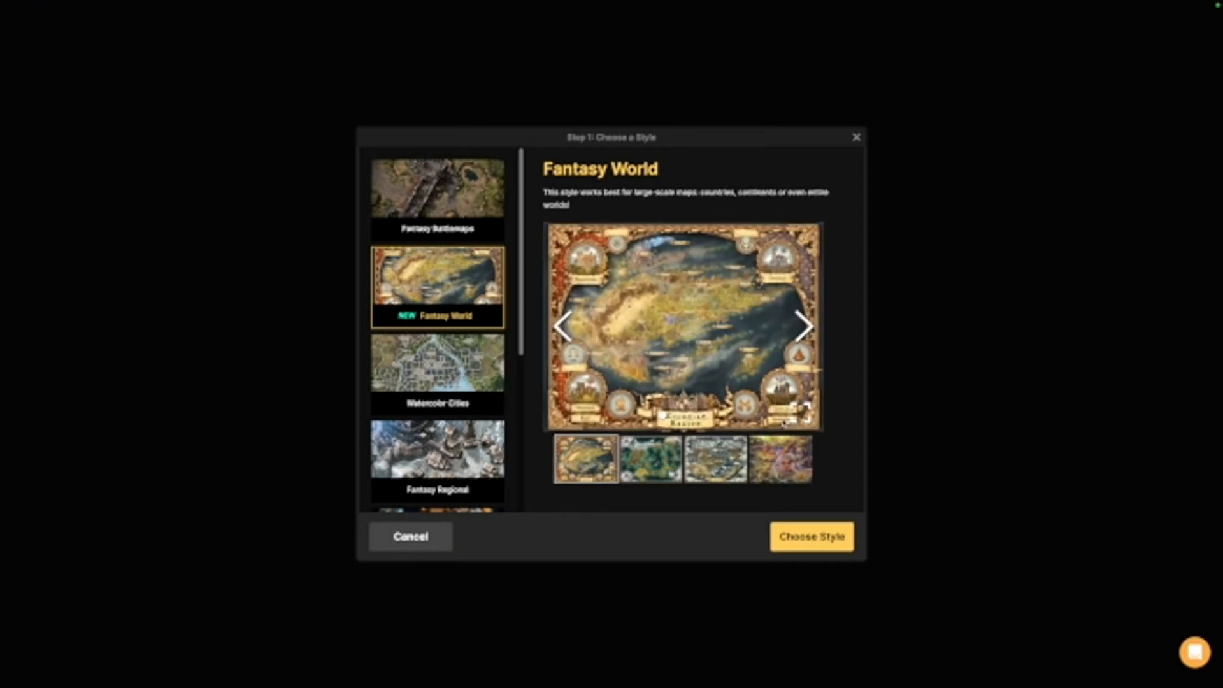
Step: Confirm Fantasy World, then choose Low (1K) resolution and Landscape 40 × 30 tiles
{"action": "left_click", "coordinate": [810, 536]}
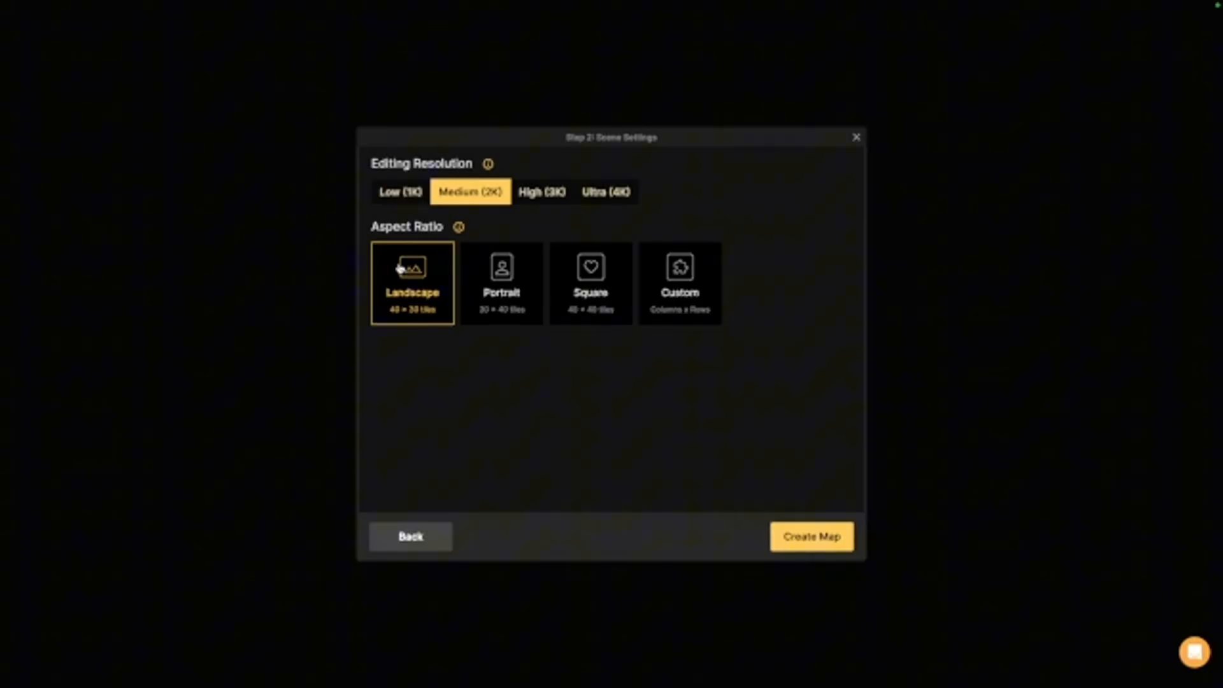
{"action": "mouse_move", "coordinate": [399, 192]}
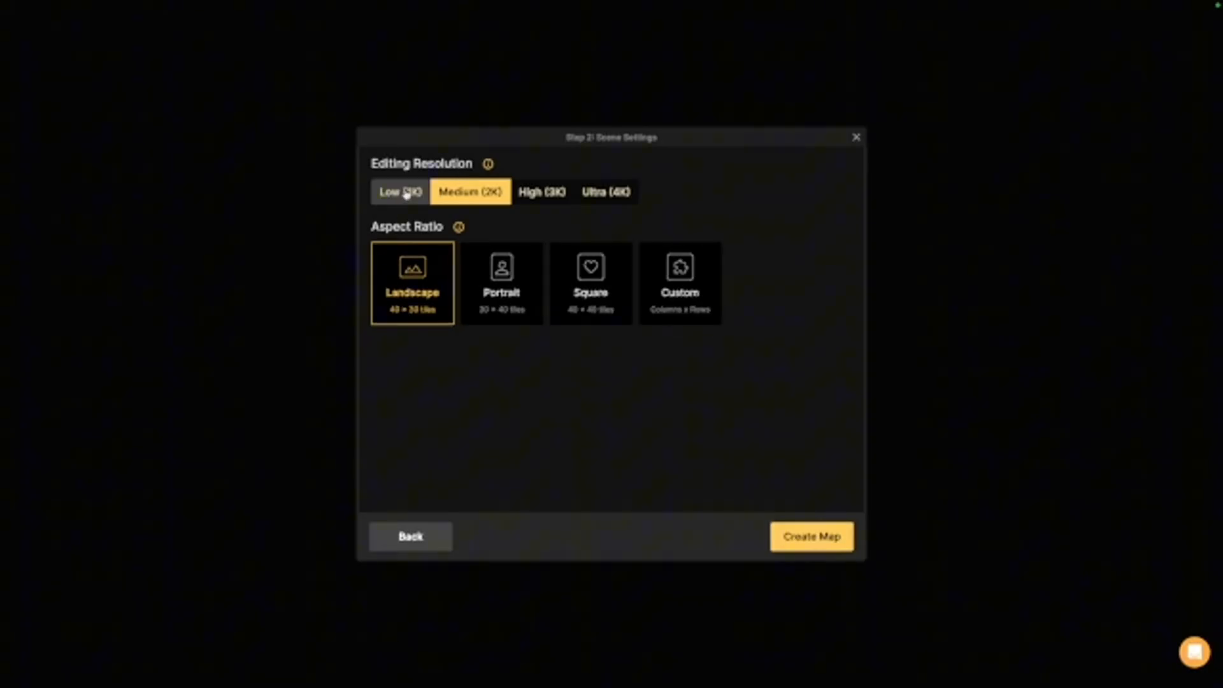
{"action": "left_click", "coordinate": [399, 191]}
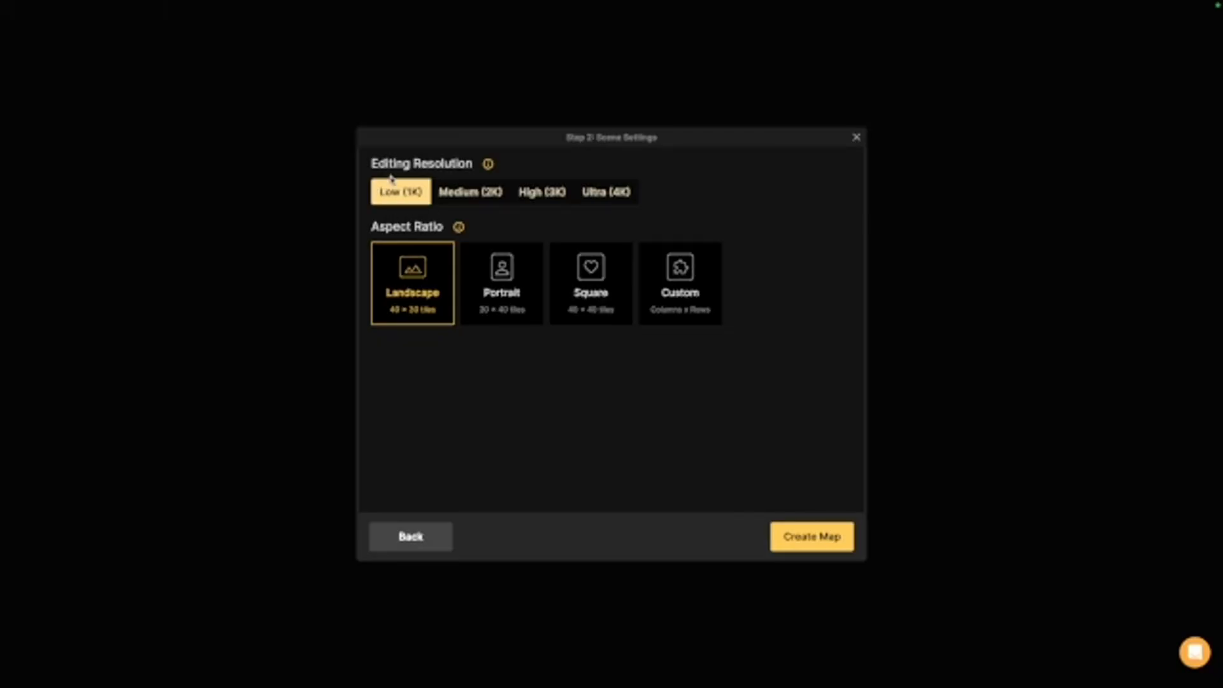
{"action": "mouse_move", "coordinate": [401, 330]}
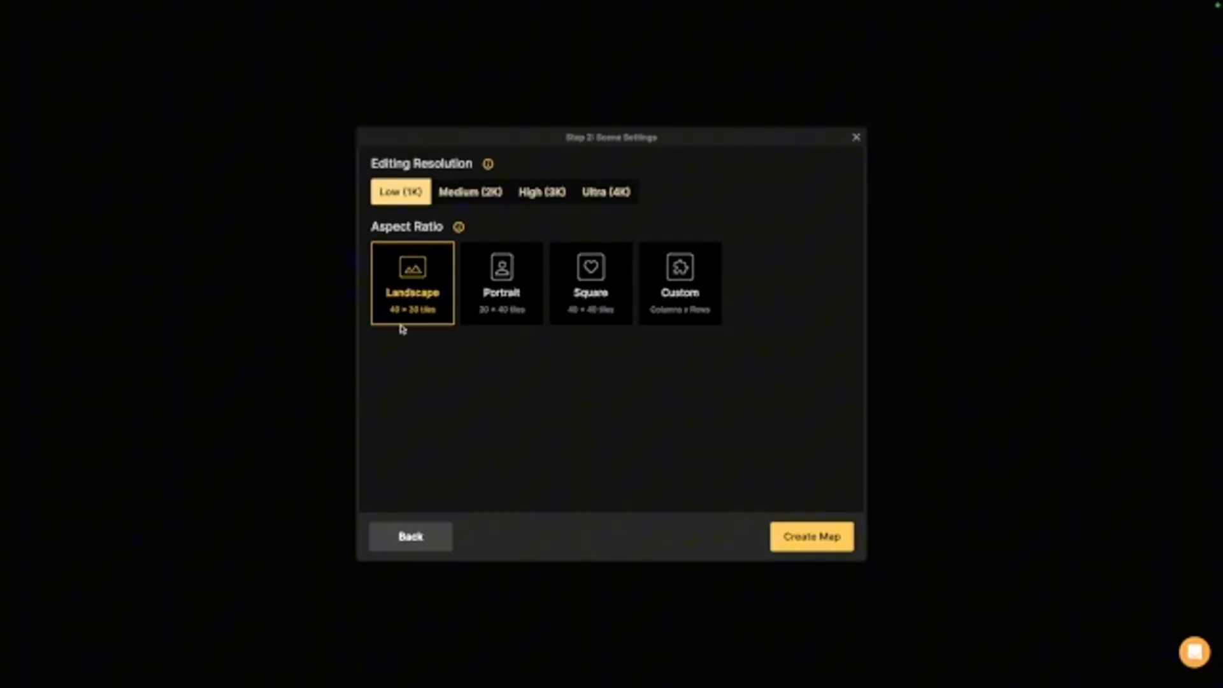
{"action": "mouse_move", "coordinate": [512, 385]}
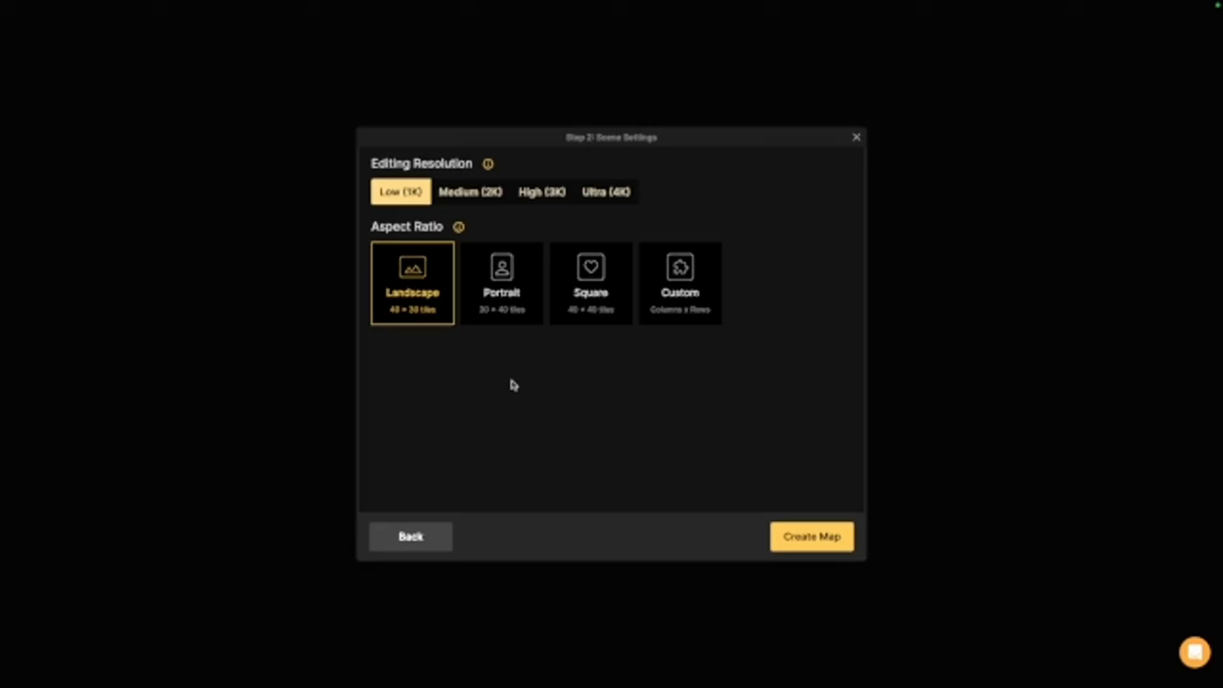
{"action": "mouse_move", "coordinate": [416, 311]}
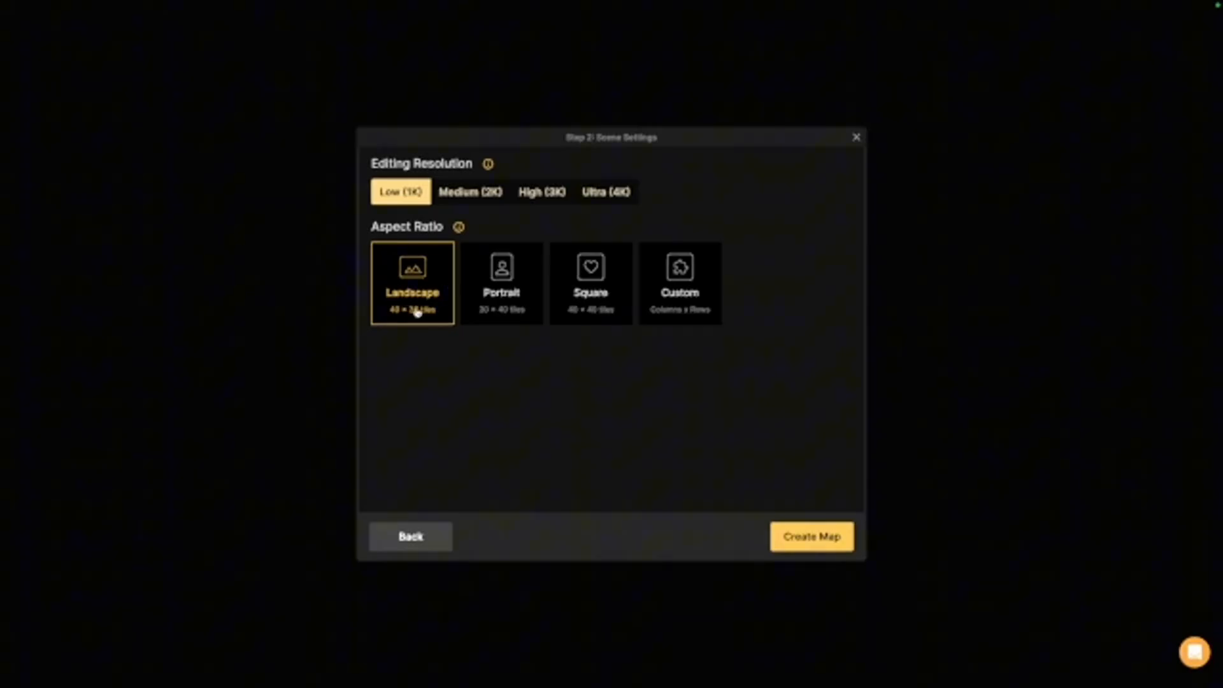
{"action": "left_click", "coordinate": [810, 536]}
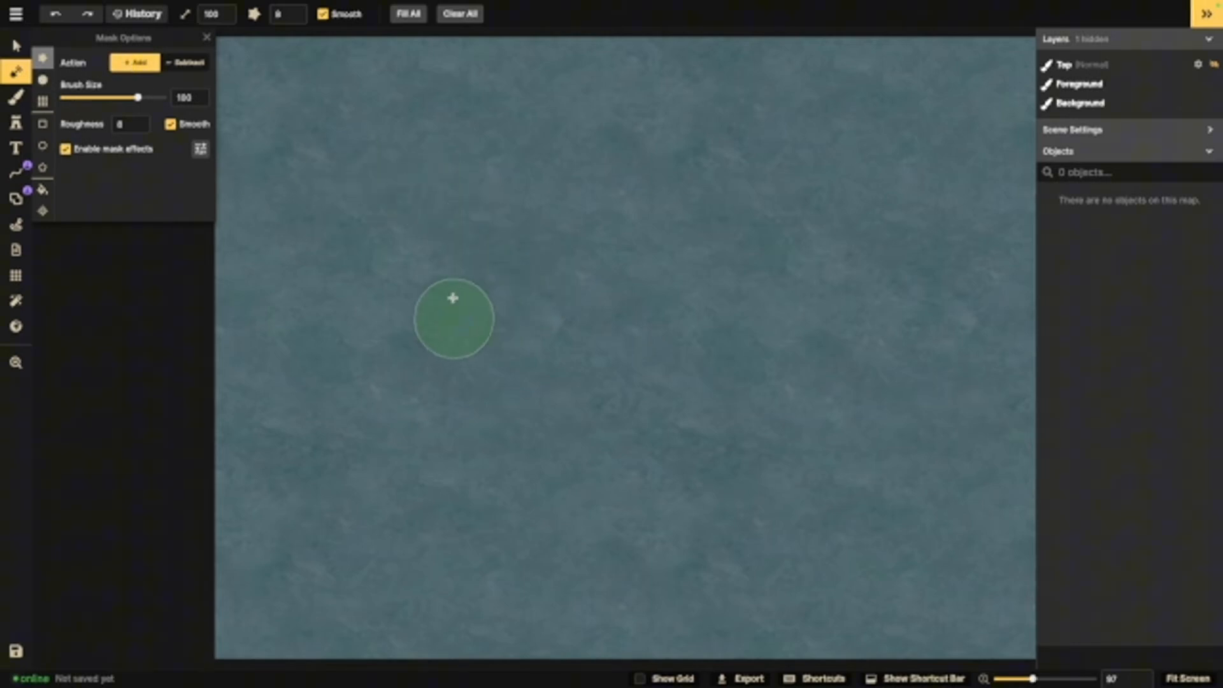
{"action": "mouse_move", "coordinate": [538, 251]}
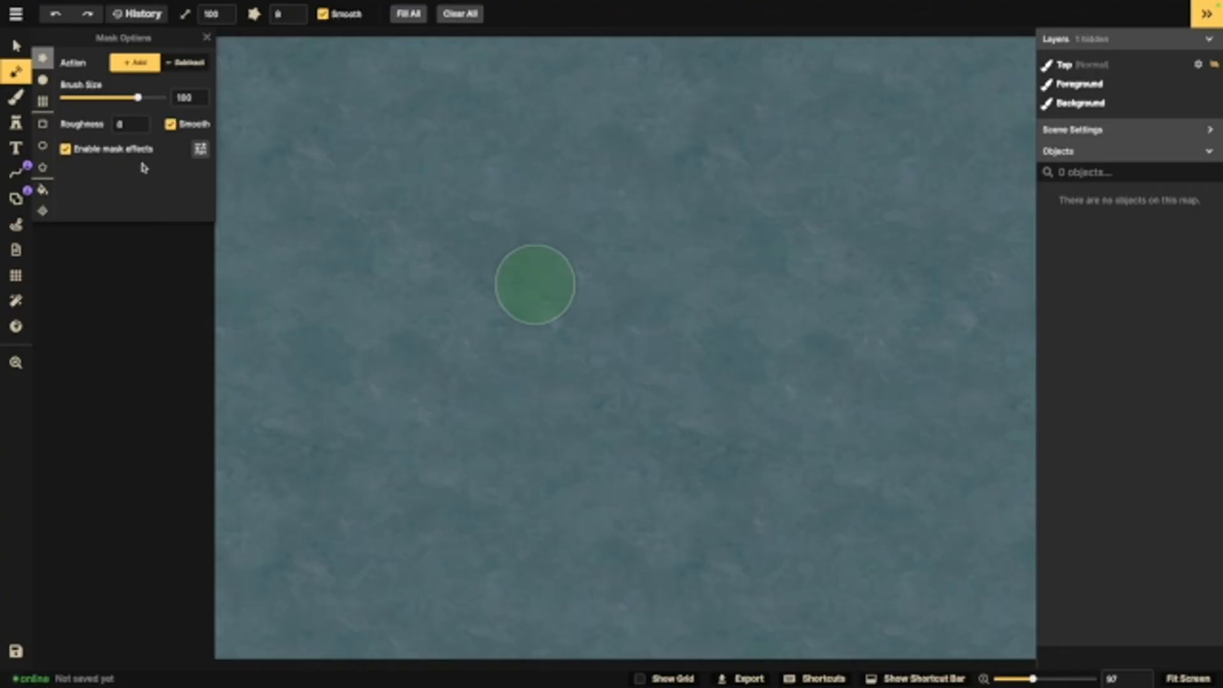
{"action": "mouse_move", "coordinate": [187, 62]}
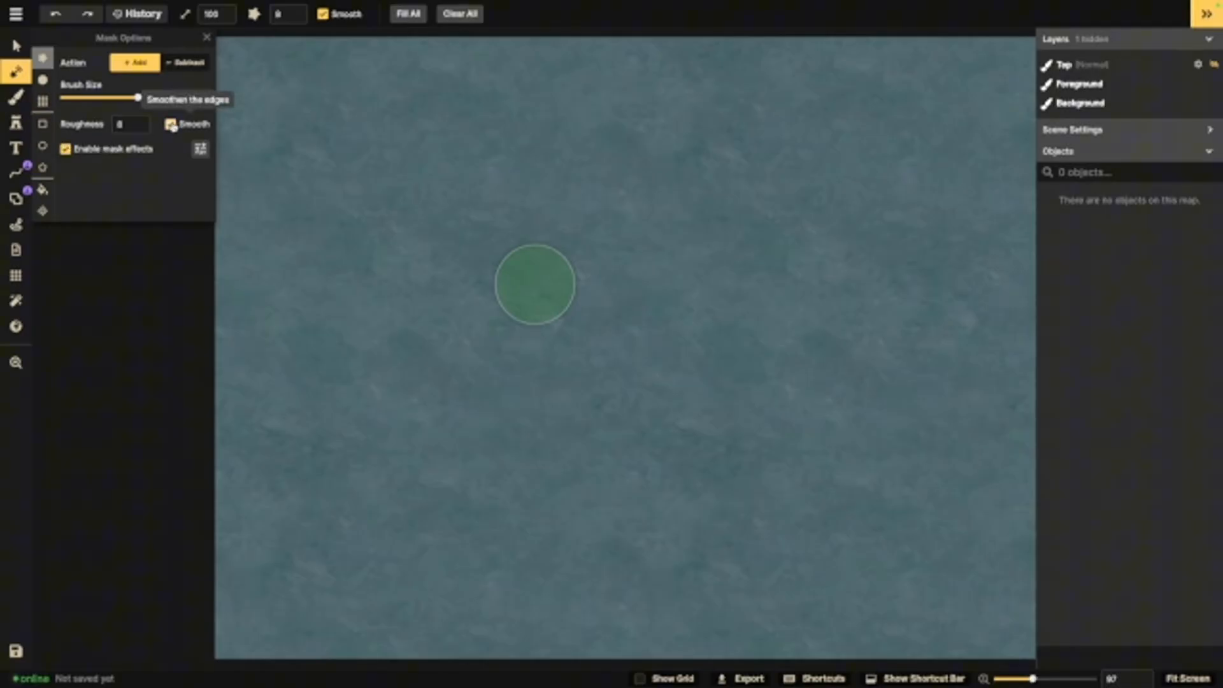
{"action": "mouse_move", "coordinate": [398, 183]}
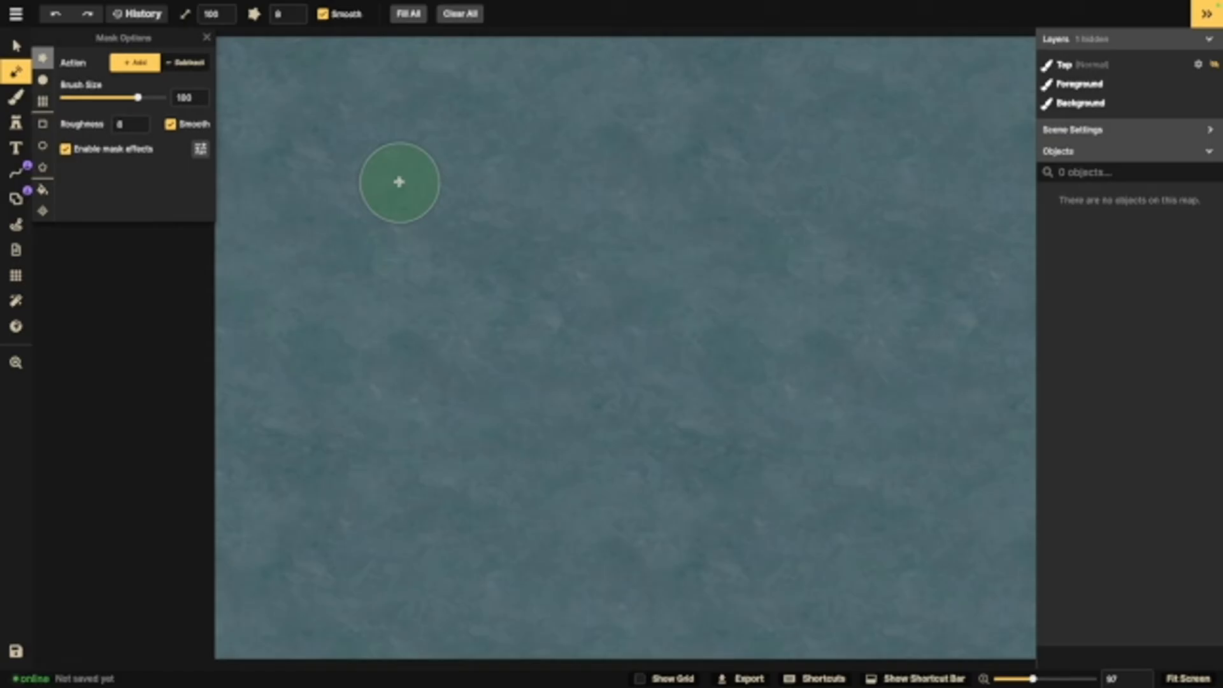
Step: Paint a long island, resize the landmass brush to 54, and edit roughness
{"action": "left_click_drag", "start_coordinate": [397, 182], "coordinate": [503, 226]}
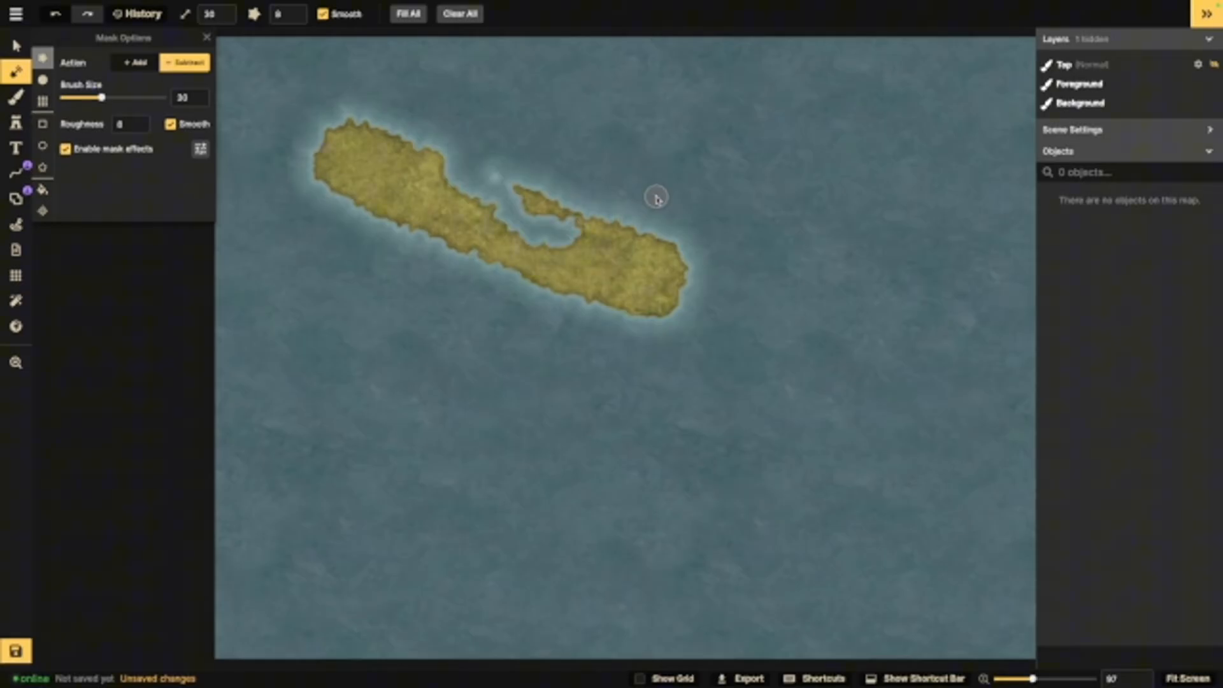
{"action": "left_click_drag", "start_coordinate": [99, 98], "coordinate": [139, 97]}
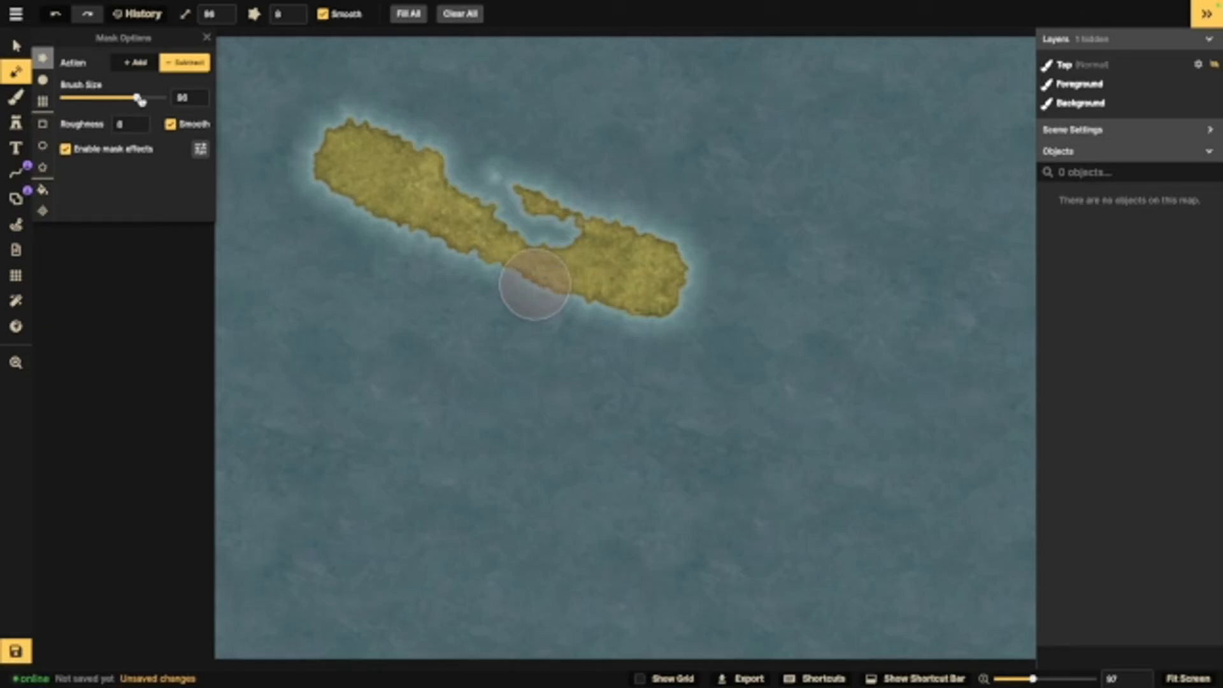
{"action": "left_click_drag", "start_coordinate": [139, 98], "coordinate": [118, 98]}
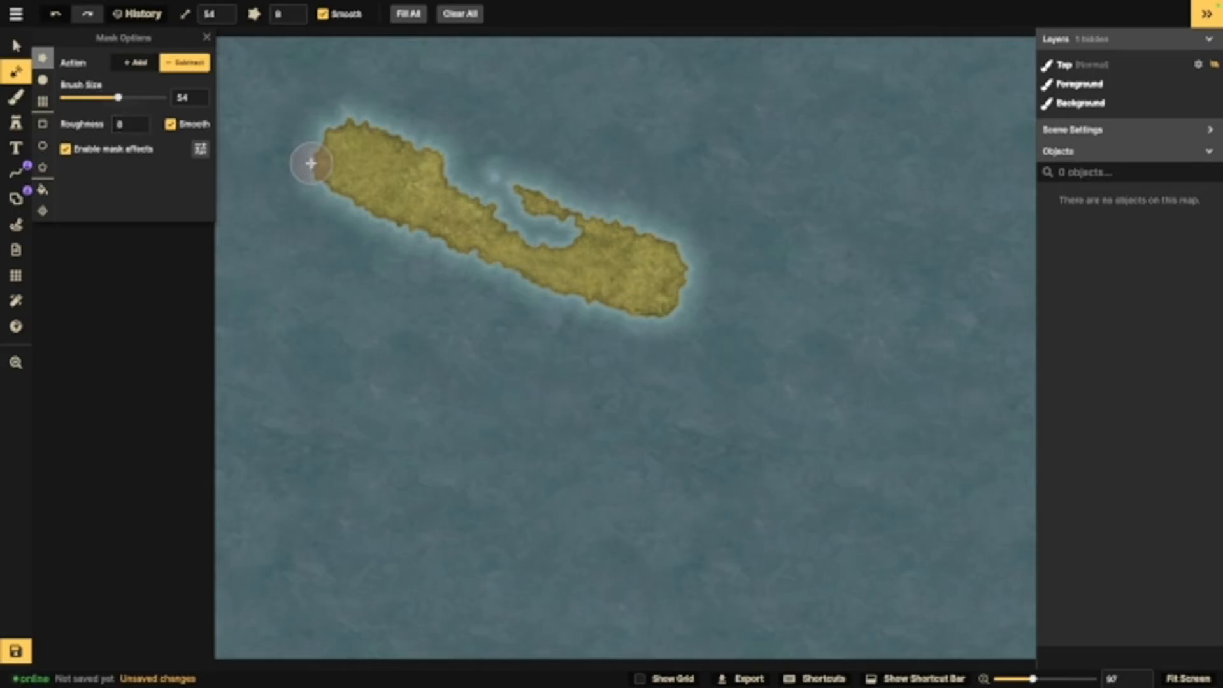
{"action": "mouse_move", "coordinate": [558, 293]}
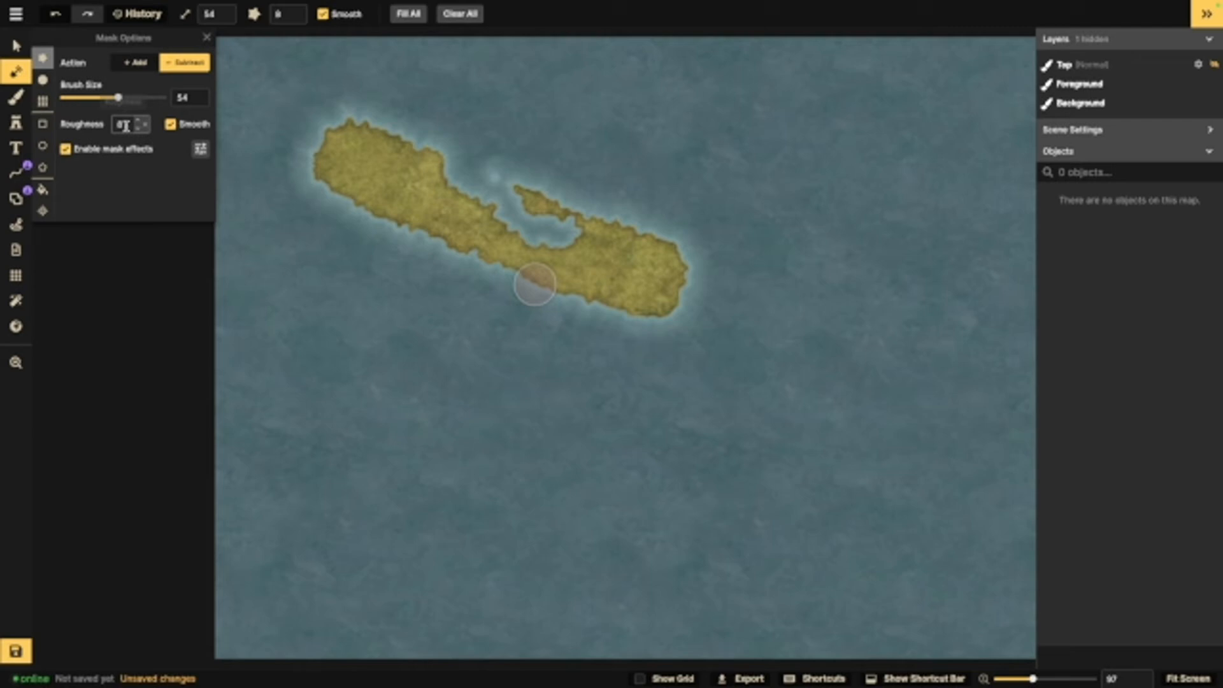
{"action": "left_click", "coordinate": [132, 62]}
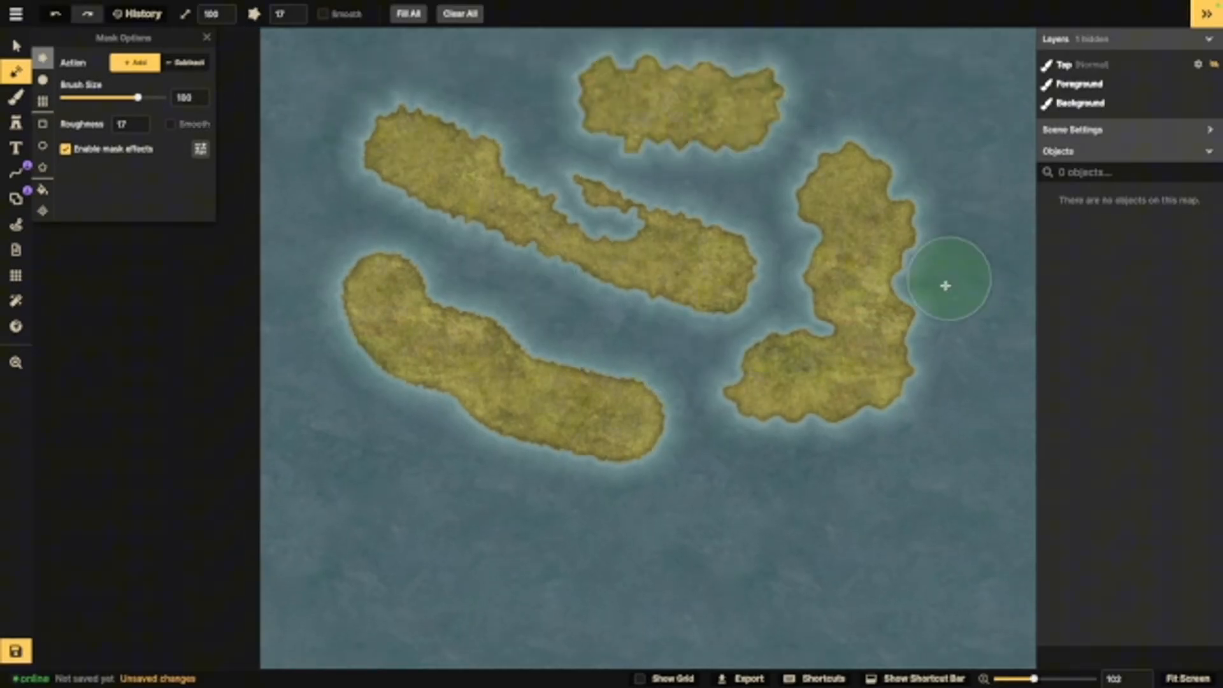
{"action": "mouse_move", "coordinate": [639, 101]}
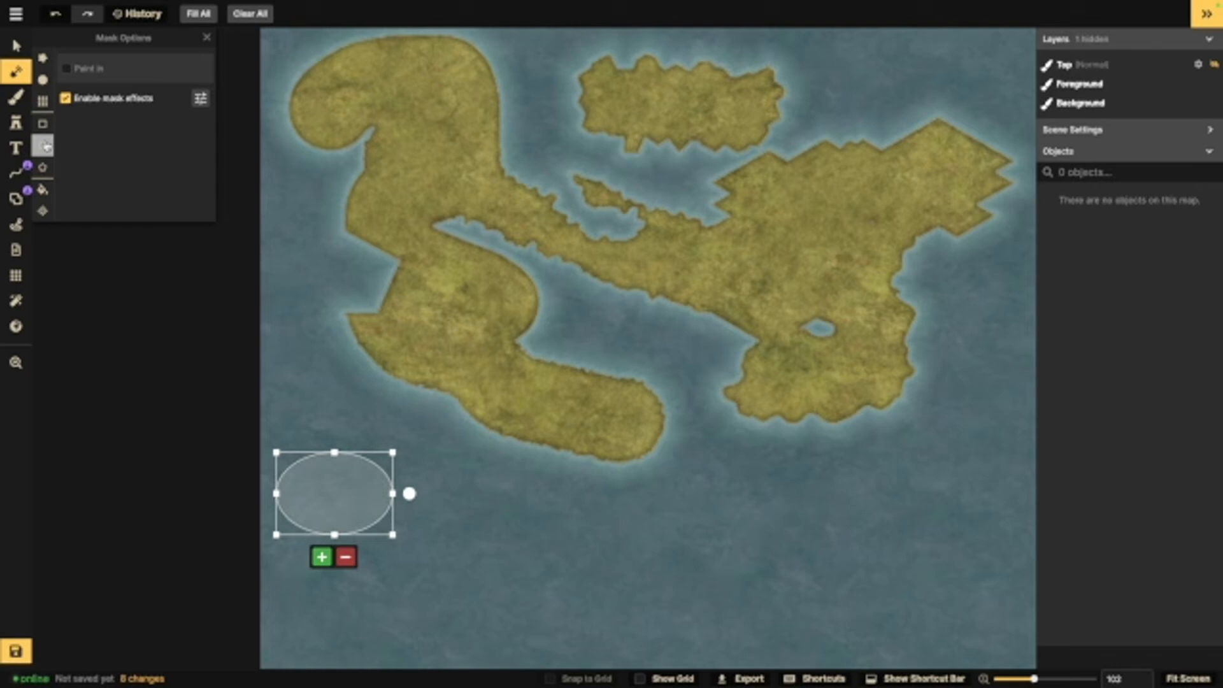
Step: Add the oval landmass shape and switch to the Move Landmass tool
{"action": "left_click", "coordinate": [44, 167]}
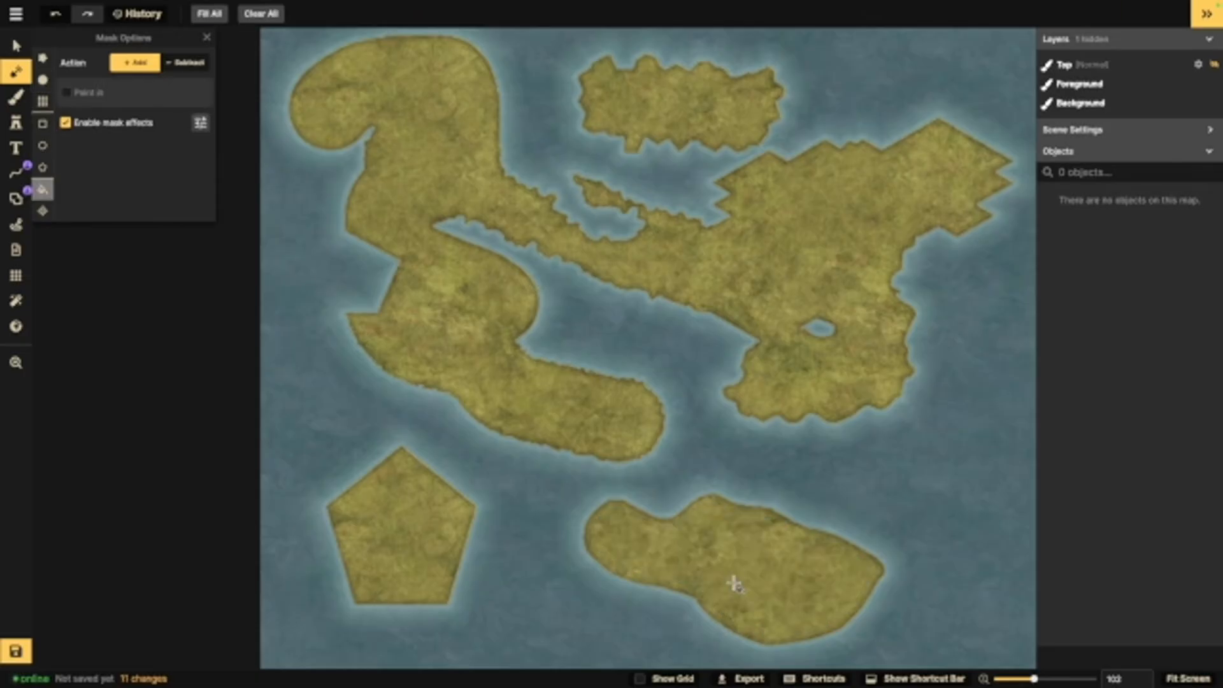
{"action": "left_click", "coordinate": [15, 211]}
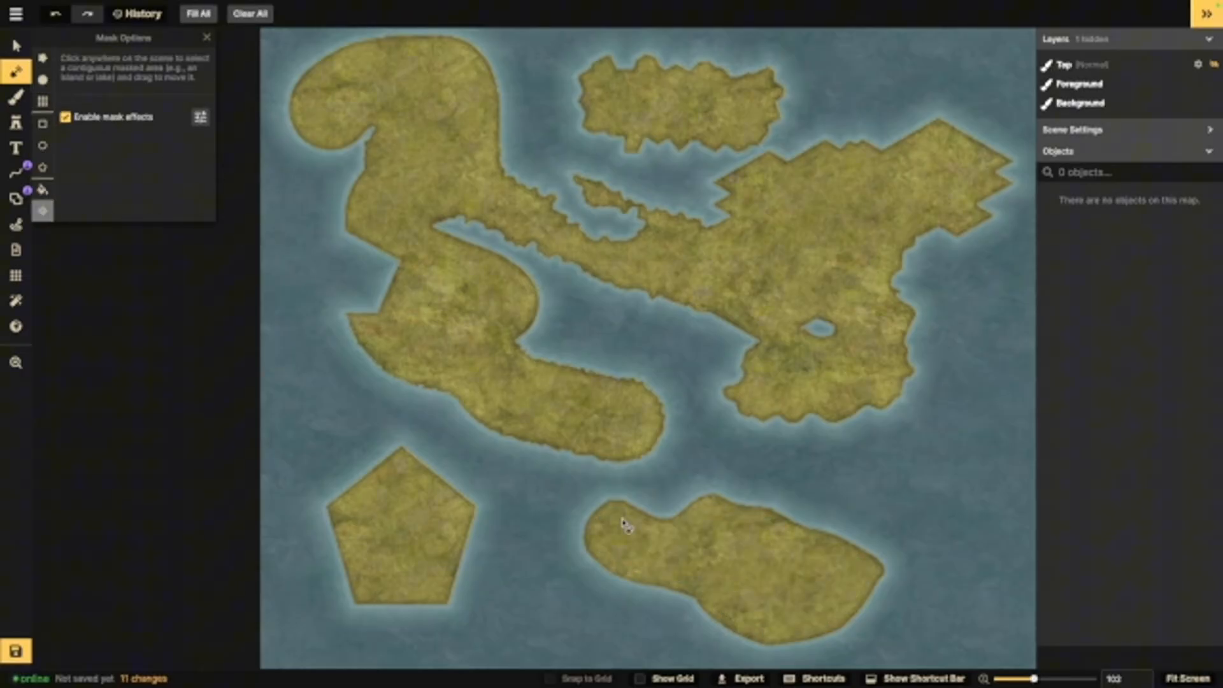
{"action": "mouse_move", "coordinate": [730, 554]}
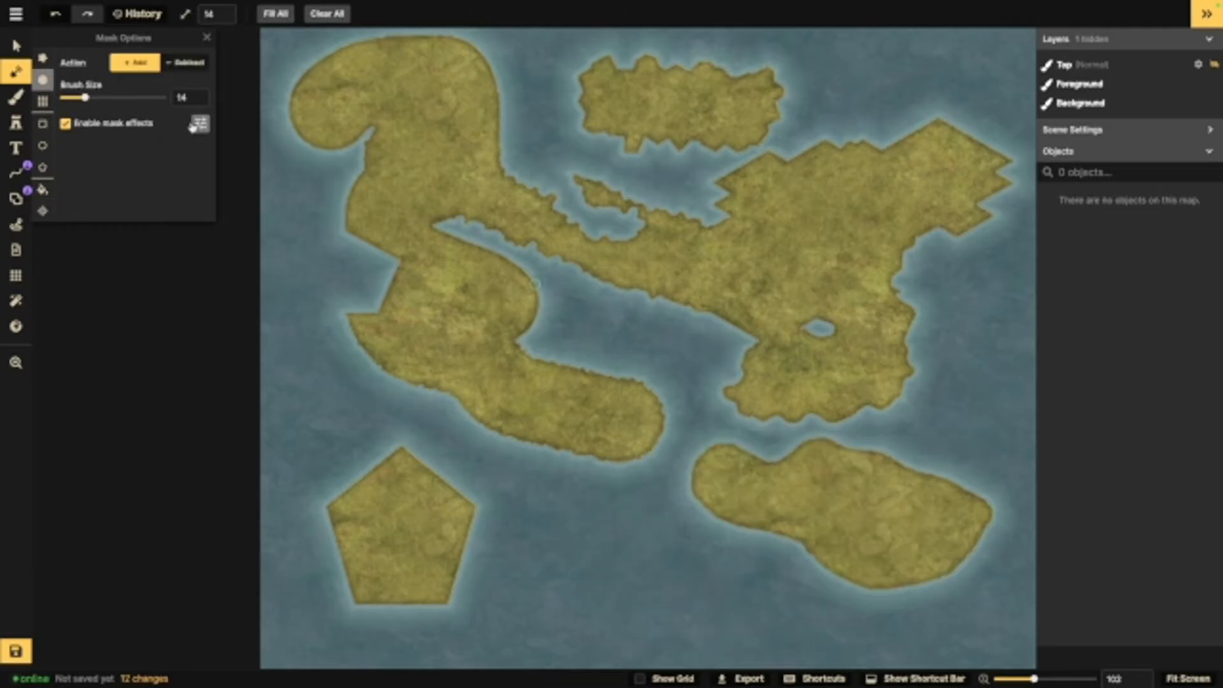
Step: Try the Dark and Light Ripples coastline presets, then return to Default
{"action": "left_click", "coordinate": [200, 122]}
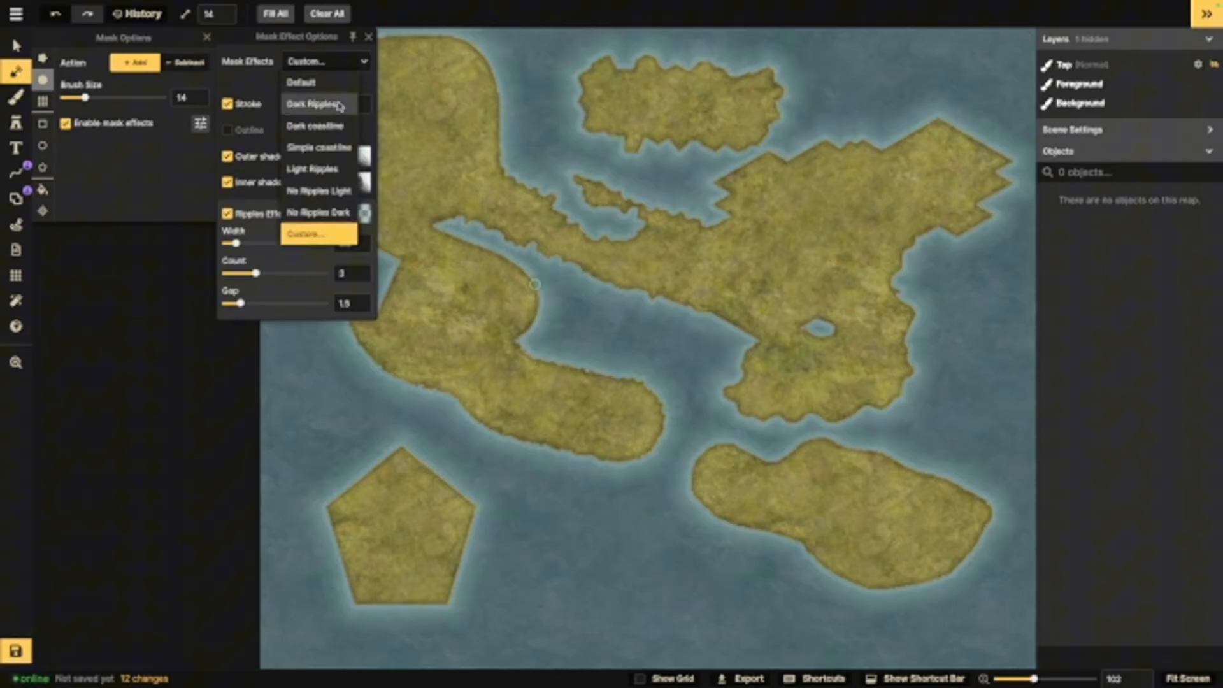
{"action": "mouse_move", "coordinate": [320, 147]}
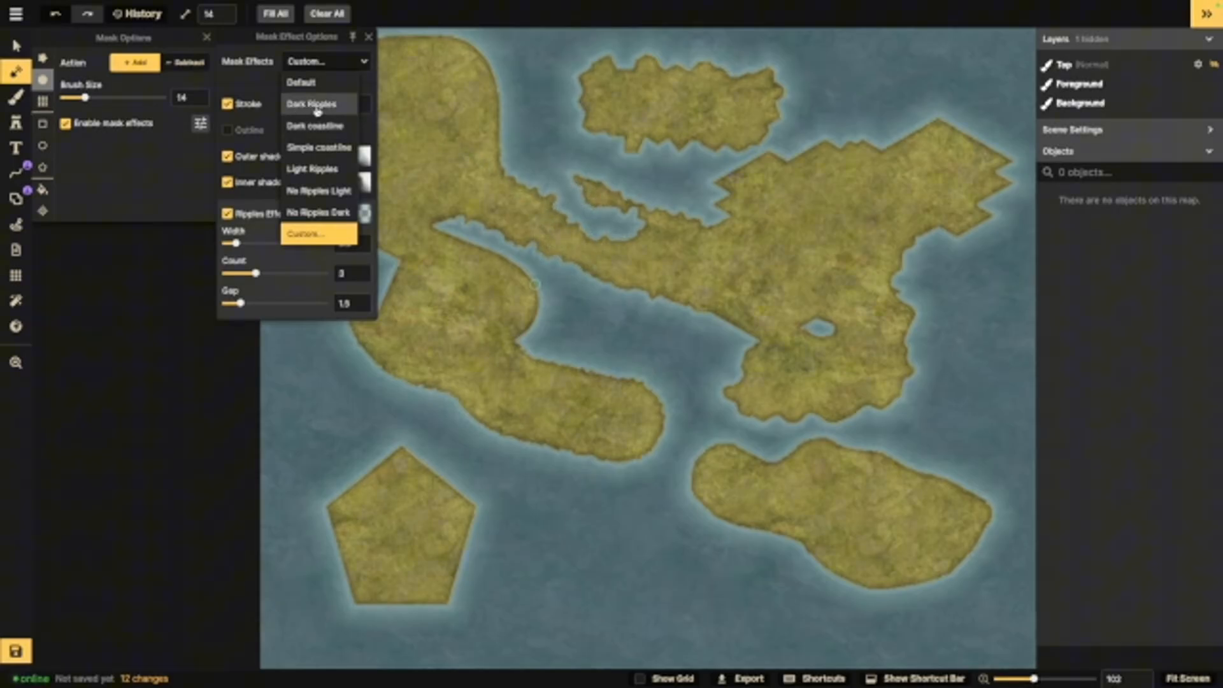
{"action": "left_click", "coordinate": [318, 126]}
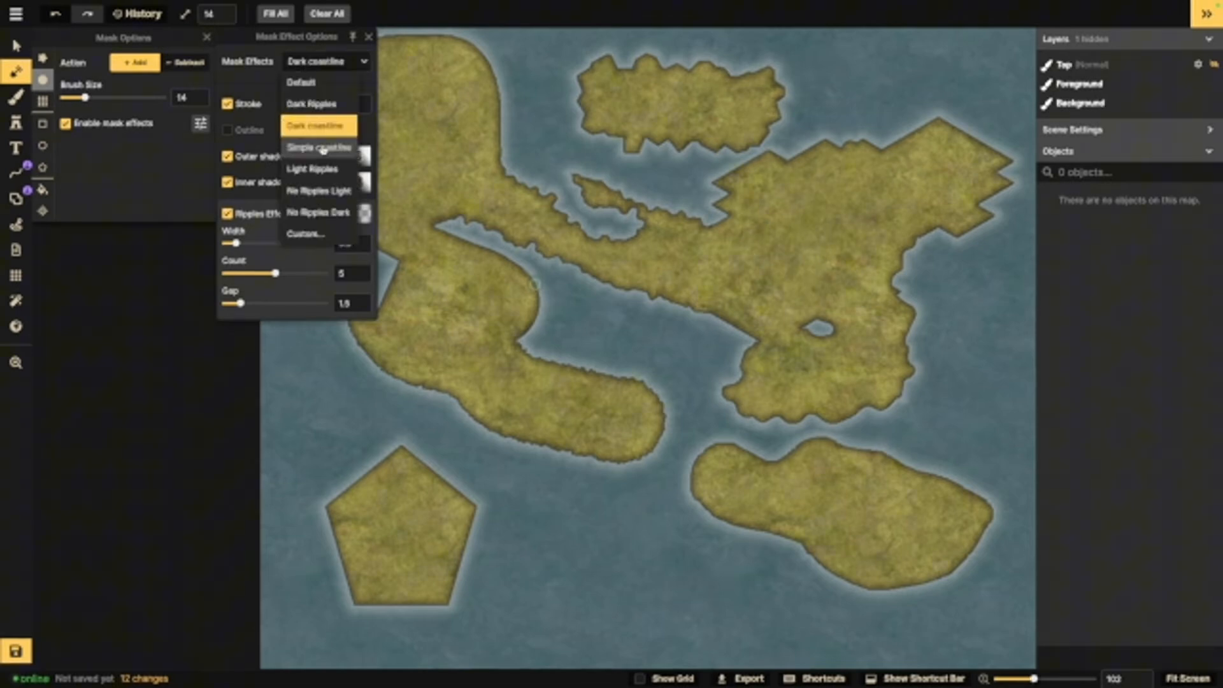
{"action": "left_click", "coordinate": [317, 147]}
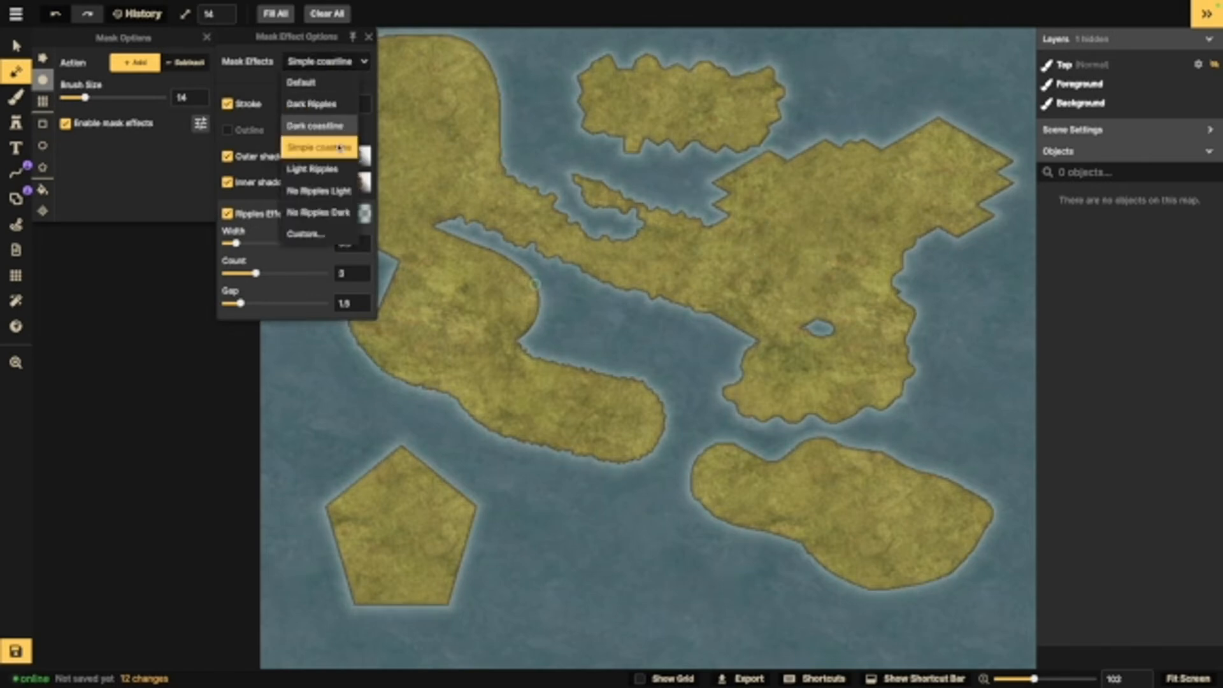
{"action": "left_click", "coordinate": [312, 168]}
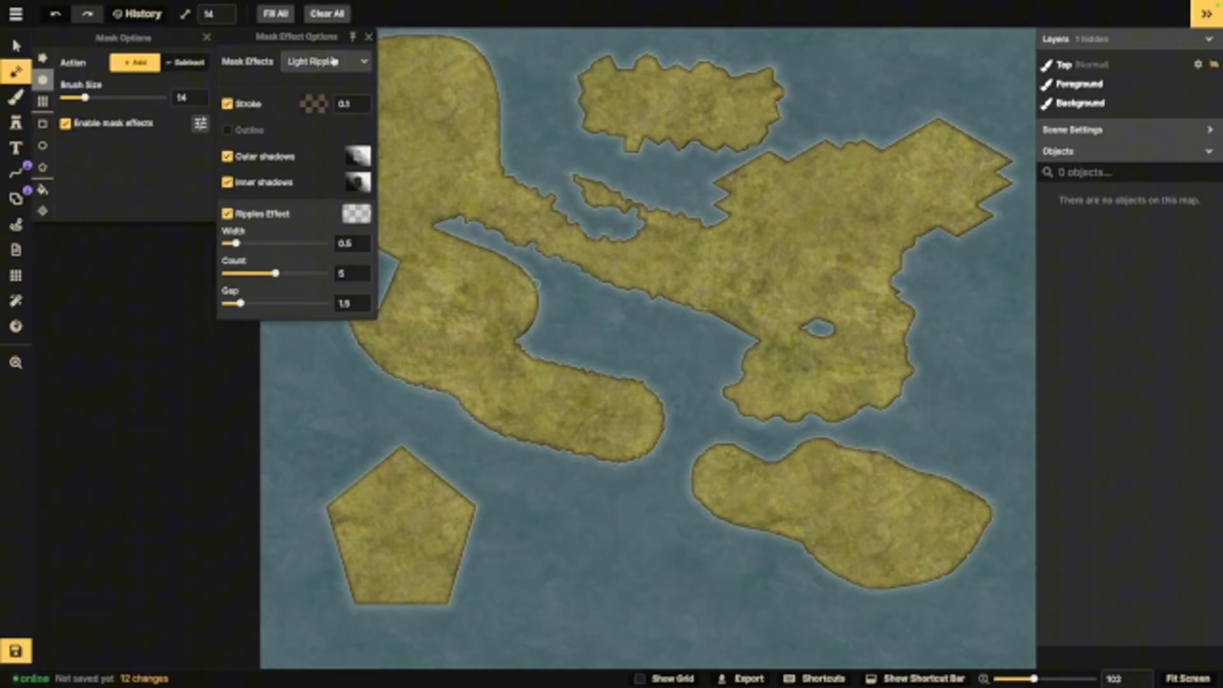
{"action": "left_click", "coordinate": [324, 61]}
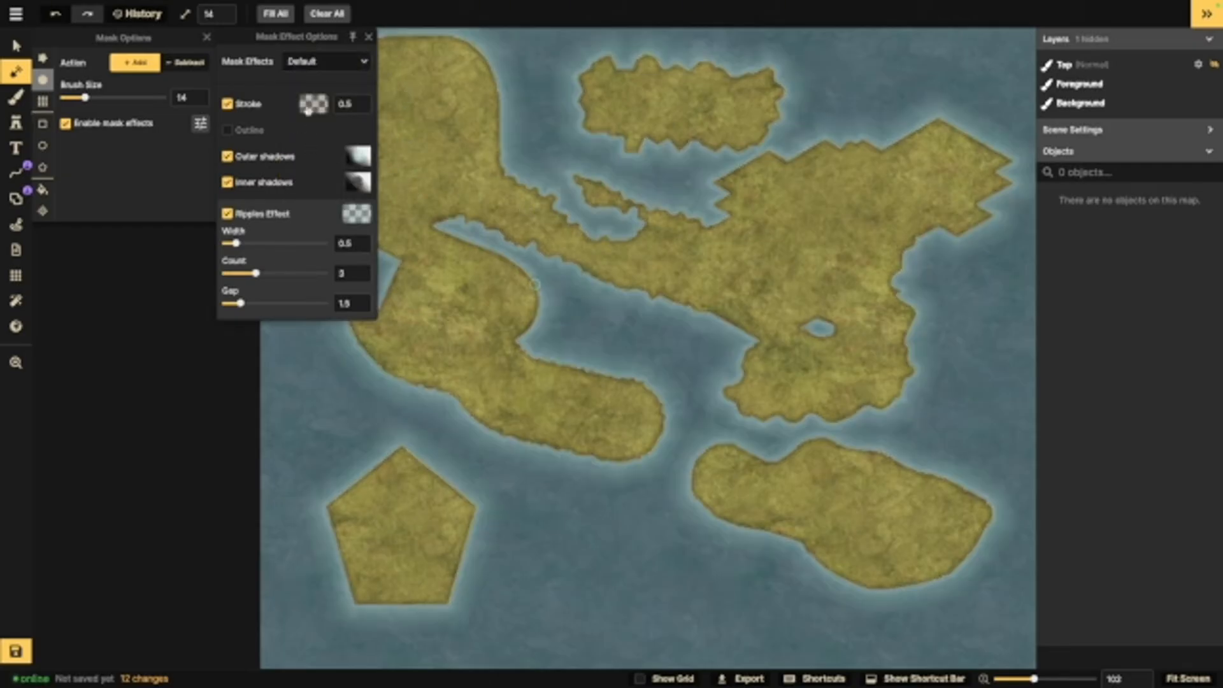
Step: Set stroke opacity 1, outline 1.6, ripples 3, then disable mask effects
{"action": "left_click", "coordinate": [313, 103]}
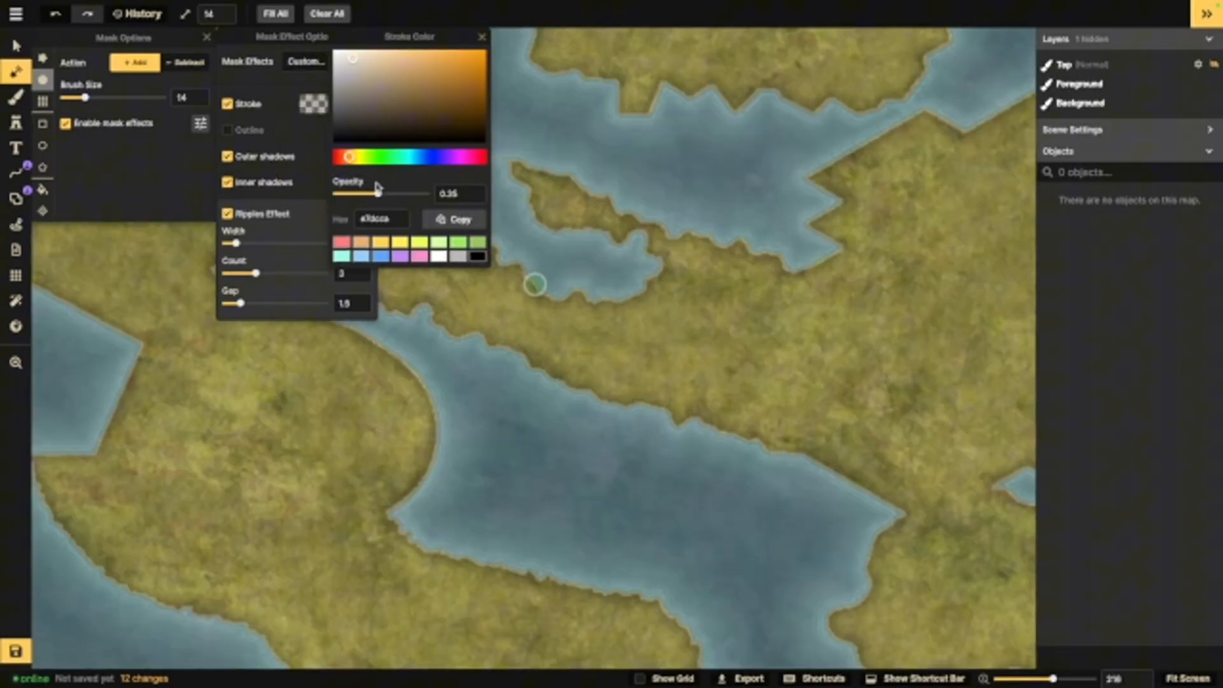
{"action": "left_click_drag", "start_coordinate": [382, 192], "coordinate": [425, 192]}
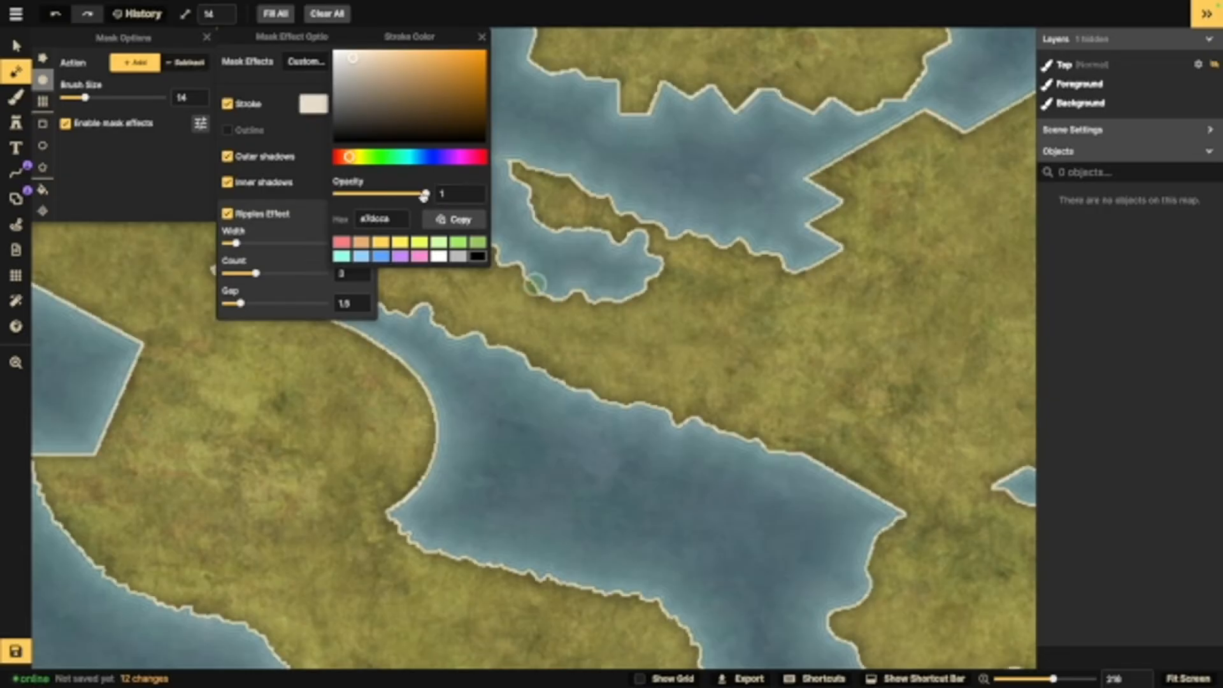
{"action": "left_click_drag", "start_coordinate": [425, 192], "coordinate": [340, 192]}
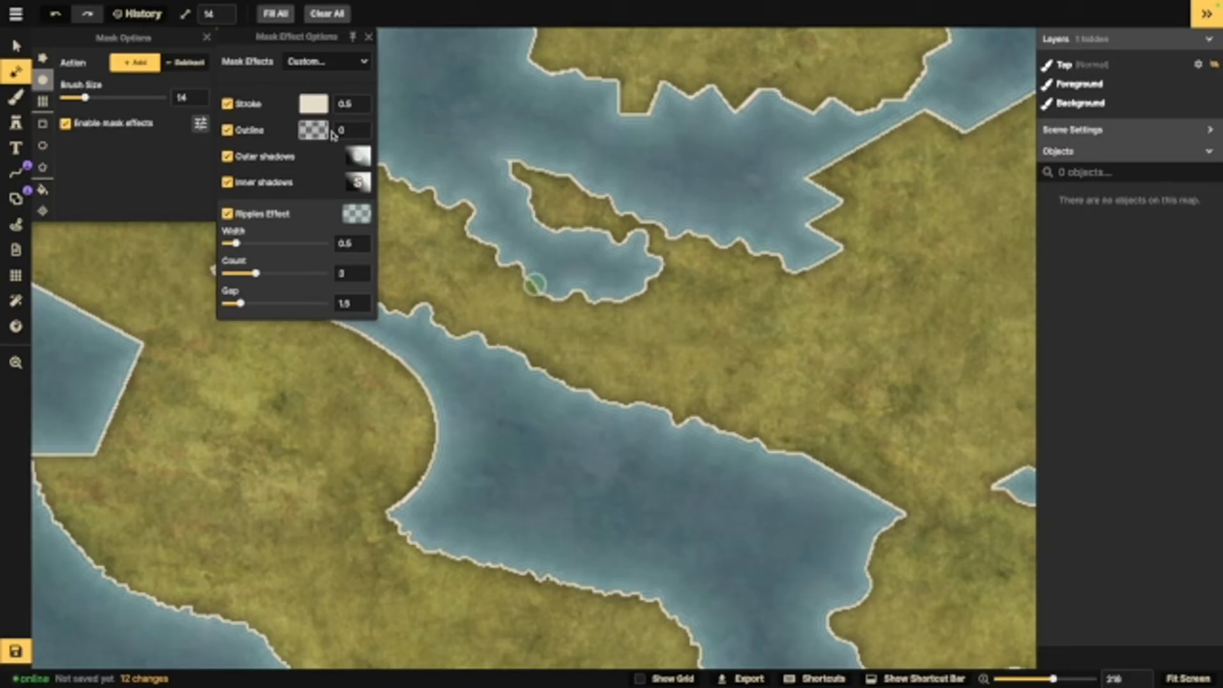
{"action": "left_click", "coordinate": [344, 129]}
{"action": "type", "text": "1.8"}
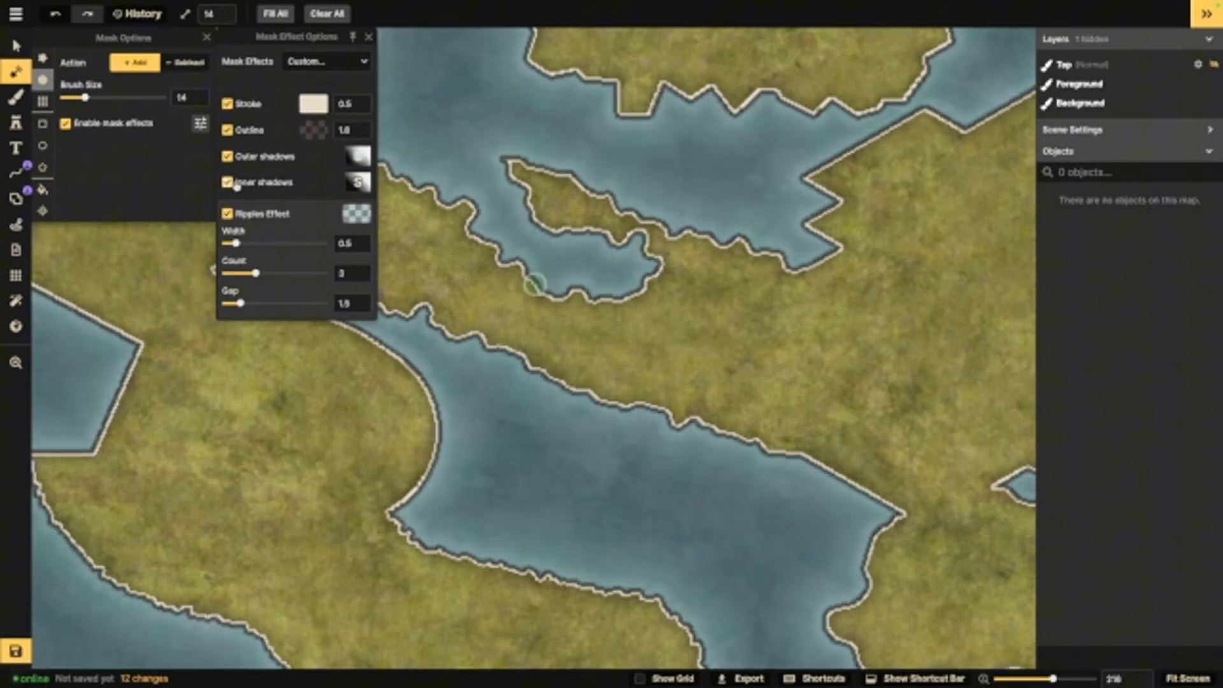
{"action": "left_click", "coordinate": [227, 181]}
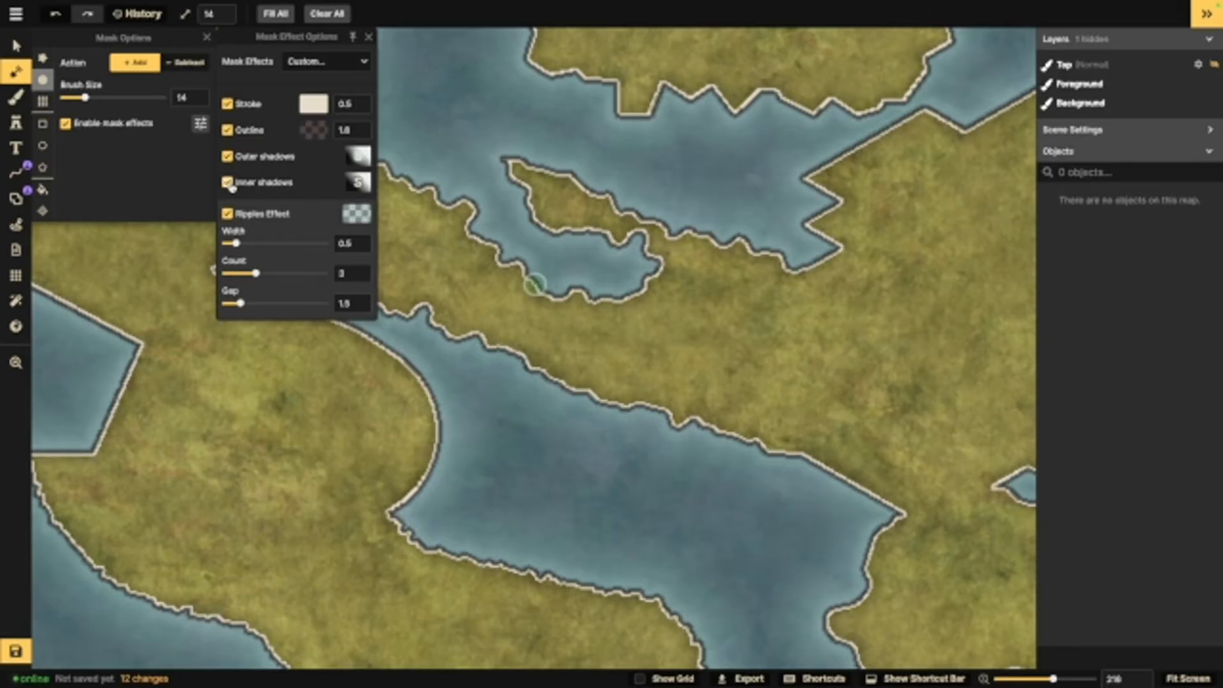
{"action": "left_click", "coordinate": [227, 182]}
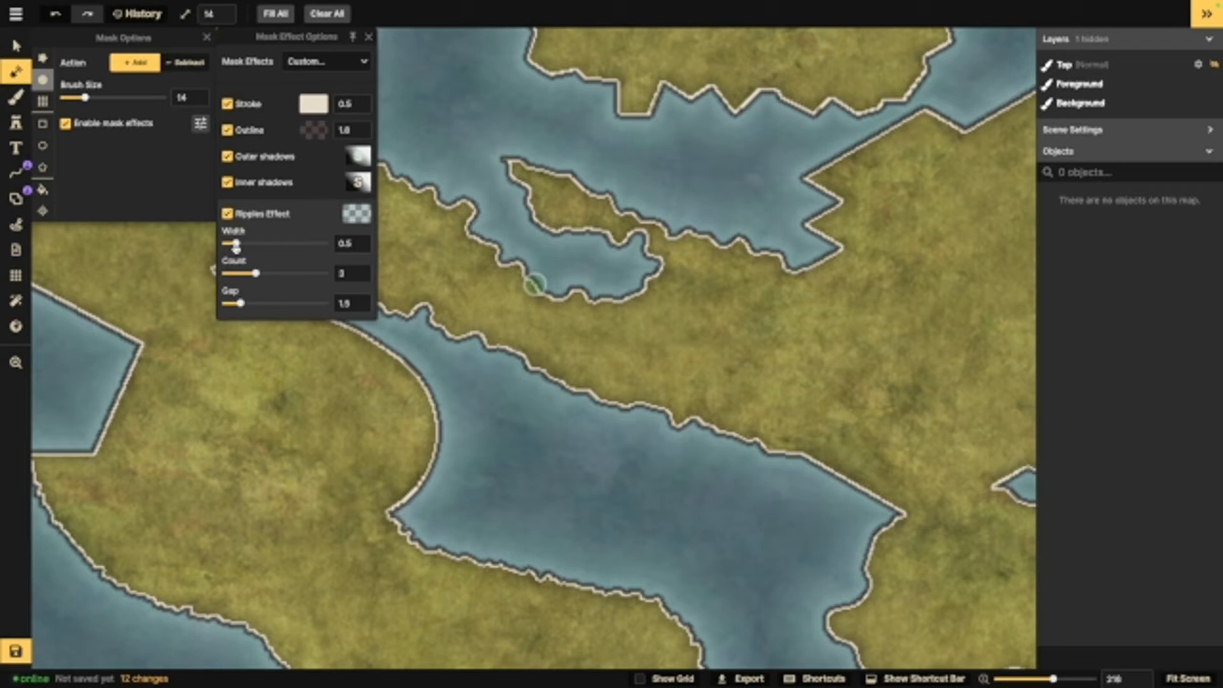
{"action": "left_click_drag", "start_coordinate": [236, 243], "coordinate": [288, 242]}
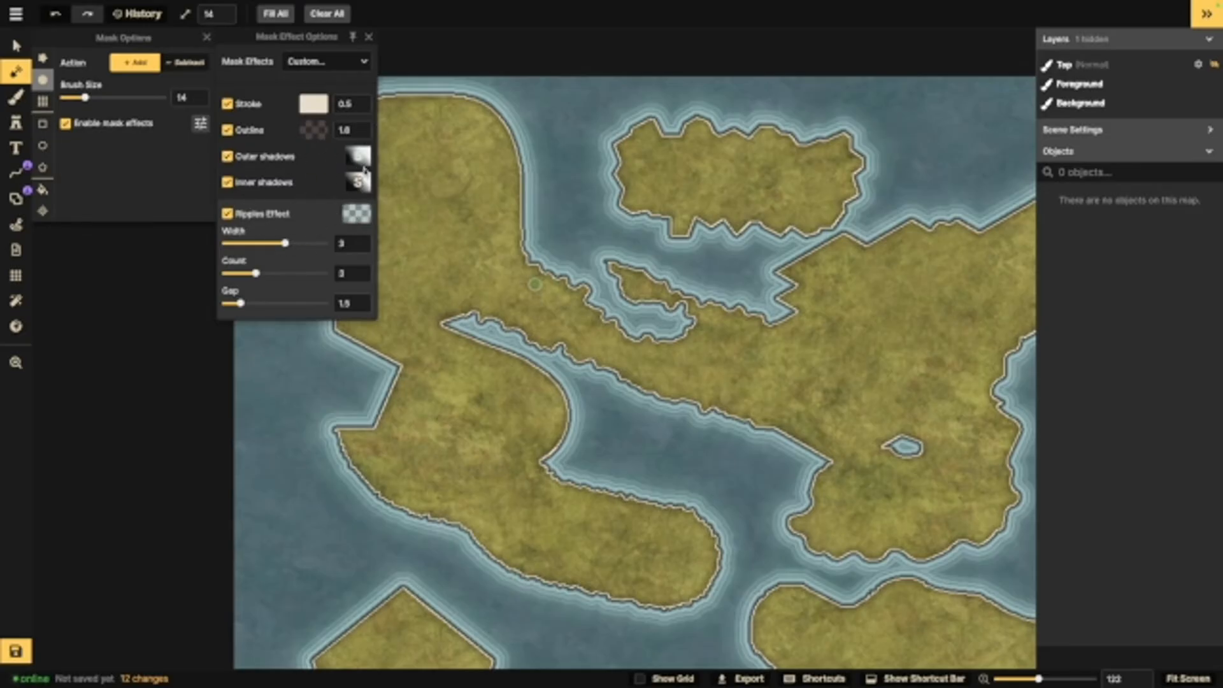
{"action": "left_click", "coordinate": [326, 61]}
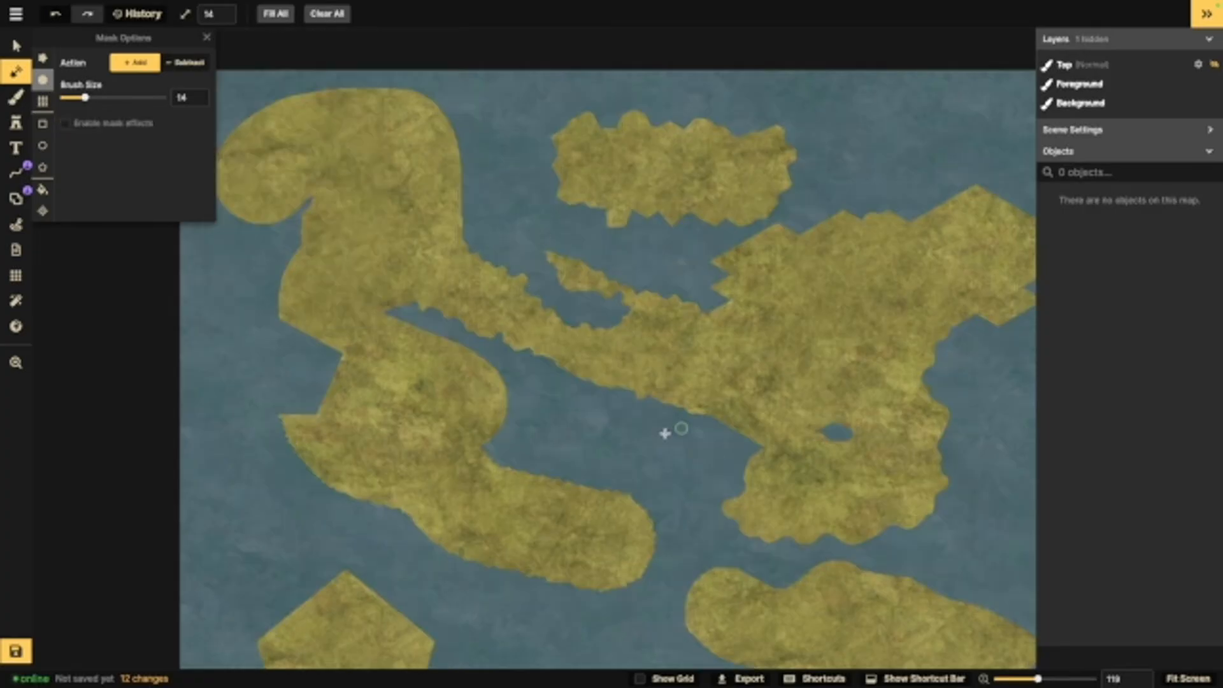
{"action": "scroll", "scroll_direction": "down", "scroll_amount": 3}
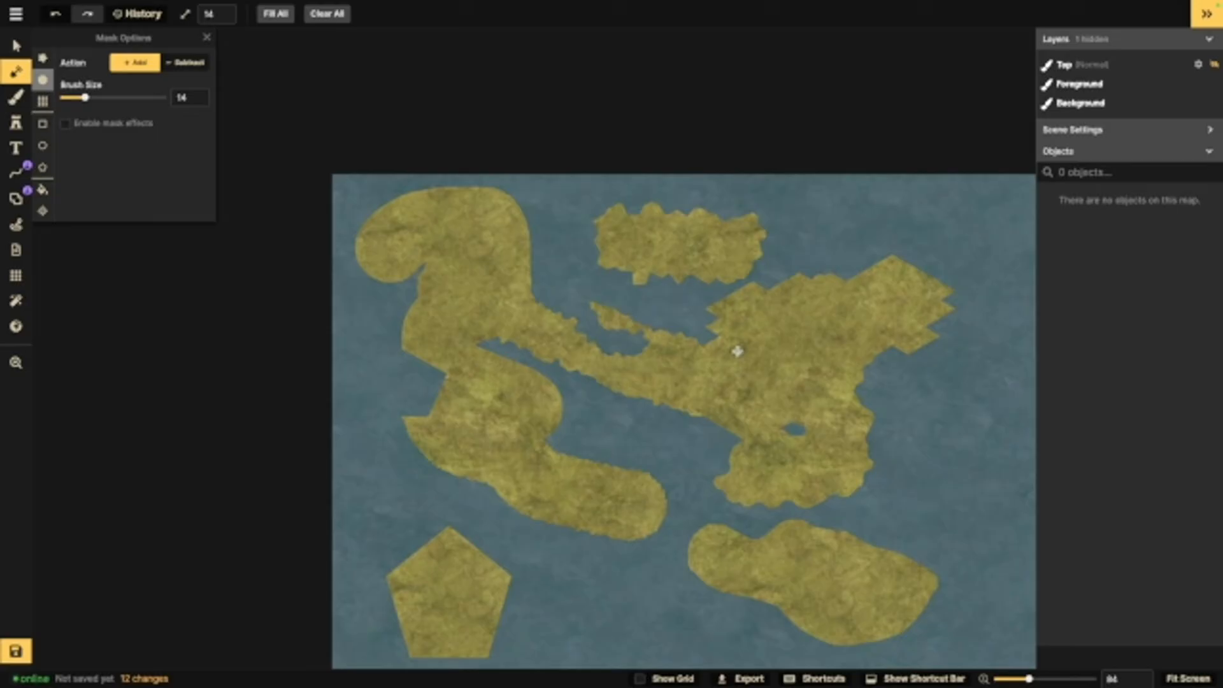
{"action": "mouse_move", "coordinate": [774, 316]}
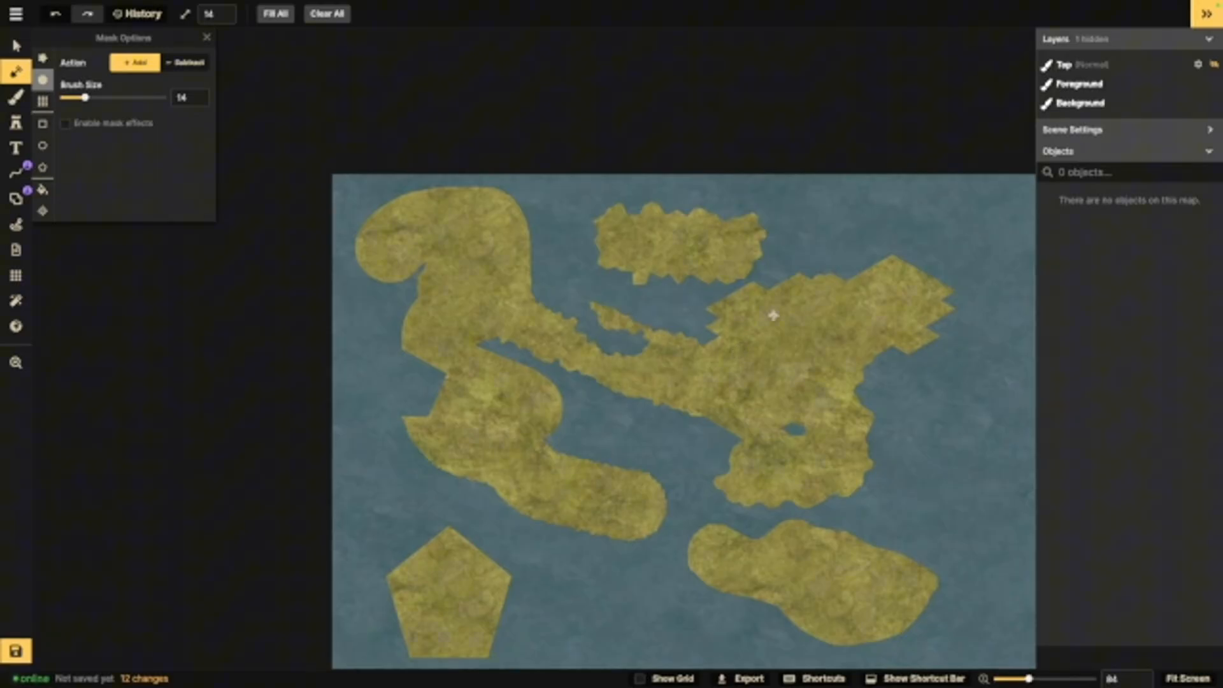
Step: Select the texture Brush tool for painting on the Foreground layer
{"action": "left_click", "coordinate": [15, 96]}
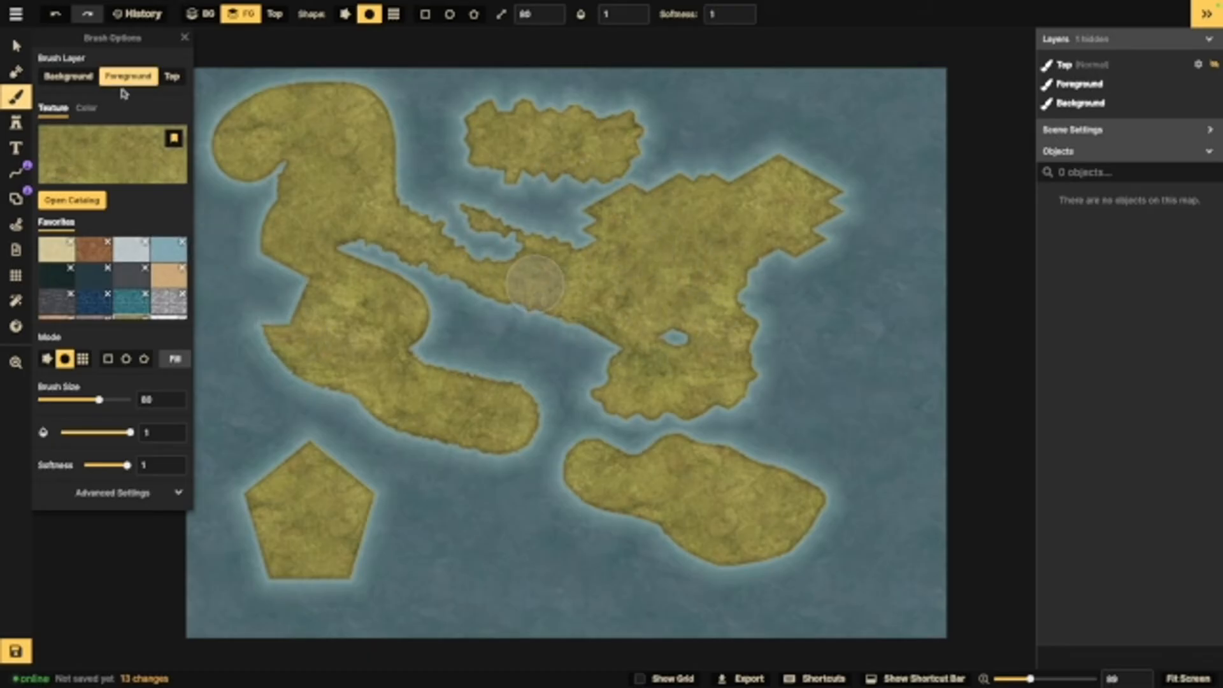
{"action": "mouse_move", "coordinate": [113, 154]}
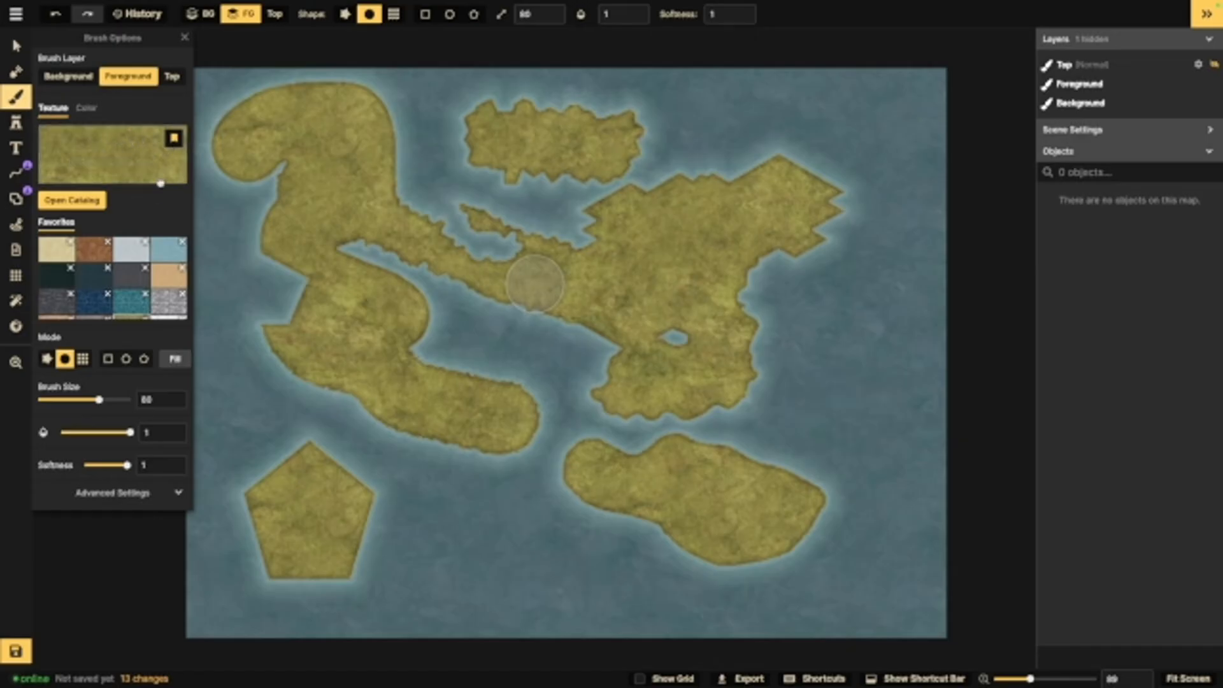
{"action": "mouse_move", "coordinate": [72, 199]}
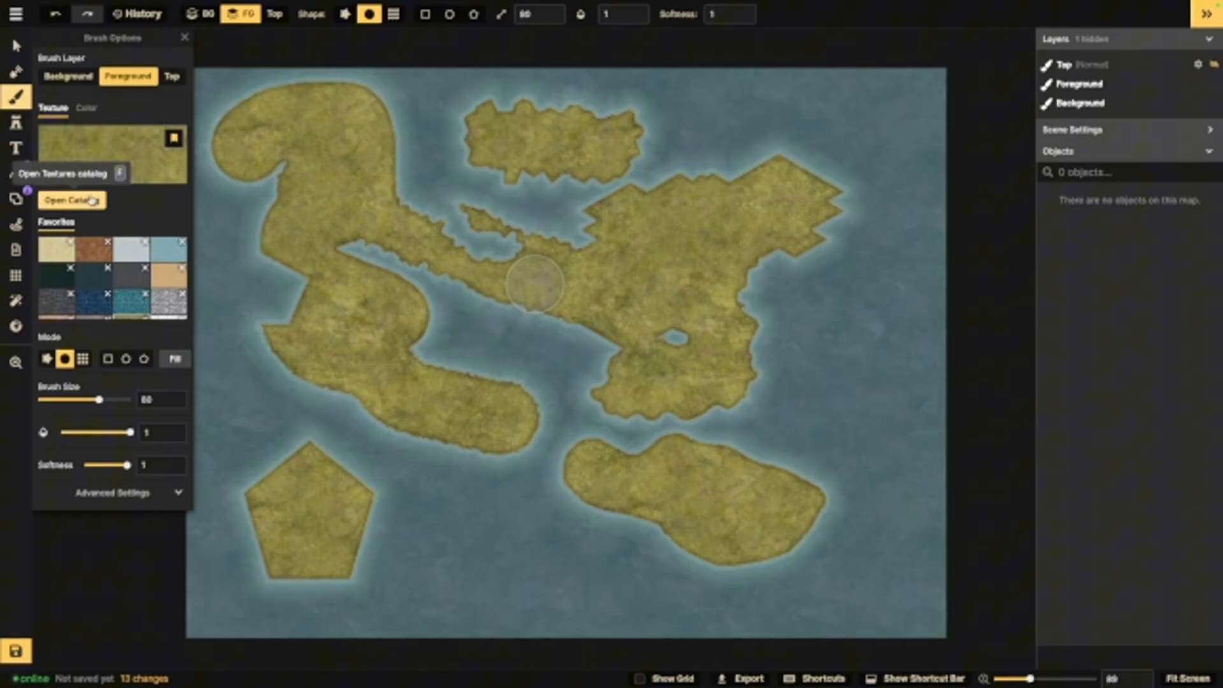
Step: Browse the catalog to Parchment World's Parchment Textures and pick a dark mottled texture
{"action": "left_click", "coordinate": [70, 201]}
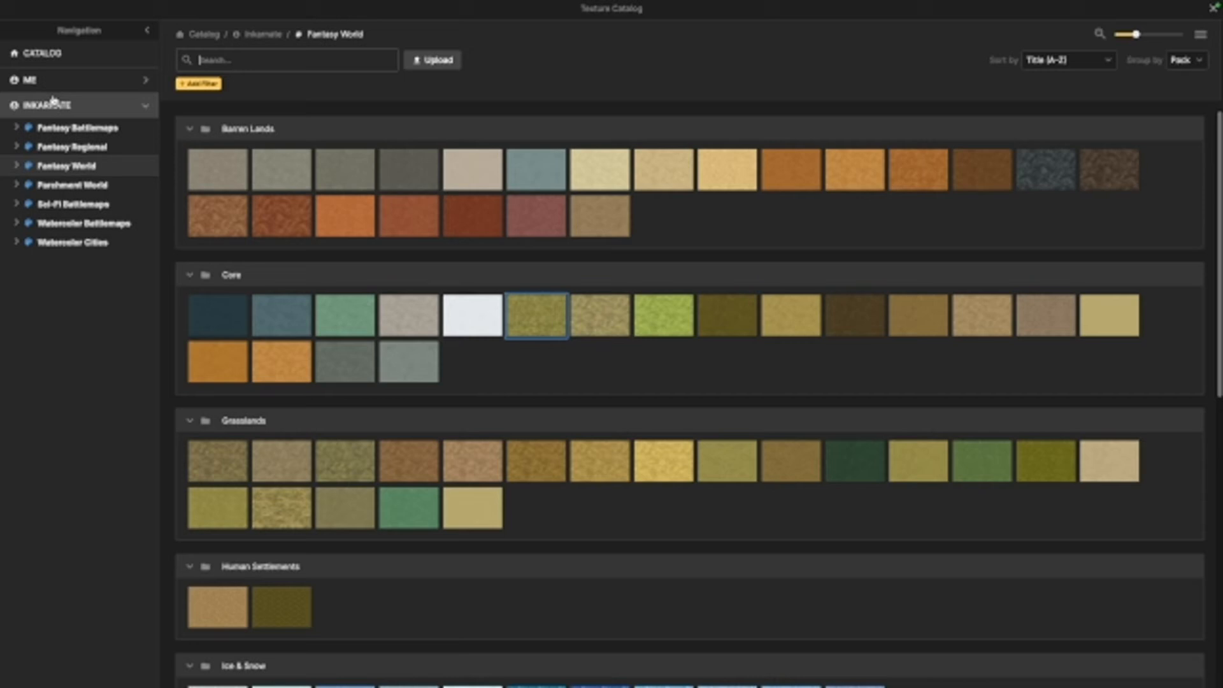
{"action": "scroll", "scroll_direction": "down", "scroll_amount": 3}
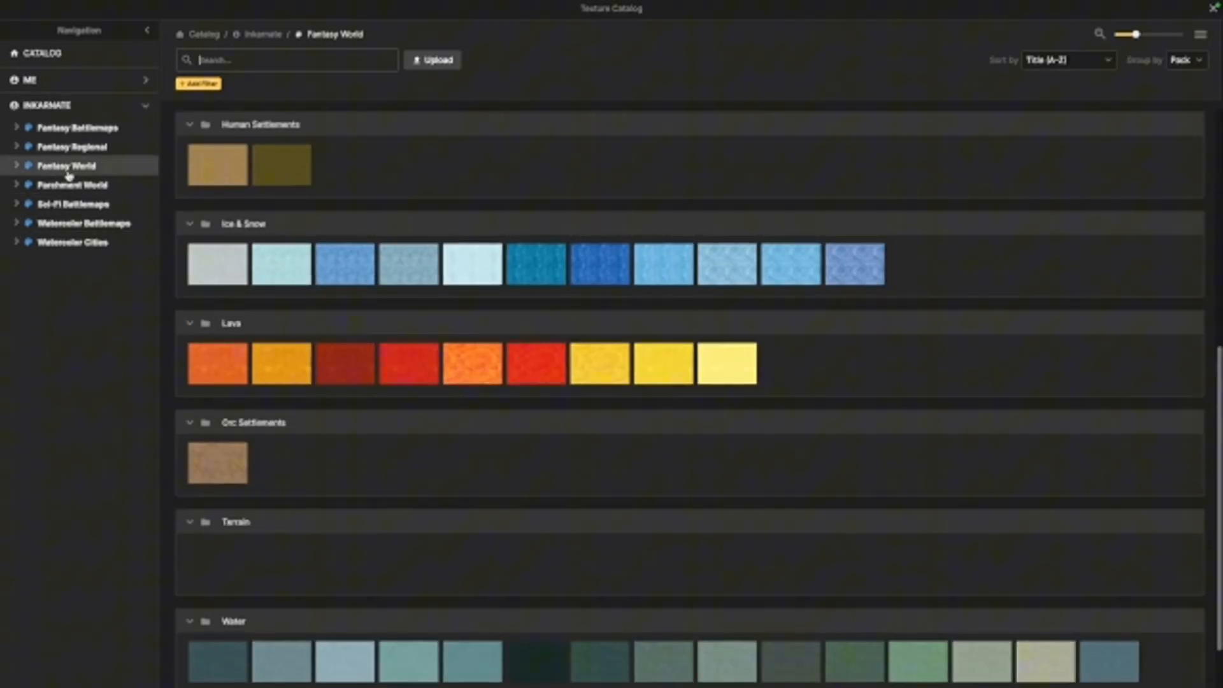
{"action": "scroll", "scroll_direction": "up", "scroll_amount": 3}
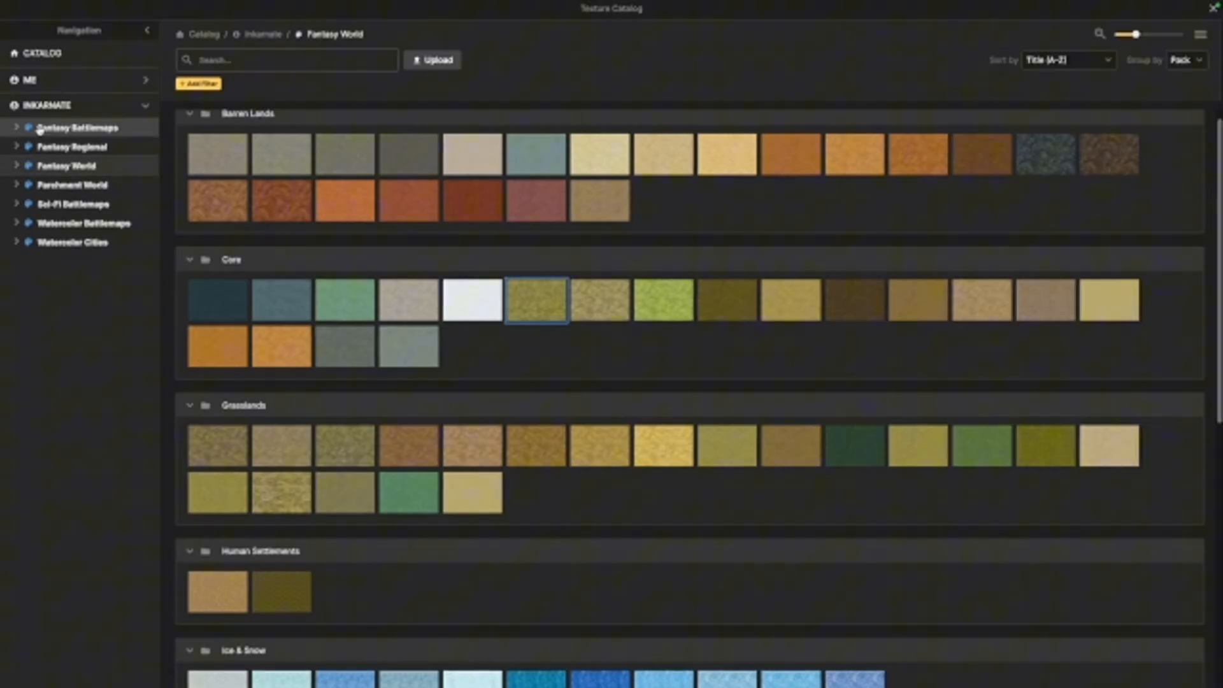
{"action": "left_click", "coordinate": [73, 185]}
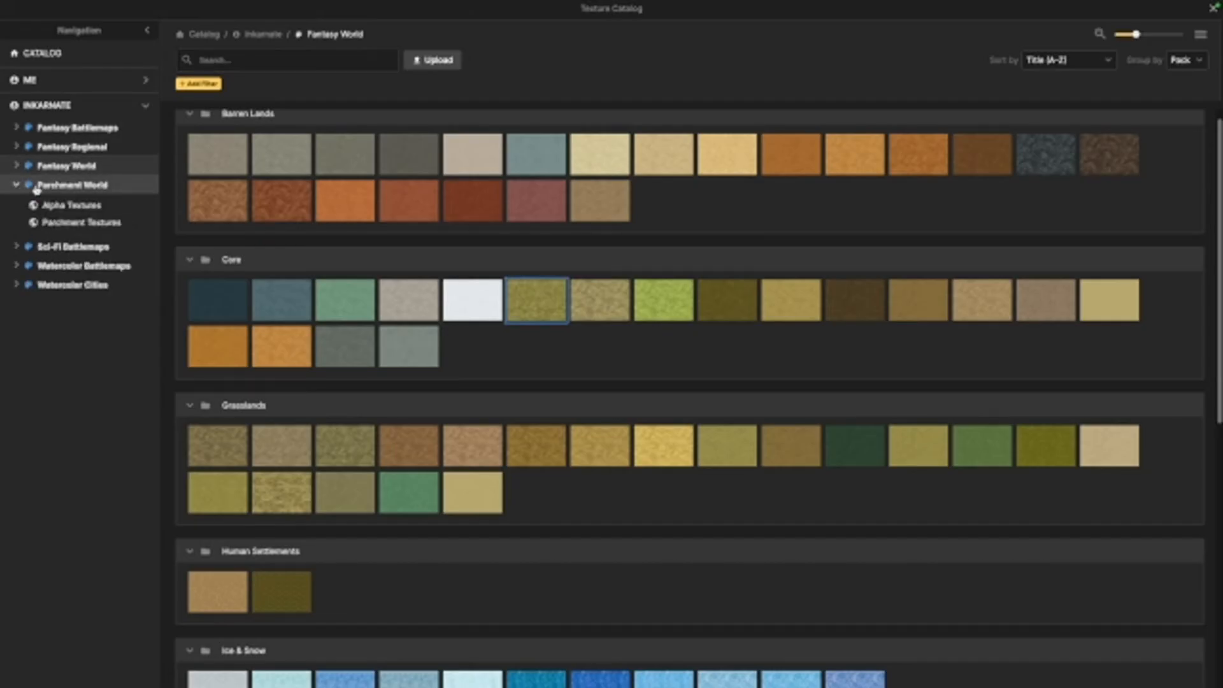
{"action": "left_click", "coordinate": [80, 222]}
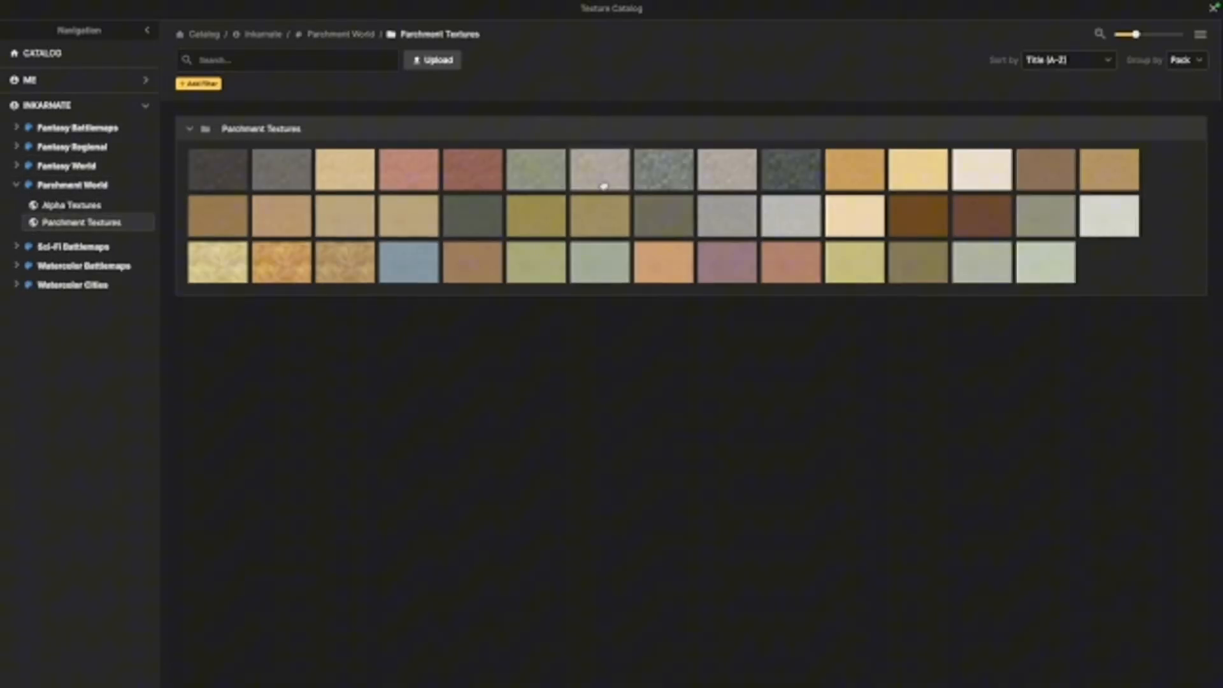
{"action": "left_click", "coordinate": [66, 166]}
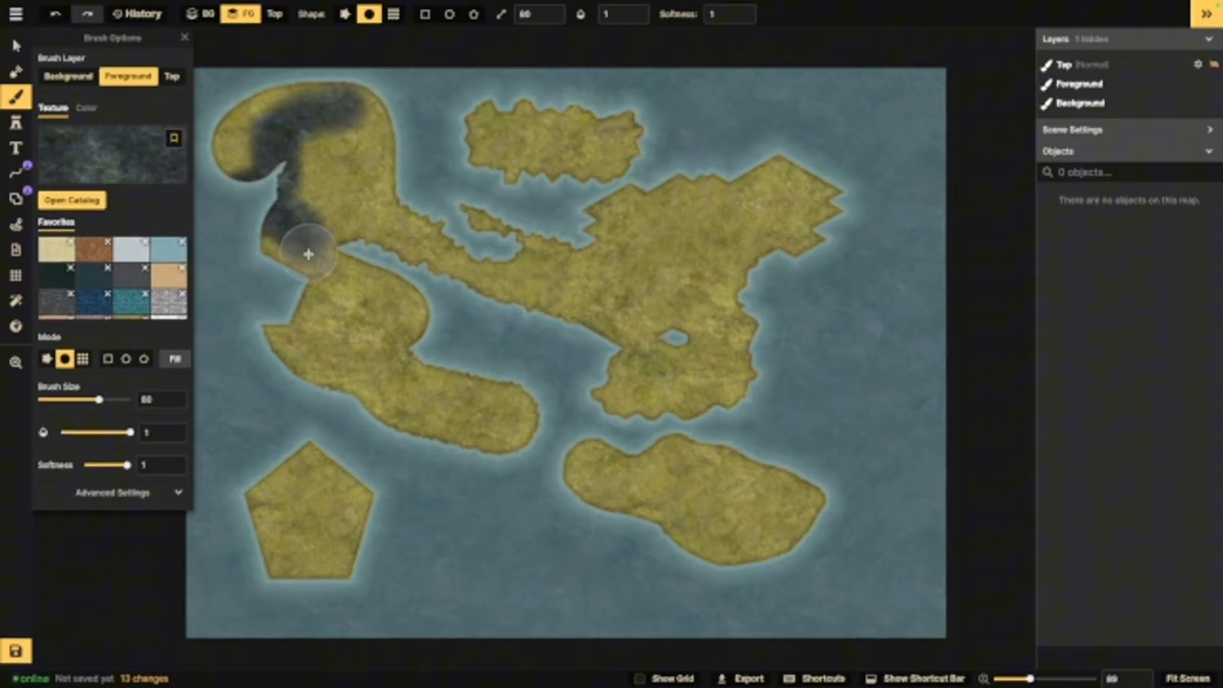
Step: Paint dark texture on Background and Top layers, then erase the eastern landmass paint
{"action": "left_click", "coordinate": [68, 76]}
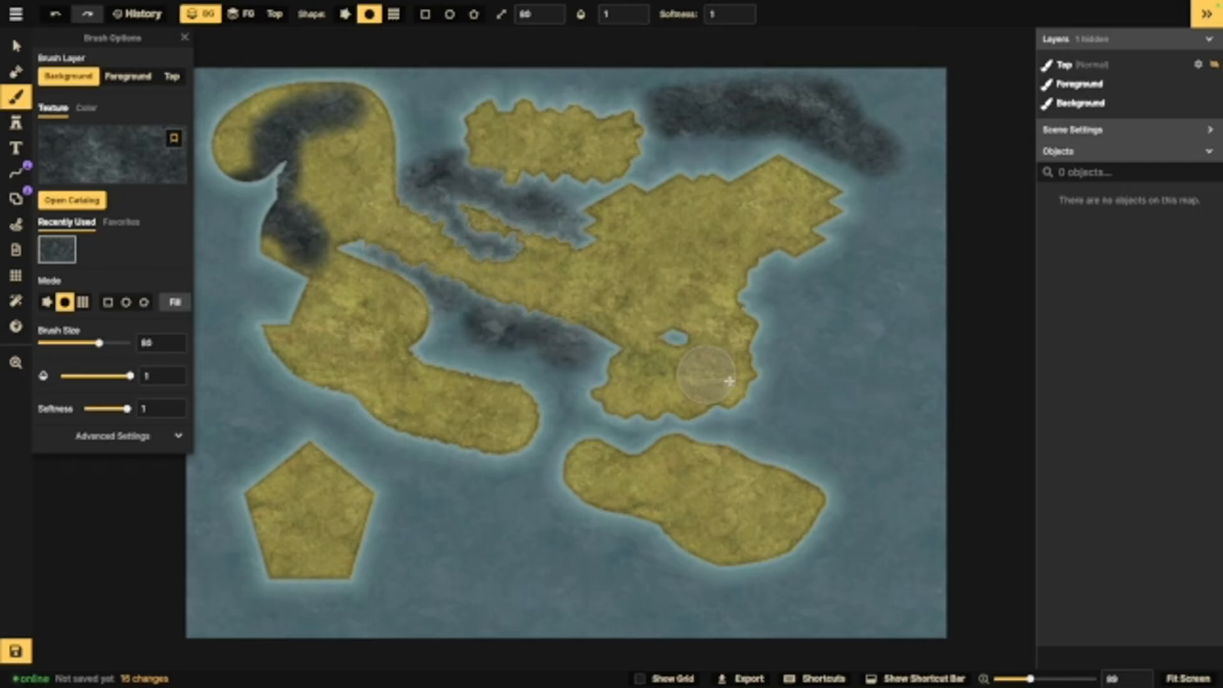
{"action": "left_click", "coordinate": [128, 77]}
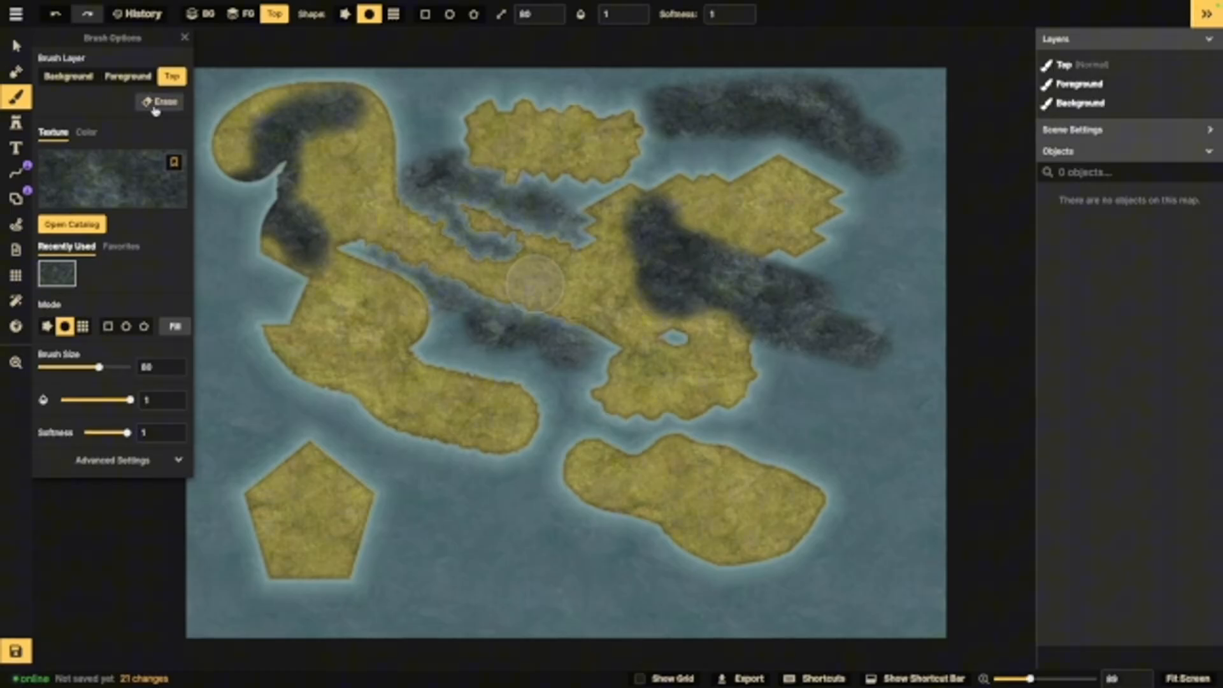
{"action": "left_click", "coordinate": [68, 76]}
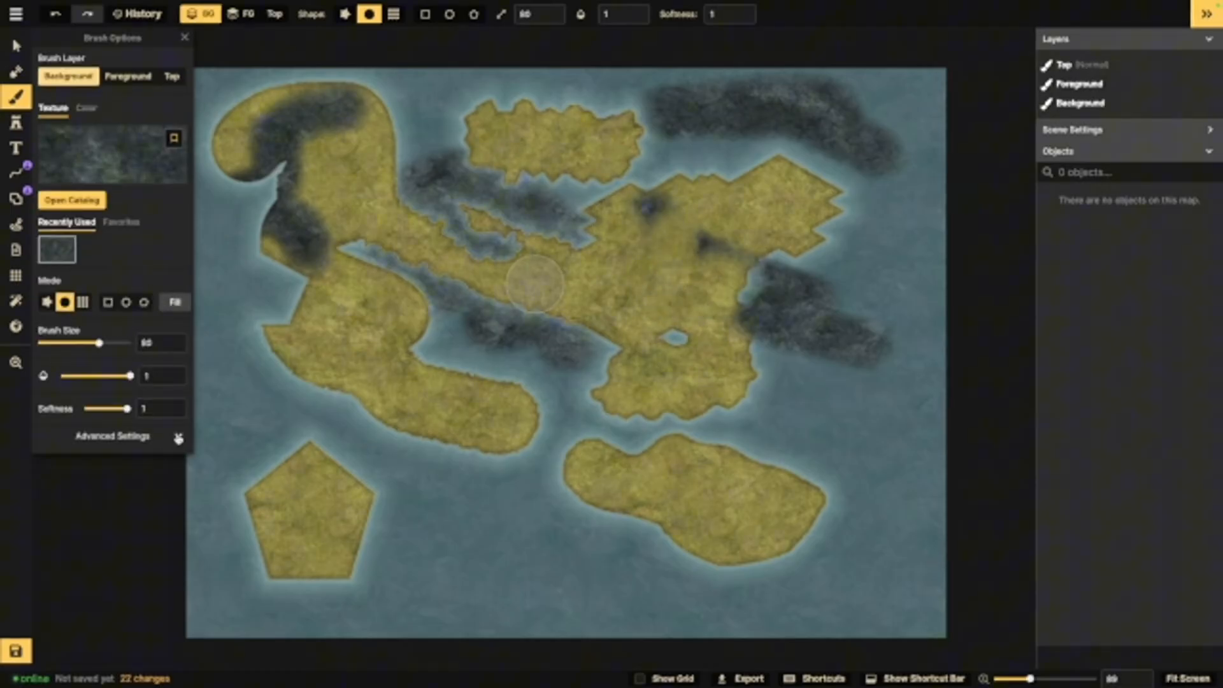
Step: Set a size 36, softness 0 brush, then try Rough, Grid and Polygon modes
{"action": "left_click", "coordinate": [112, 435]}
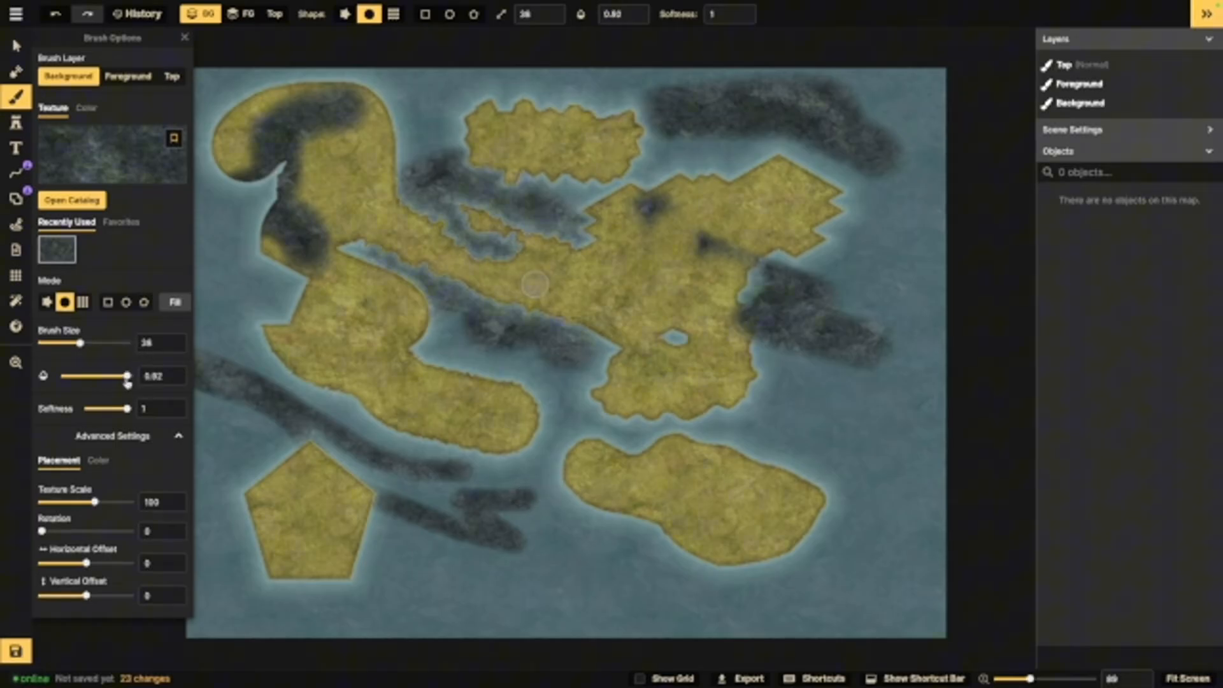
{"action": "left_click", "coordinate": [160, 408]}
{"action": "type", "text": "0"}
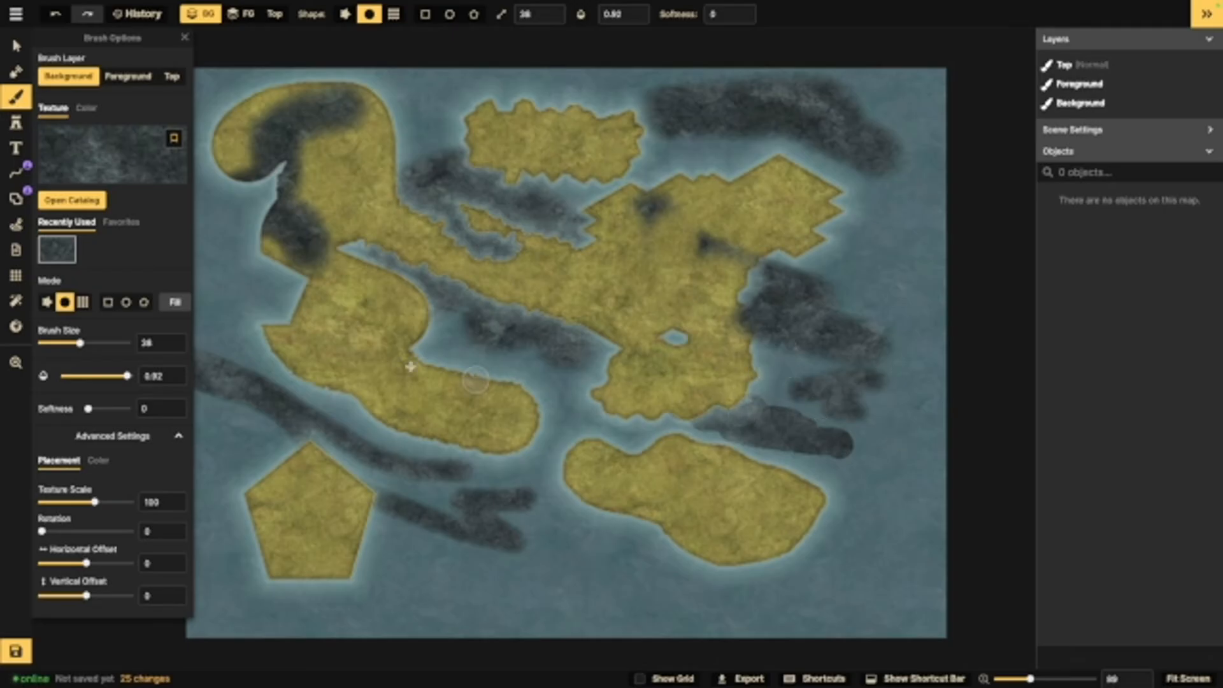
{"action": "left_click", "coordinate": [46, 302]}
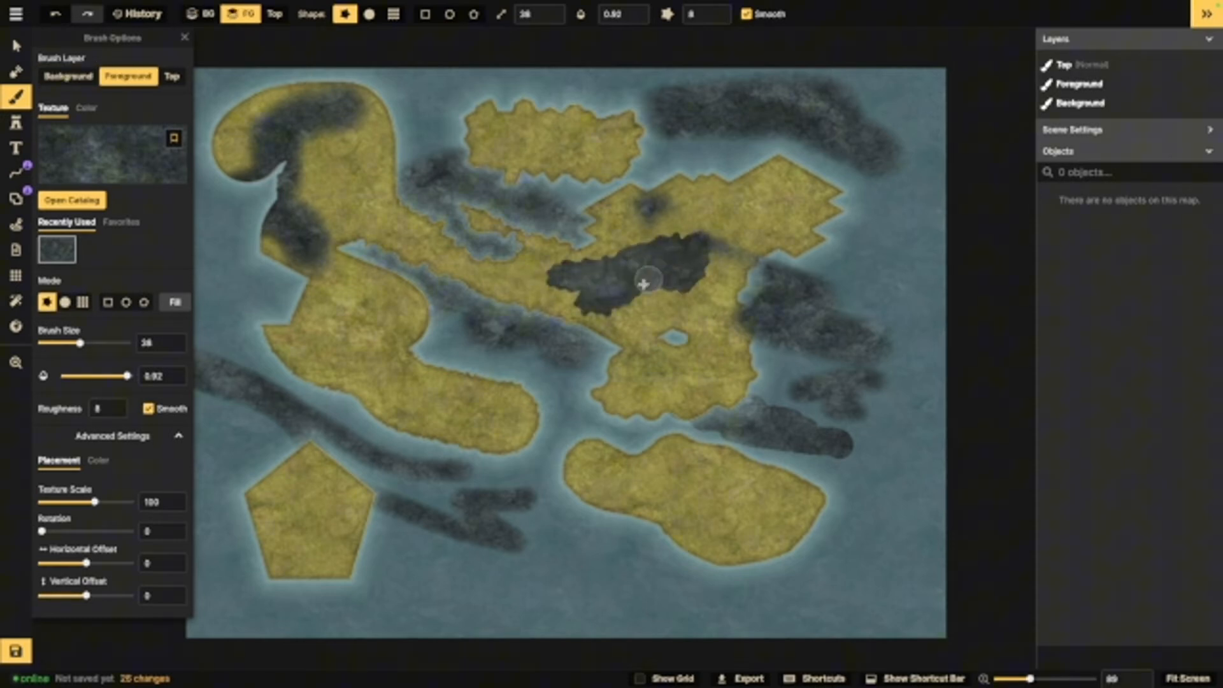
{"action": "left_click", "coordinate": [82, 302]}
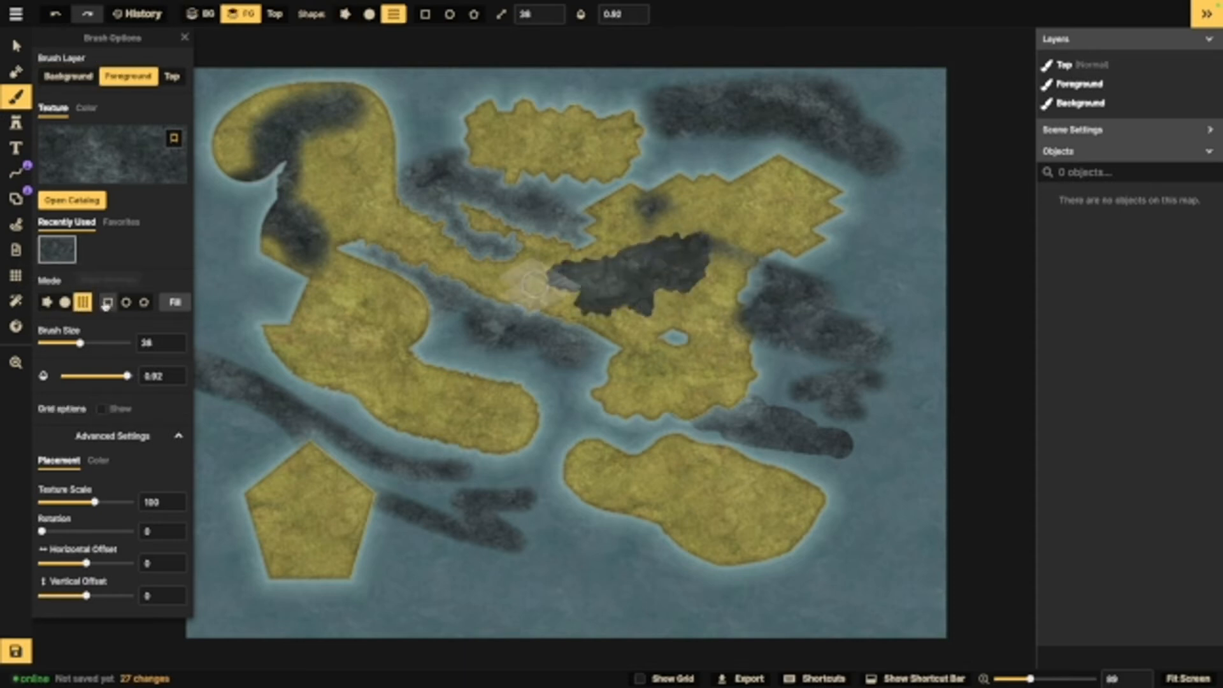
{"action": "left_click", "coordinate": [143, 303]}
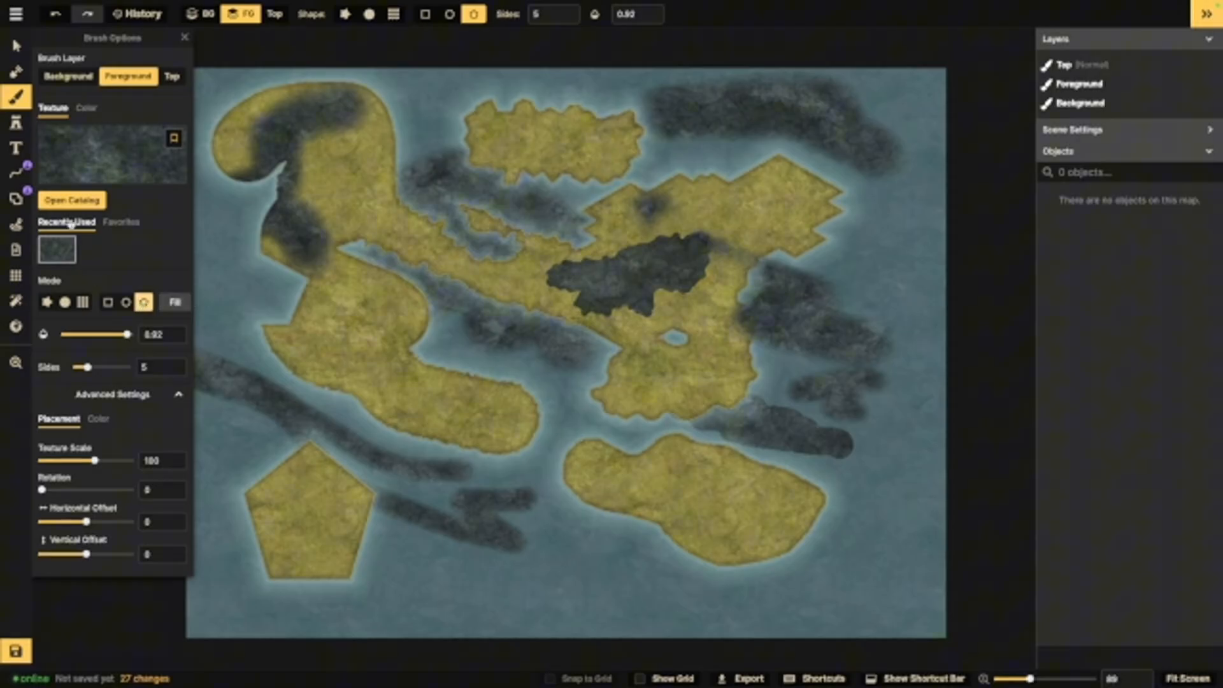
{"action": "mouse_move", "coordinate": [174, 302]}
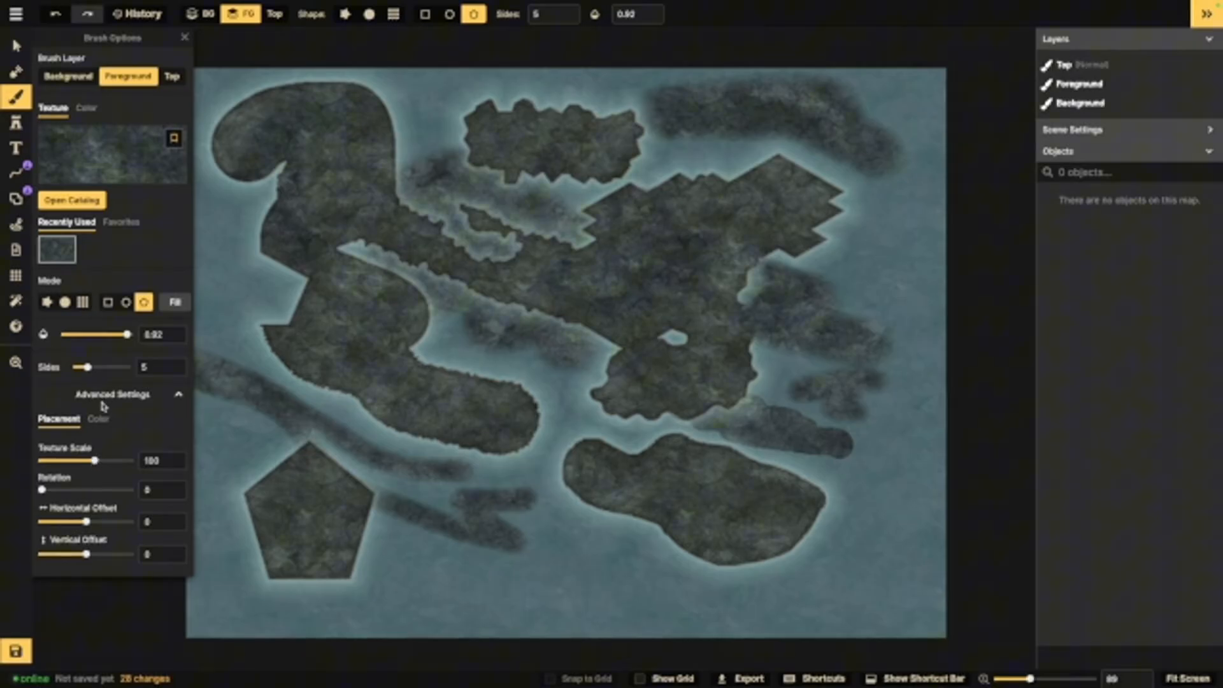
Step: Expand the Advanced Settings section in Brush Options to show texture placement controls
{"action": "left_click", "coordinate": [121, 222]}
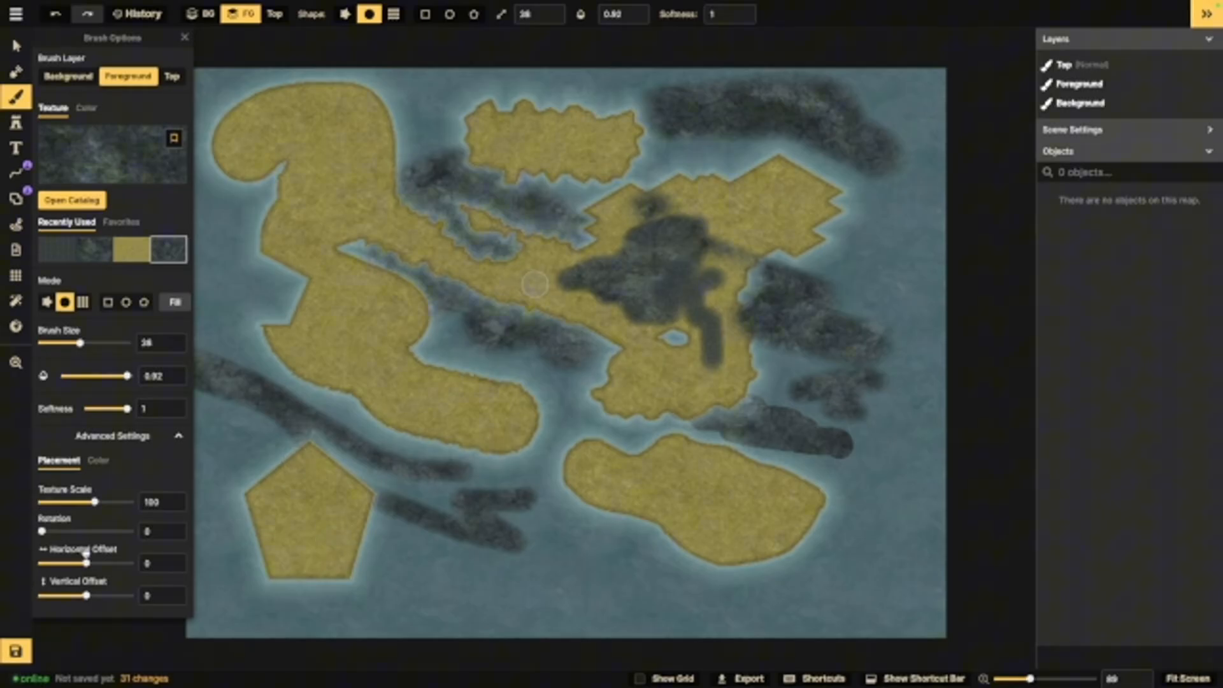
Step: Pick the teal water texture from Favorites and paint it over sea patches on the Background layer
{"action": "left_click", "coordinate": [98, 460]}
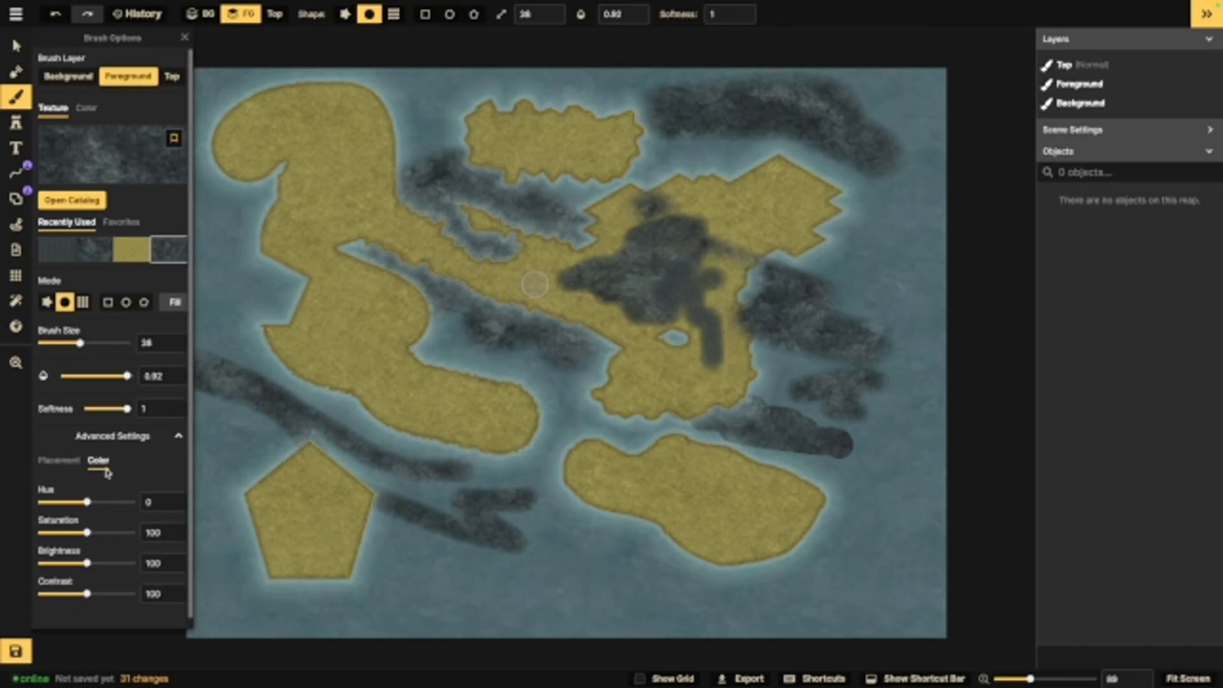
{"action": "left_click", "coordinate": [121, 222]}
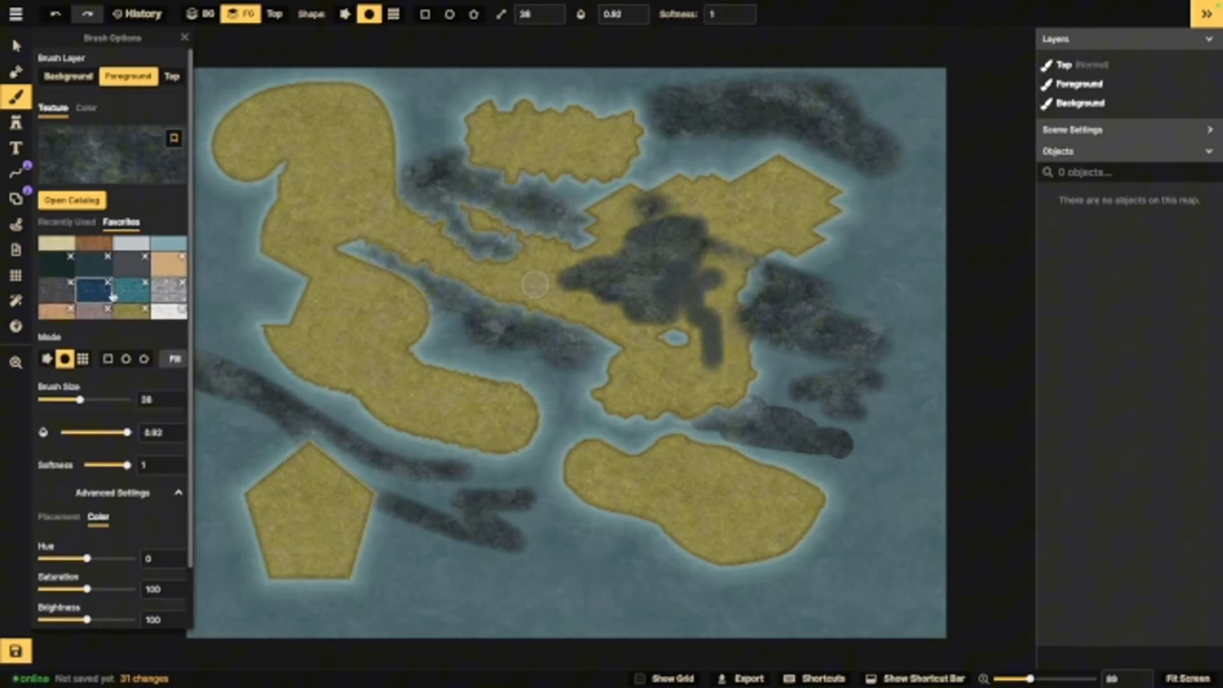
{"action": "left_click", "coordinate": [126, 292]}
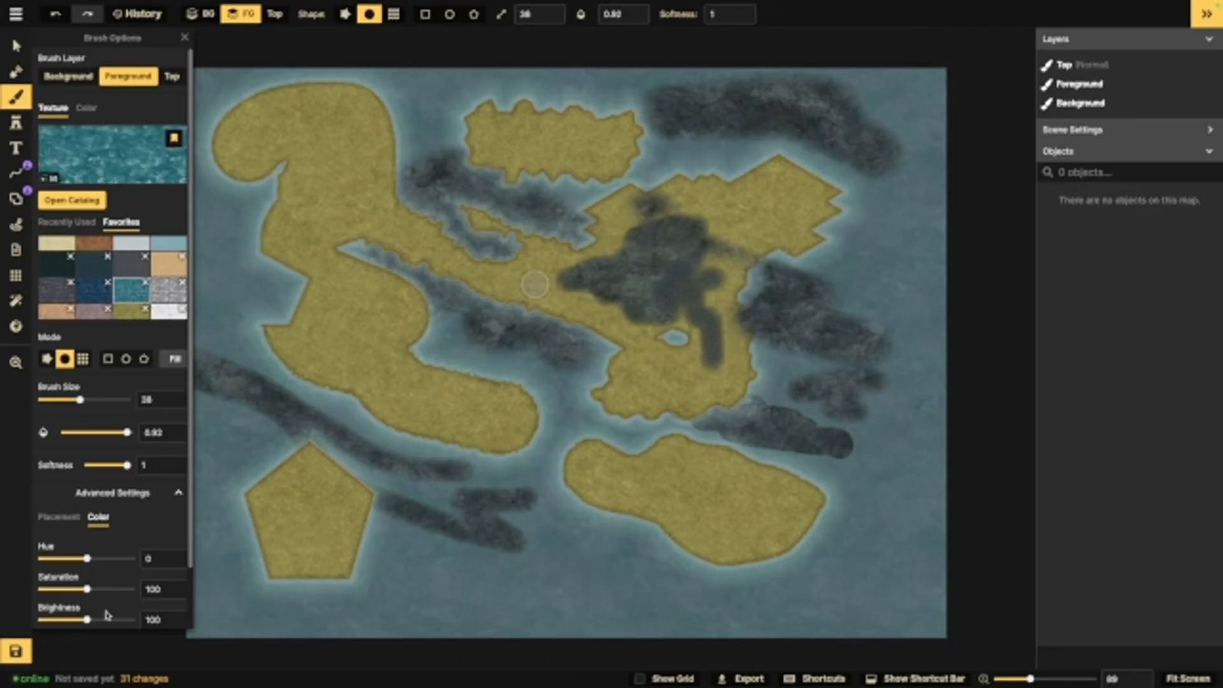
{"action": "scroll", "scroll_direction": "down", "scroll_amount": 3}
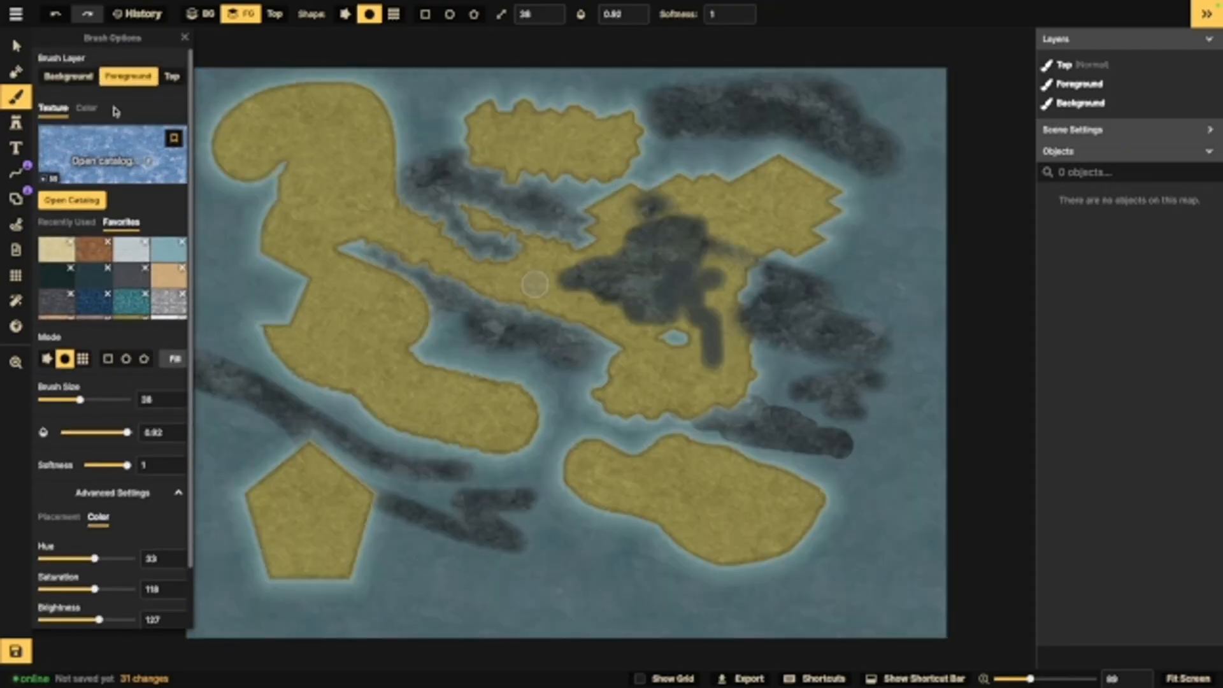
{"action": "left_click", "coordinate": [68, 76]}
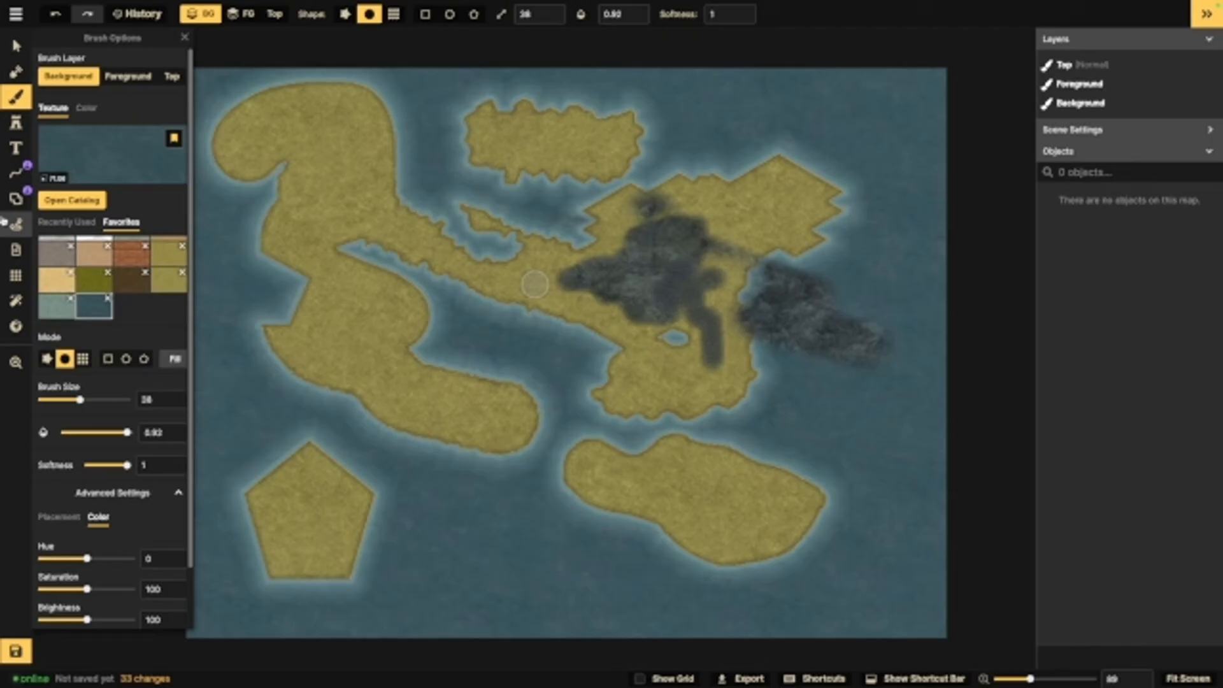
Step: Set the brush to a plain orange foreground colour, then select the Stamp Tool
{"action": "left_click", "coordinate": [129, 76]}
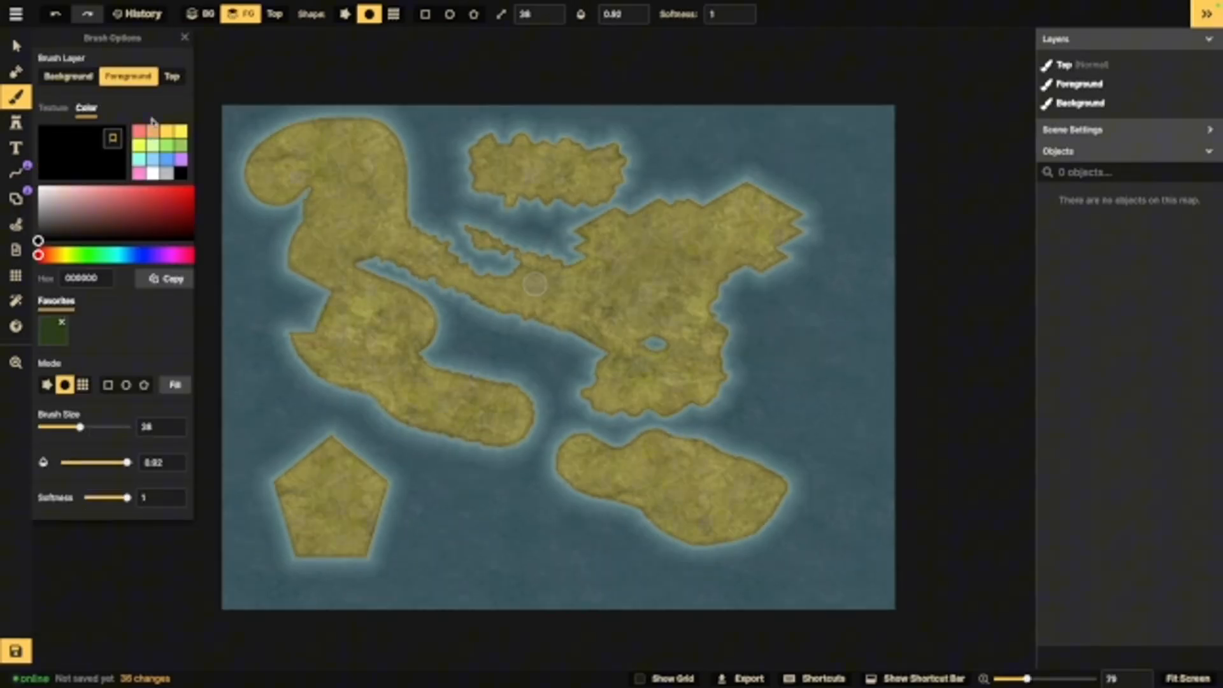
{"action": "left_click", "coordinate": [122, 192]}
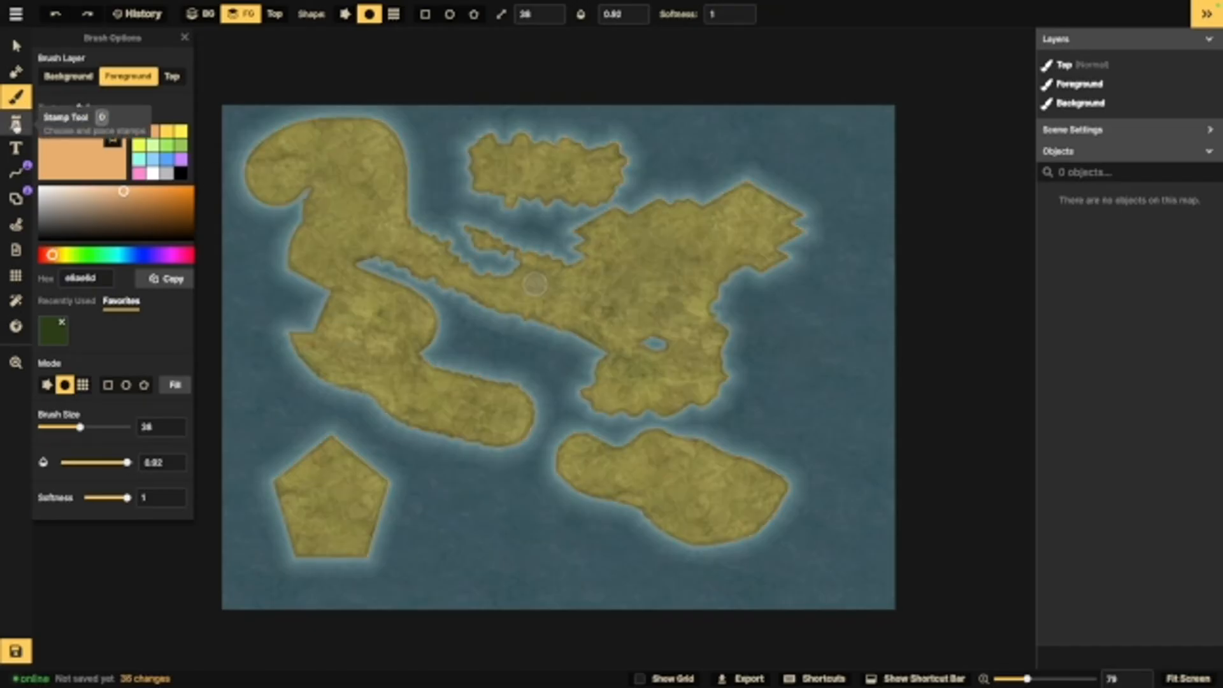
{"action": "left_click", "coordinate": [15, 122]}
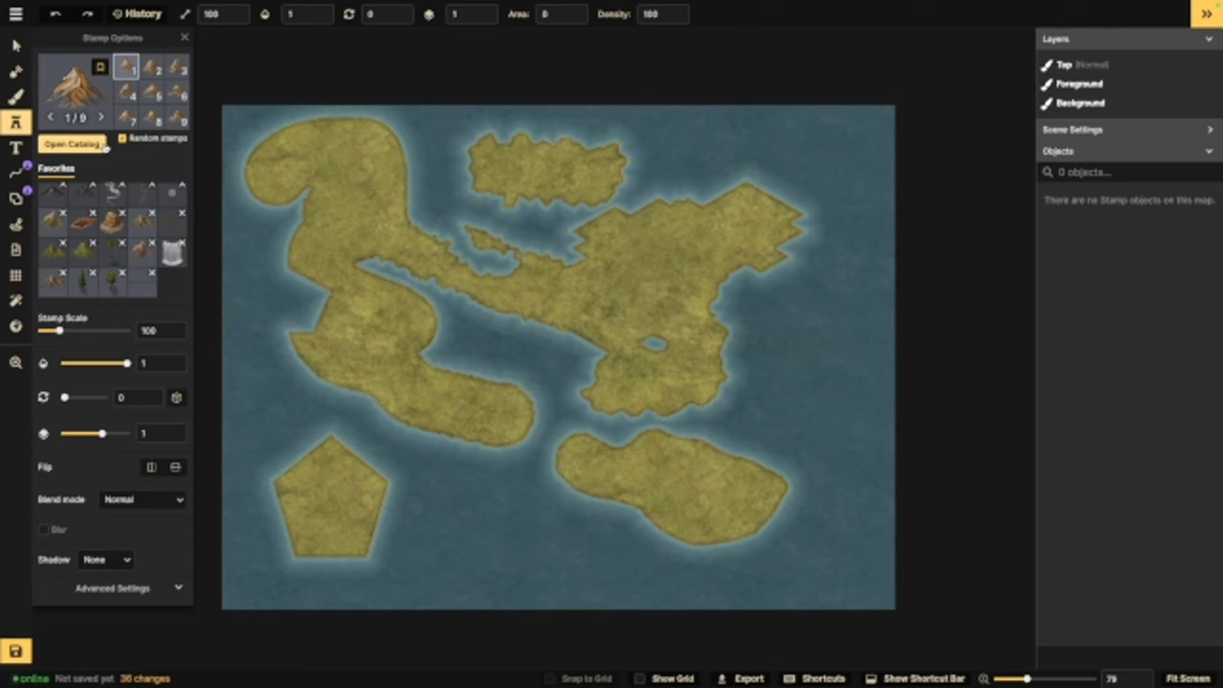
Step: Open the stamp catalog on the Fantasy World Core collection
{"action": "left_click", "coordinate": [74, 144]}
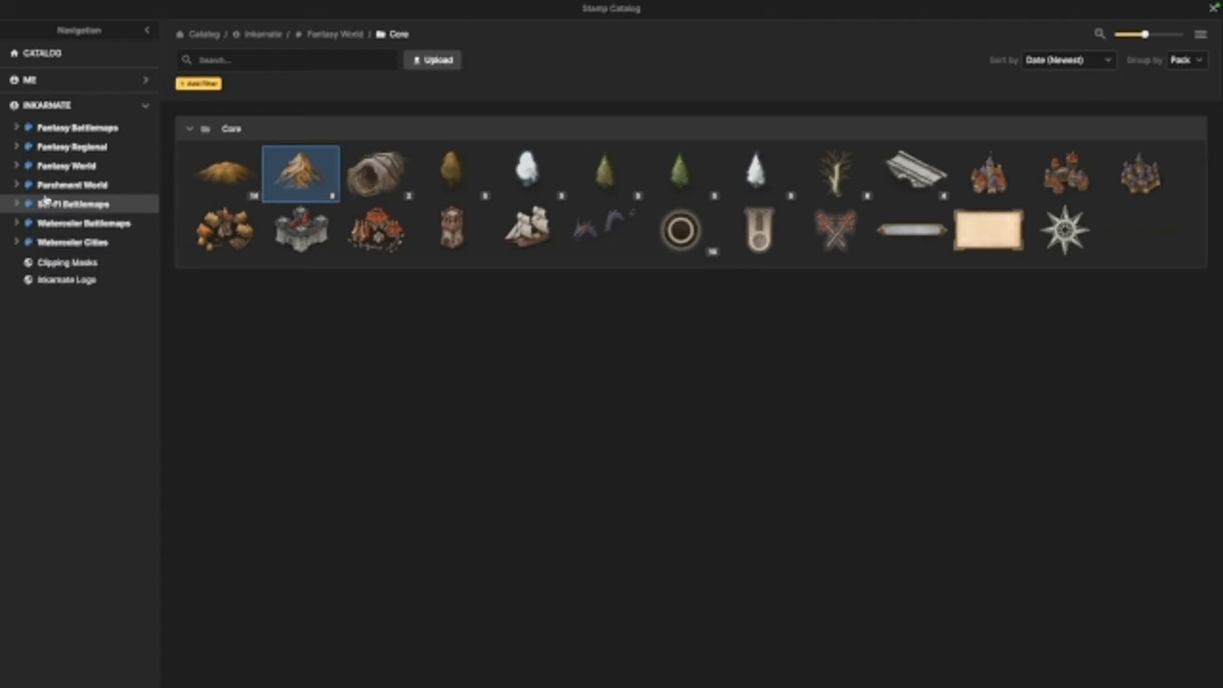
Step: Browse the Fantasy World packs, including Desert Settlements, then view all Fantasy World stamps together
{"action": "left_click", "coordinate": [70, 164]}
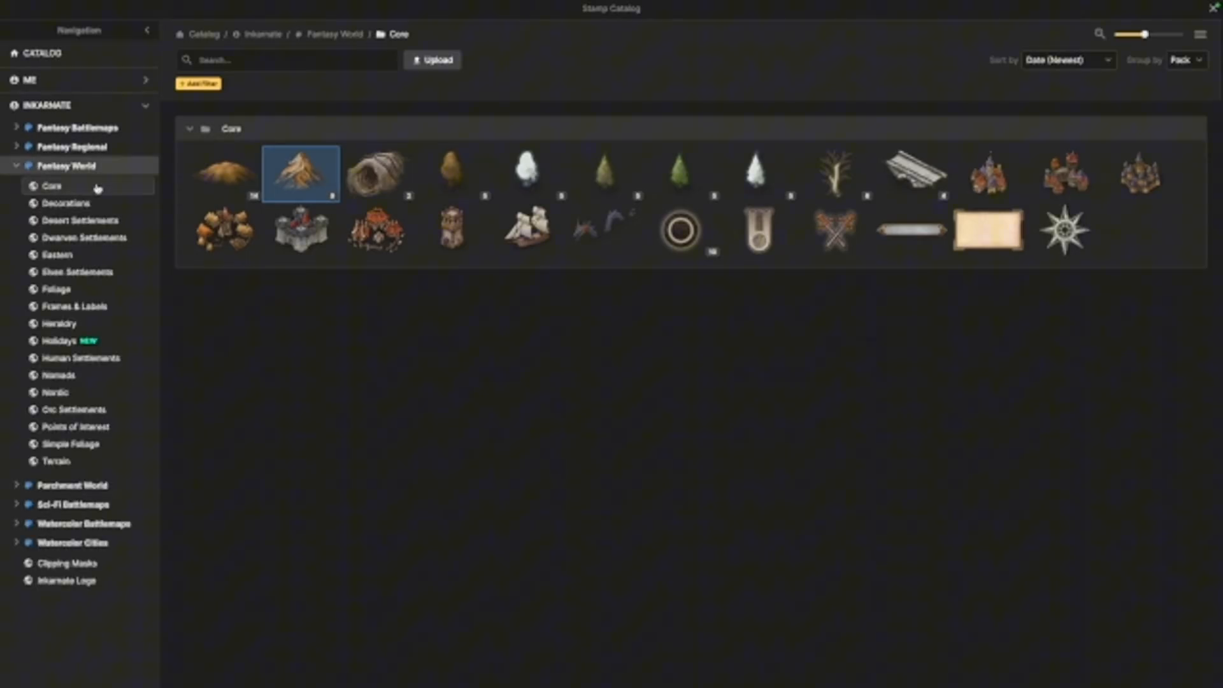
{"action": "left_click", "coordinate": [79, 219]}
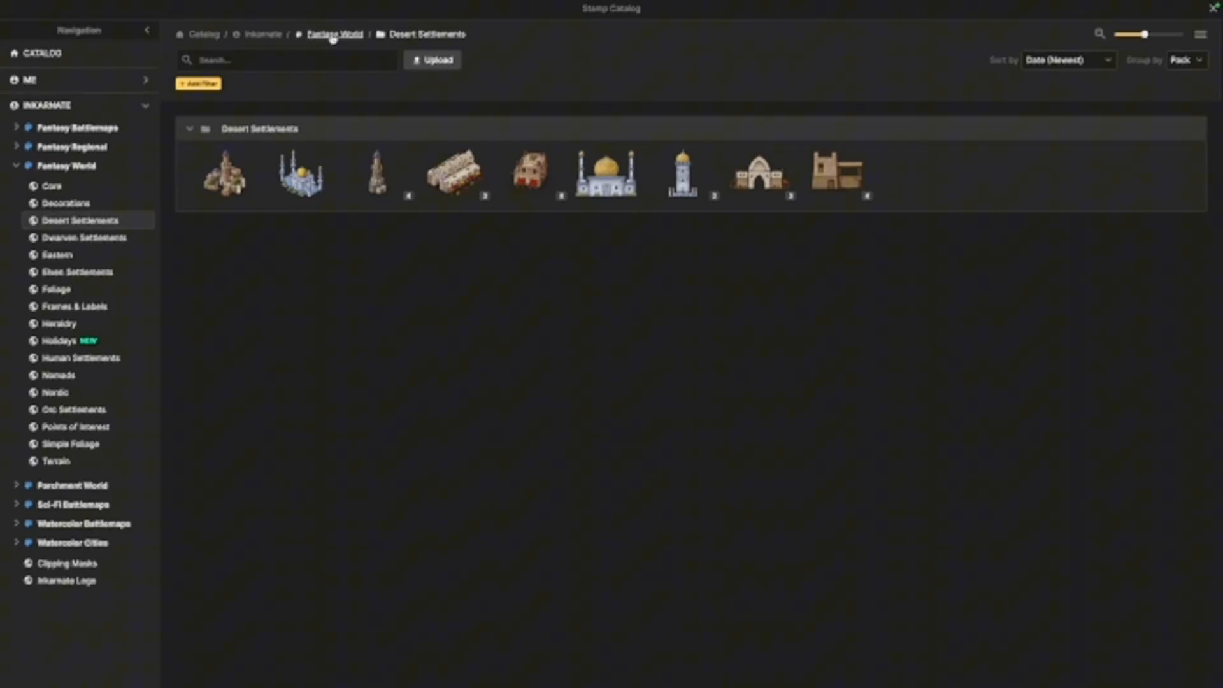
{"action": "left_click", "coordinate": [336, 33]}
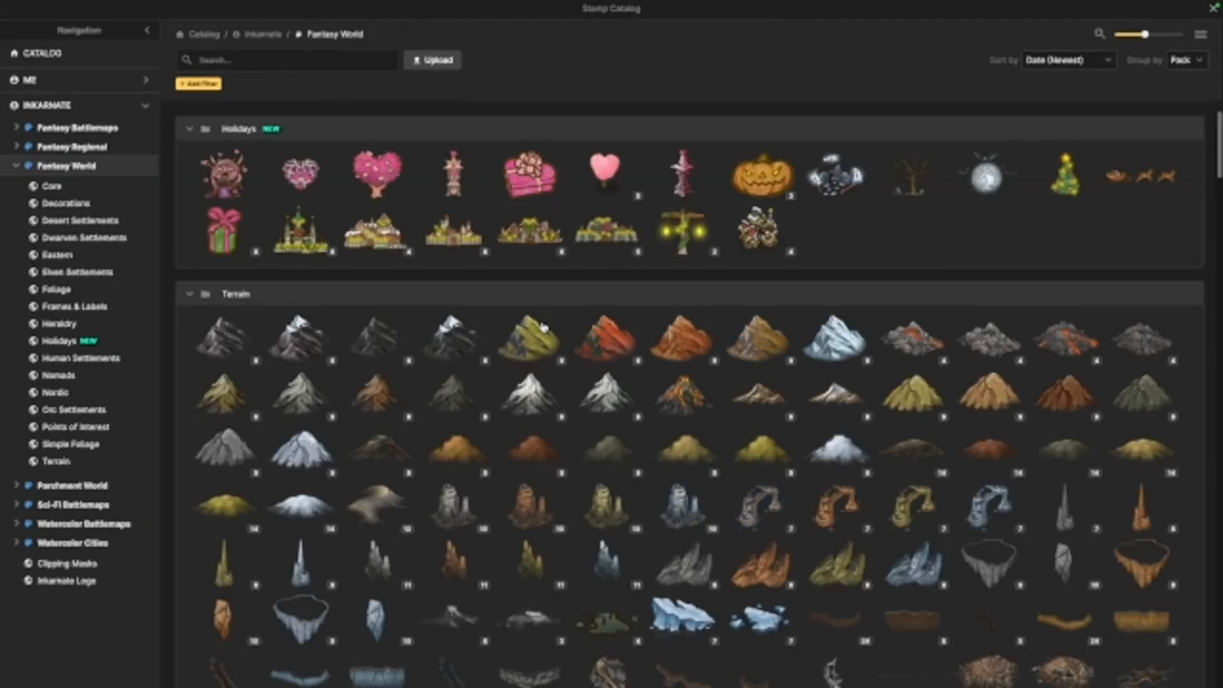
{"action": "scroll", "scroll_direction": "down", "scroll_amount": 3}
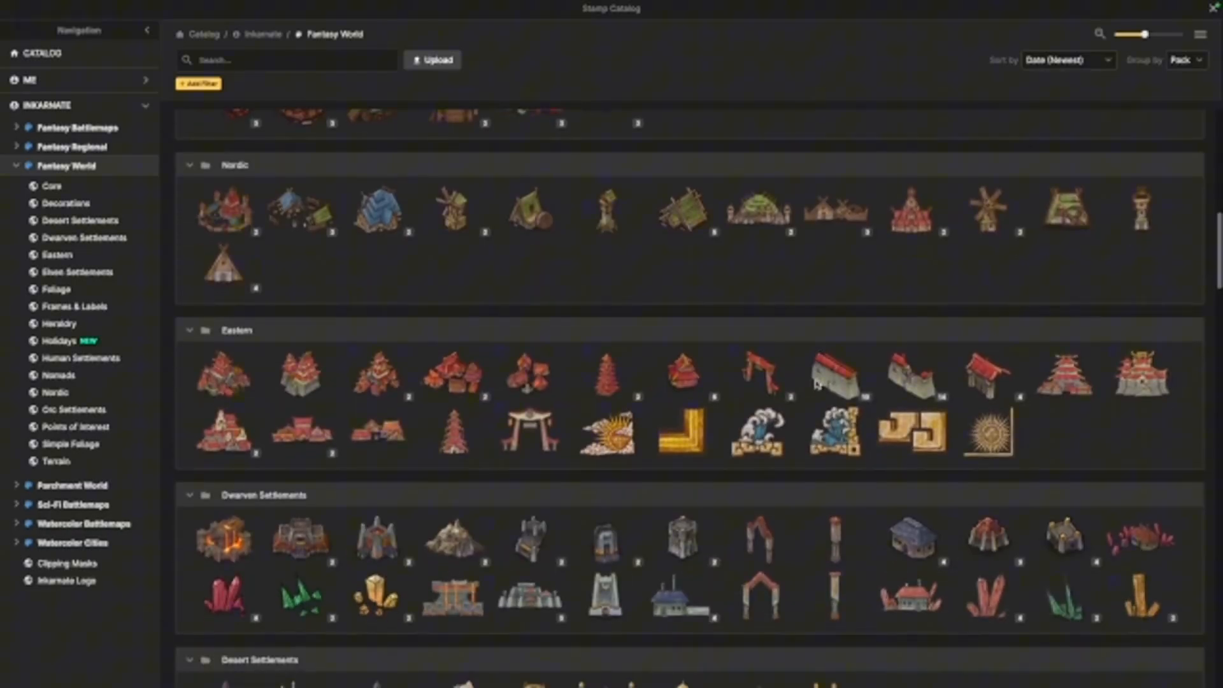
{"action": "scroll", "scroll_direction": "up", "scroll_amount": 3}
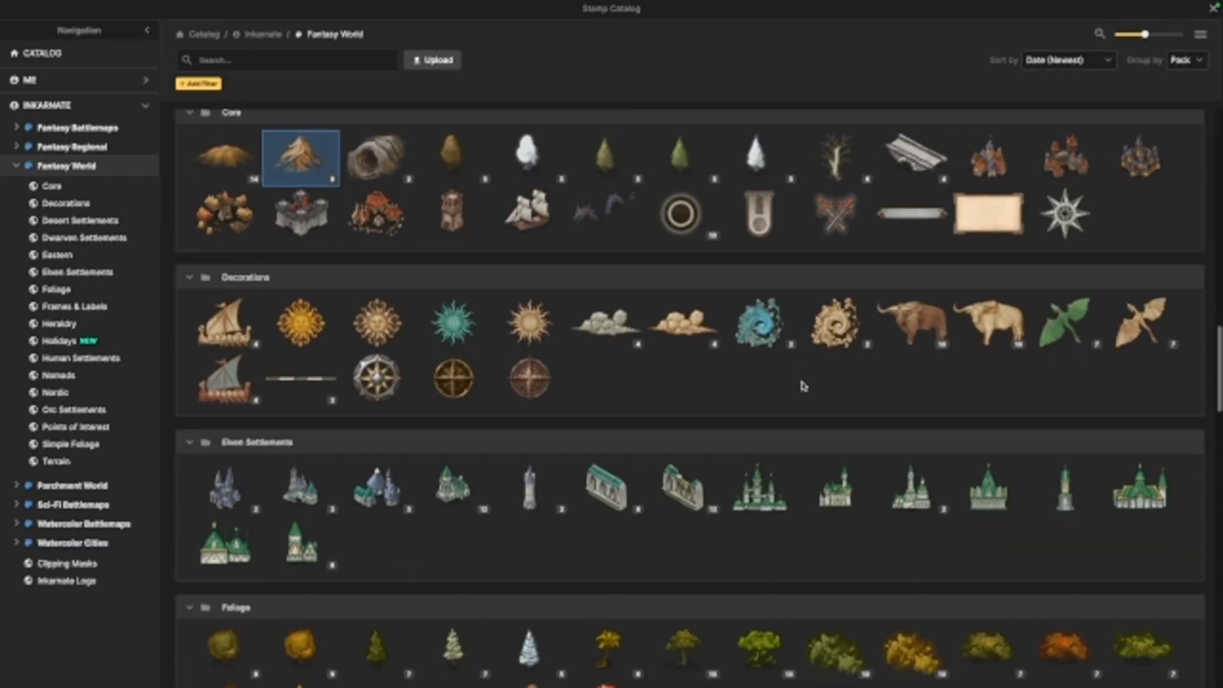
{"action": "scroll", "scroll_direction": "down", "scroll_amount": 3}
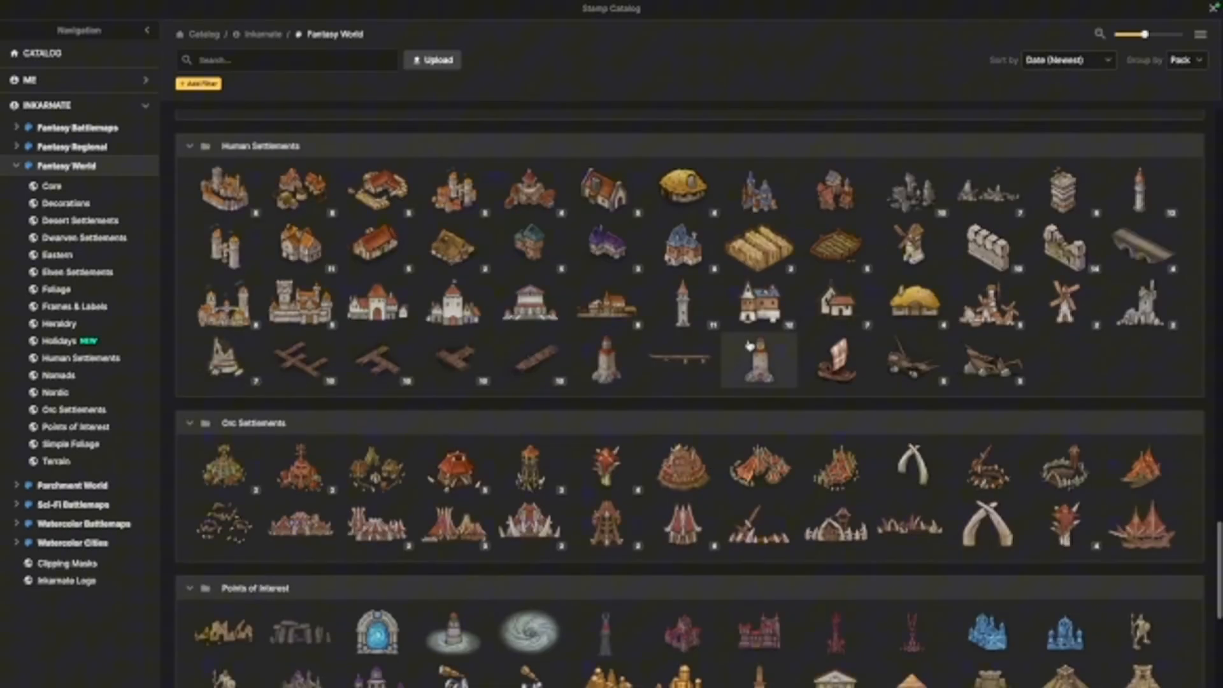
{"action": "scroll", "scroll_direction": "up", "scroll_amount": 3}
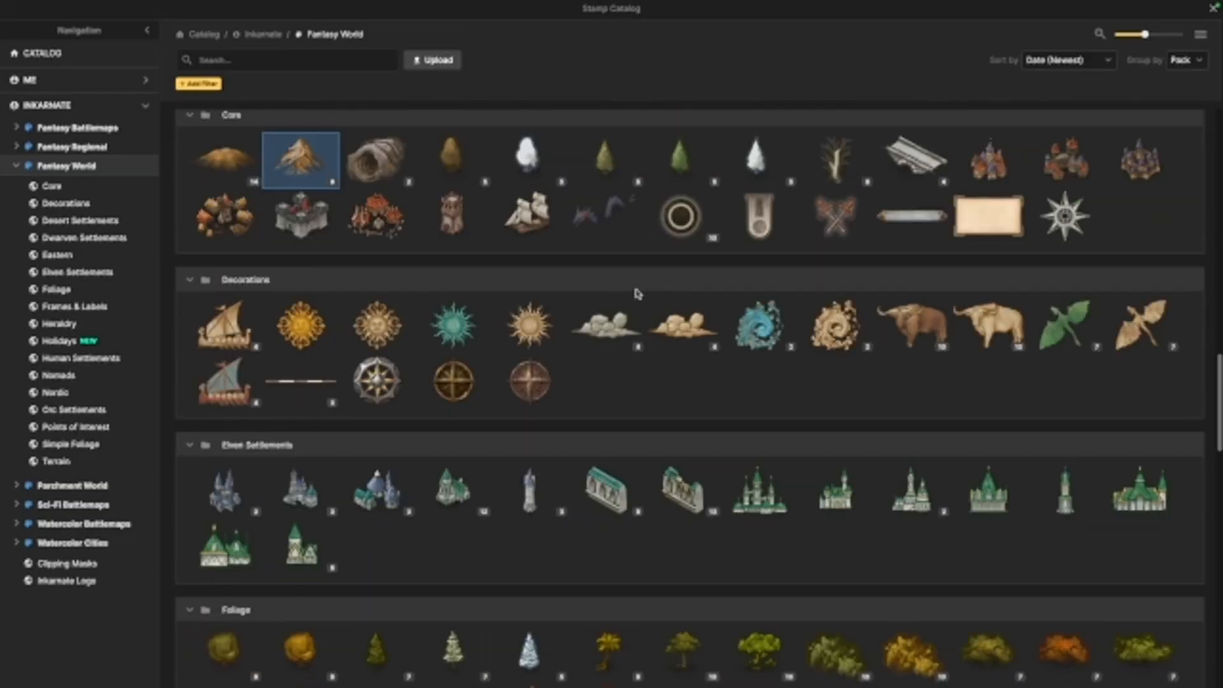
{"action": "scroll", "scroll_direction": "down", "scroll_amount": 3}
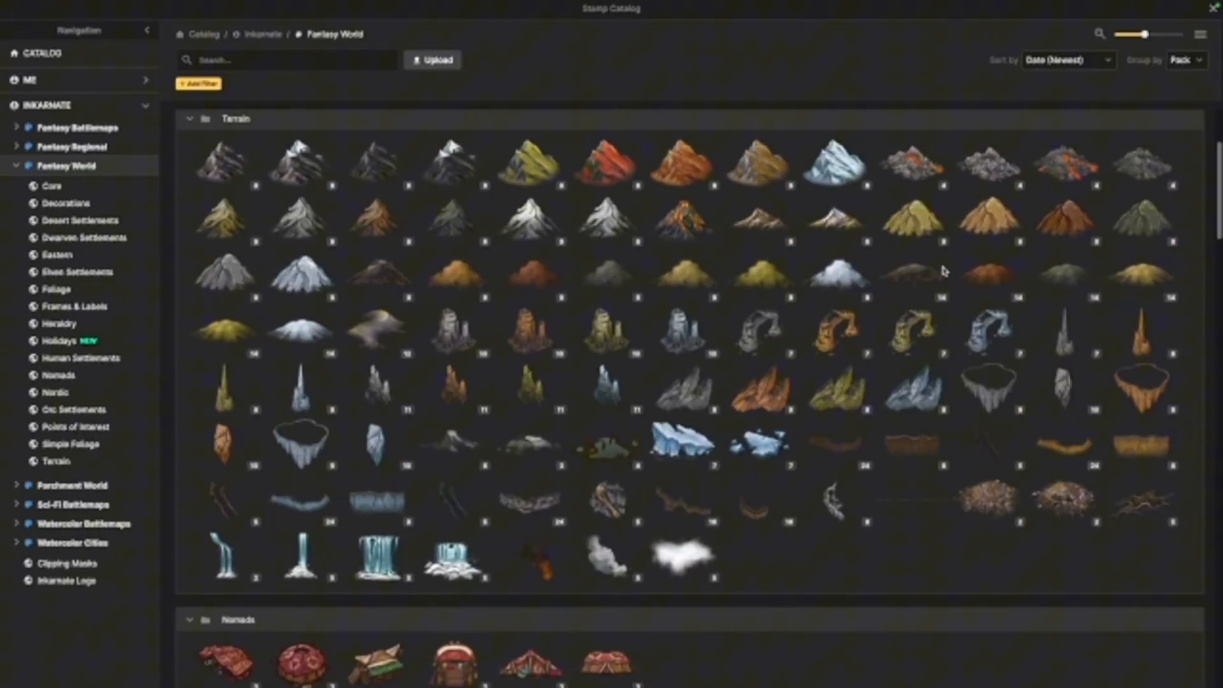
{"action": "mouse_move", "coordinate": [221, 163]}
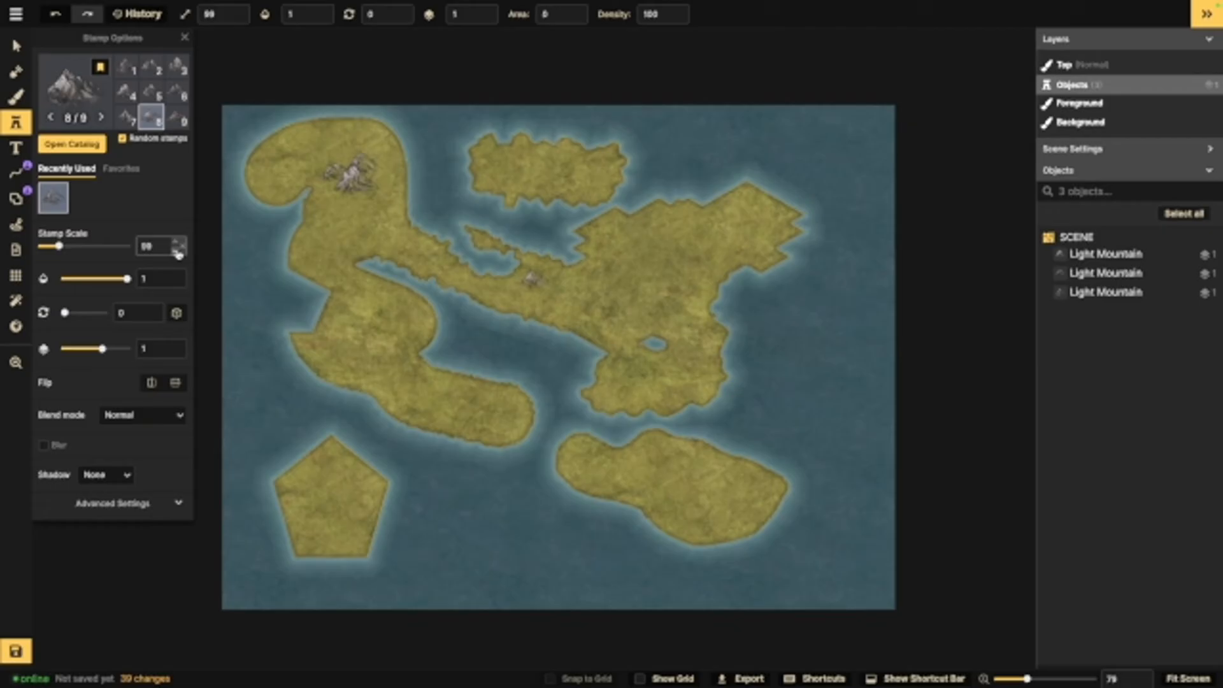
Step: Adjust the stamp opacity and place Light Mountain stamps on the central landmass
{"action": "left_click_drag", "start_coordinate": [125, 278], "coordinate": [121, 279]}
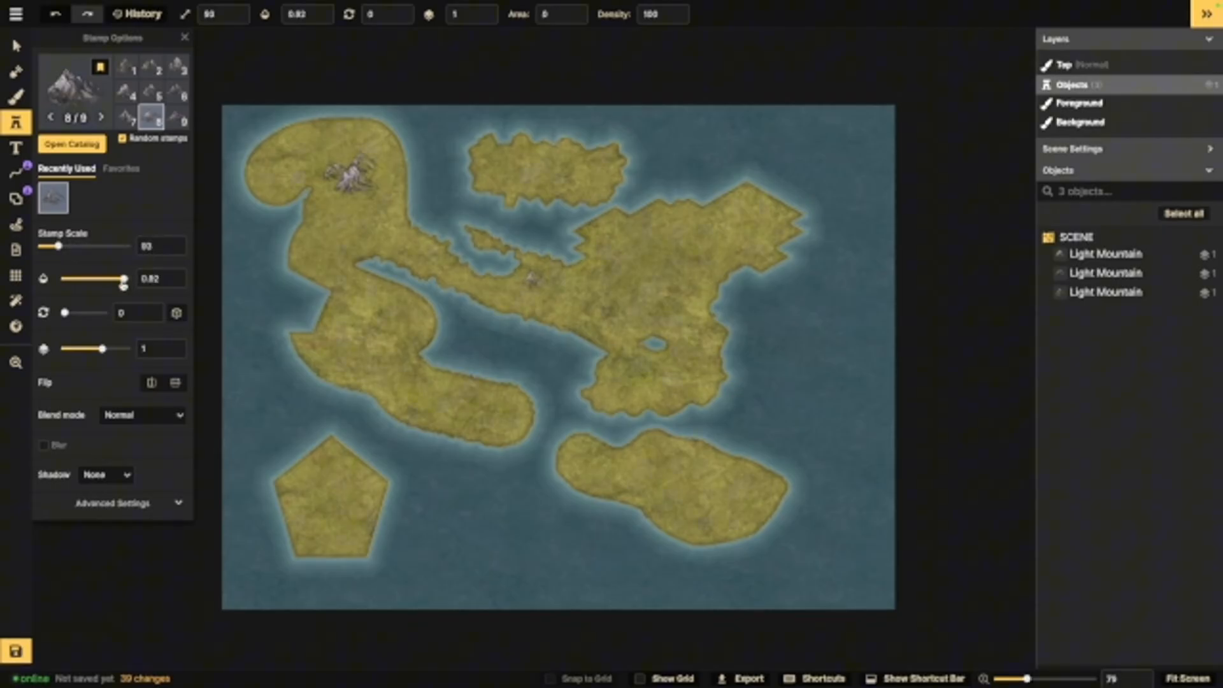
{"action": "left_click_drag", "start_coordinate": [121, 279], "coordinate": [123, 279]}
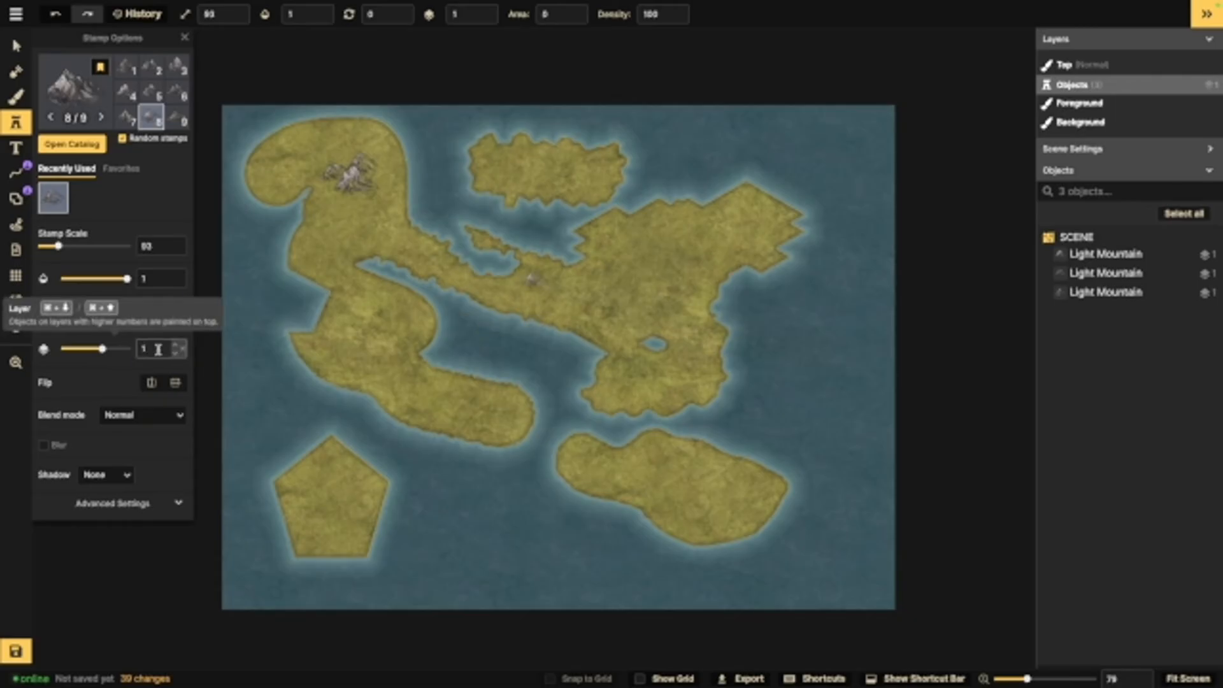
{"action": "left_click", "coordinate": [611, 247]}
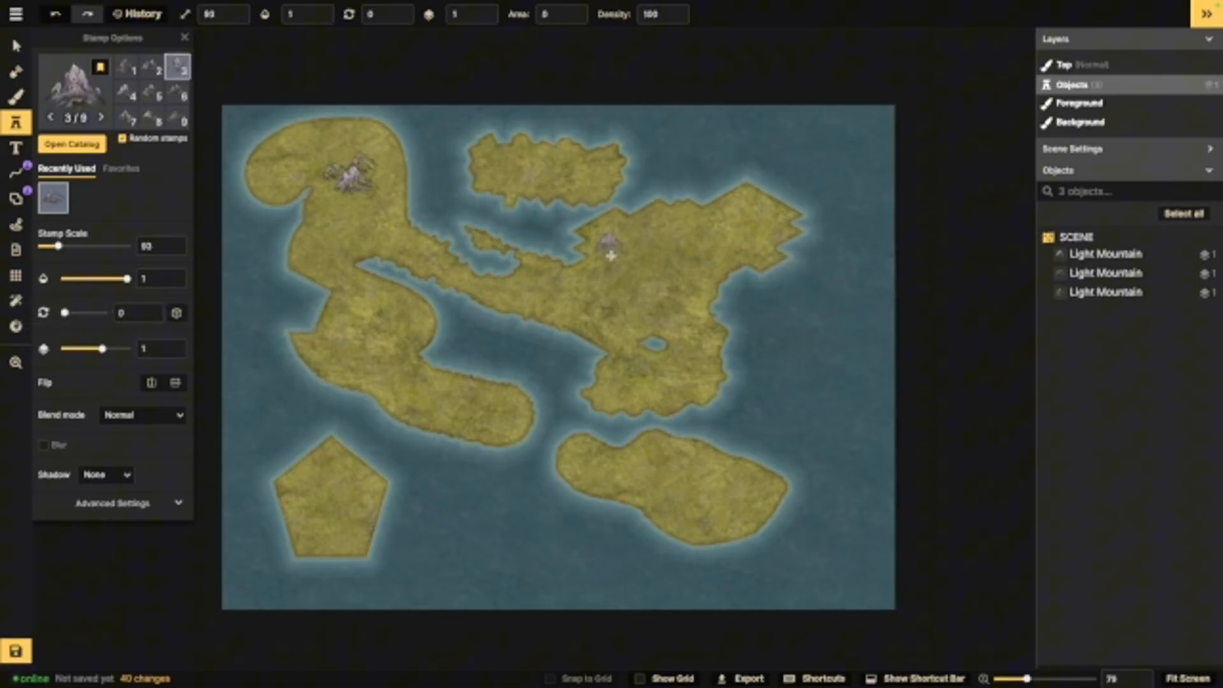
{"action": "left_click", "coordinate": [612, 250]}
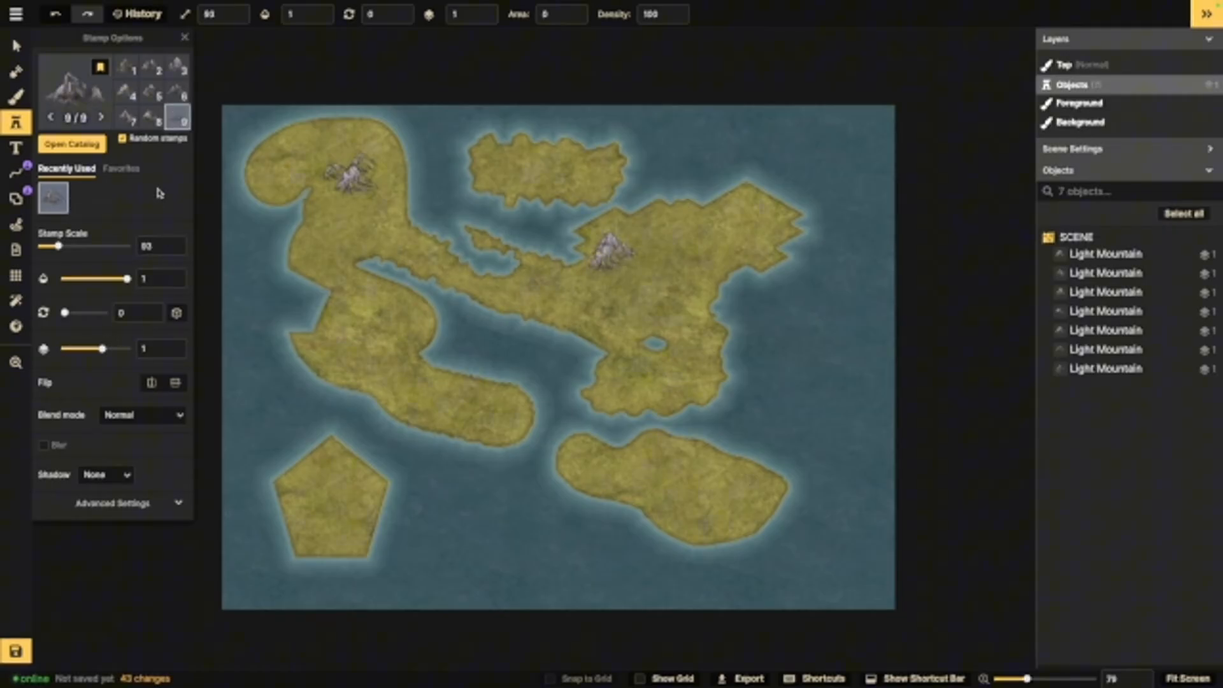
{"action": "mouse_move", "coordinate": [136, 278]}
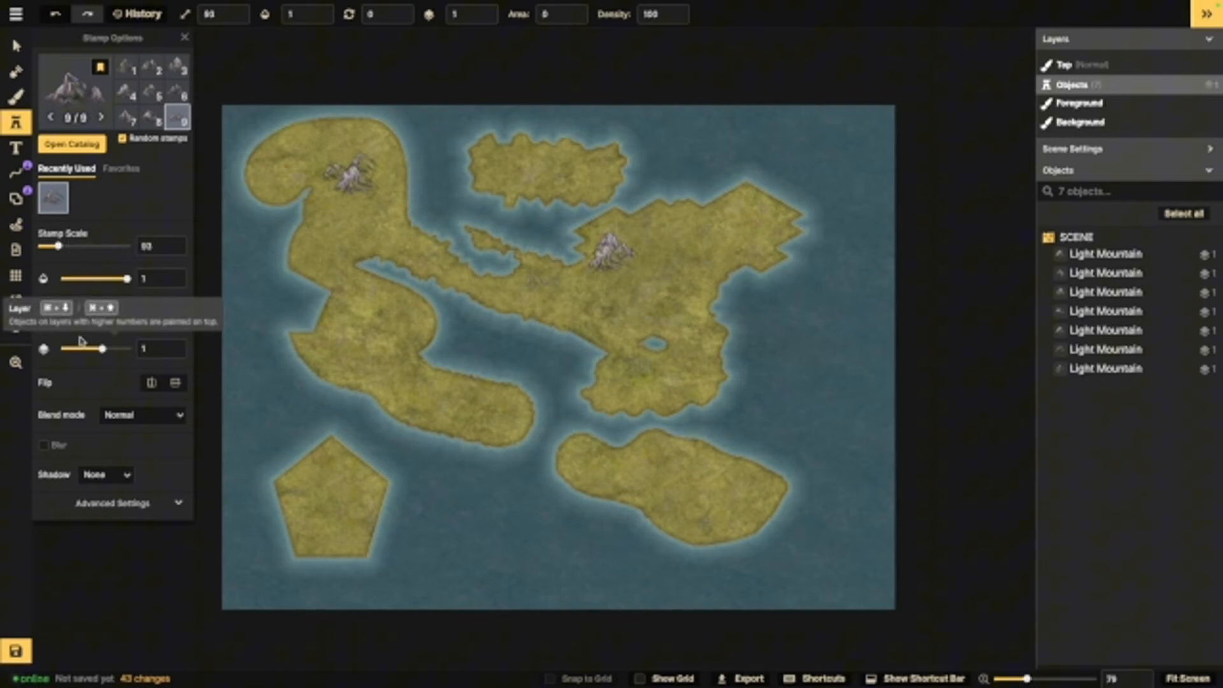
{"action": "mouse_move", "coordinate": [72, 357]}
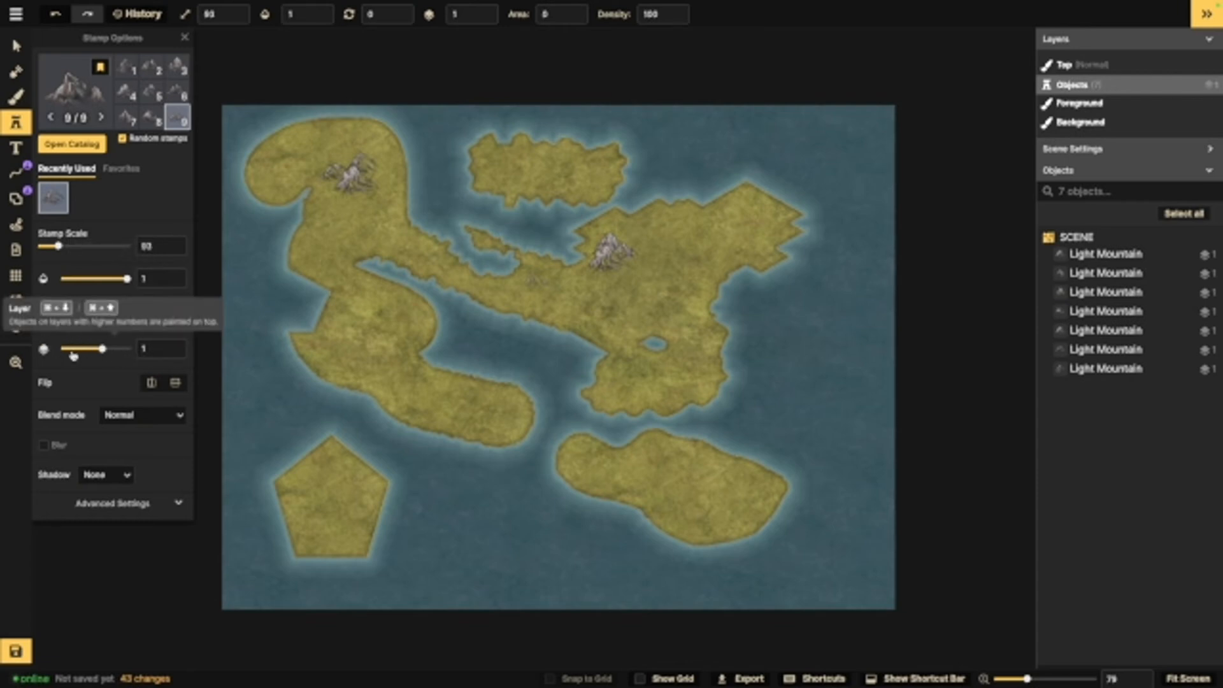
Step: Add mountains to the north-western range, flip the stamp, and view blend modes
{"action": "scroll", "scroll_direction": "up", "scroll_amount": 3}
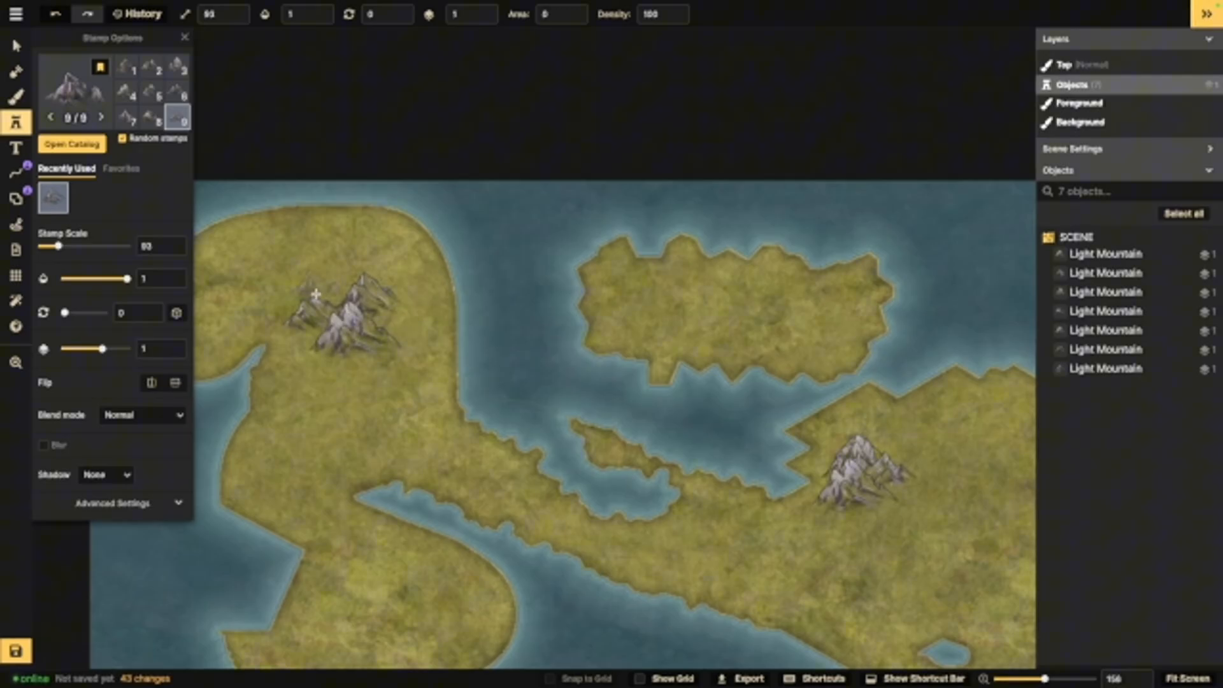
{"action": "left_click", "coordinate": [345, 295]}
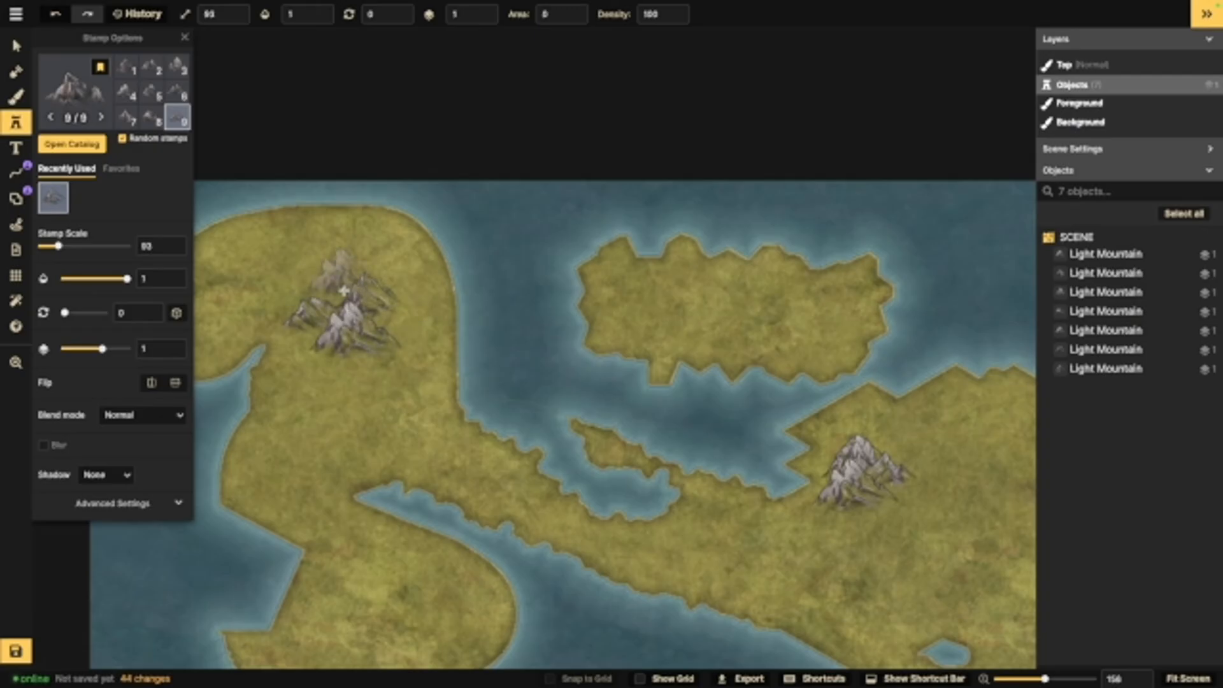
{"action": "left_click", "coordinate": [511, 358]}
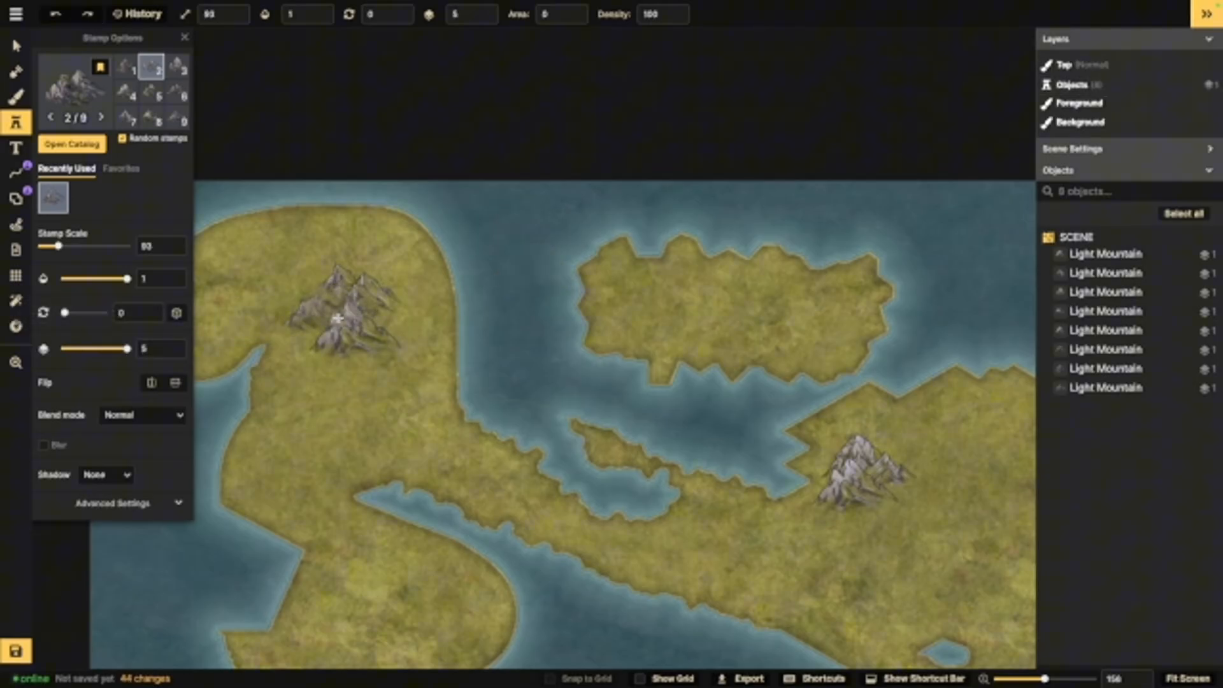
{"action": "left_click", "coordinate": [320, 336]}
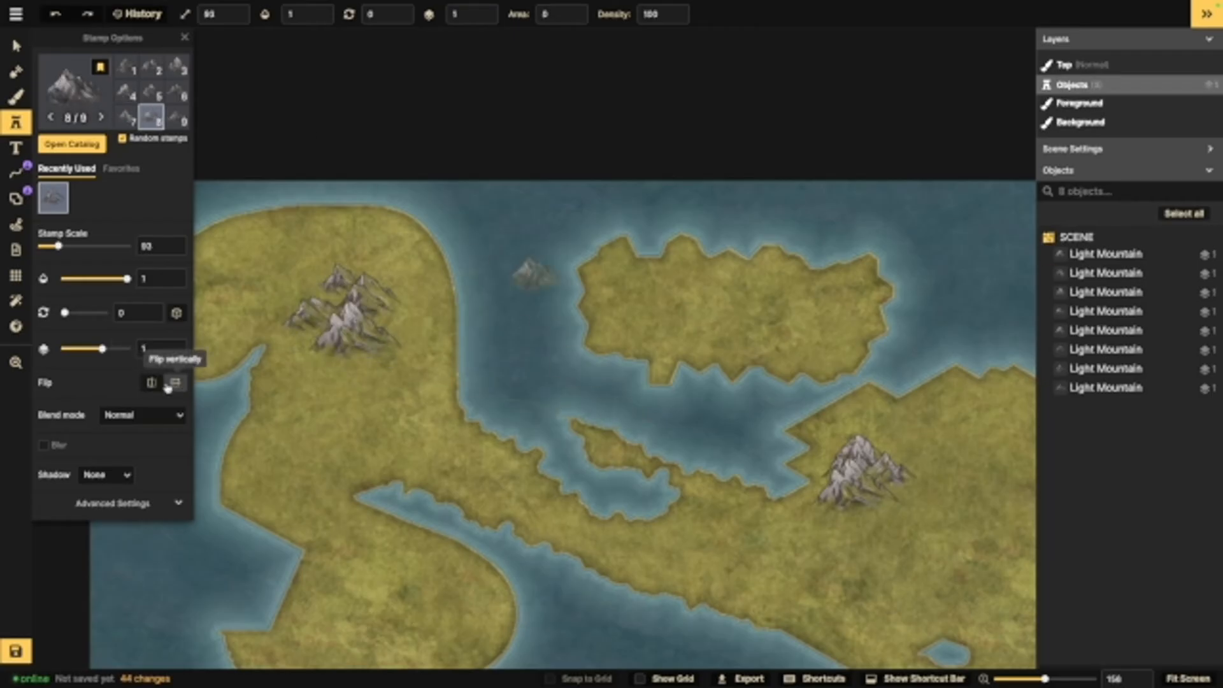
{"action": "left_click", "coordinate": [152, 382]}
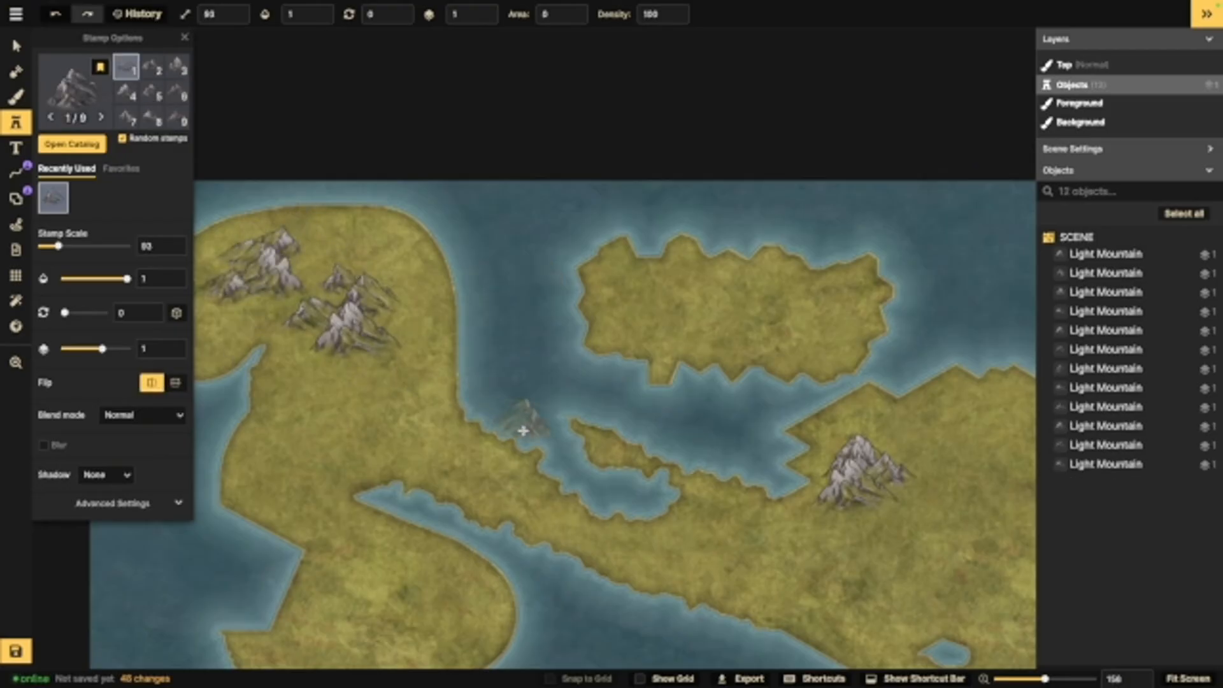
{"action": "left_click", "coordinate": [143, 414]}
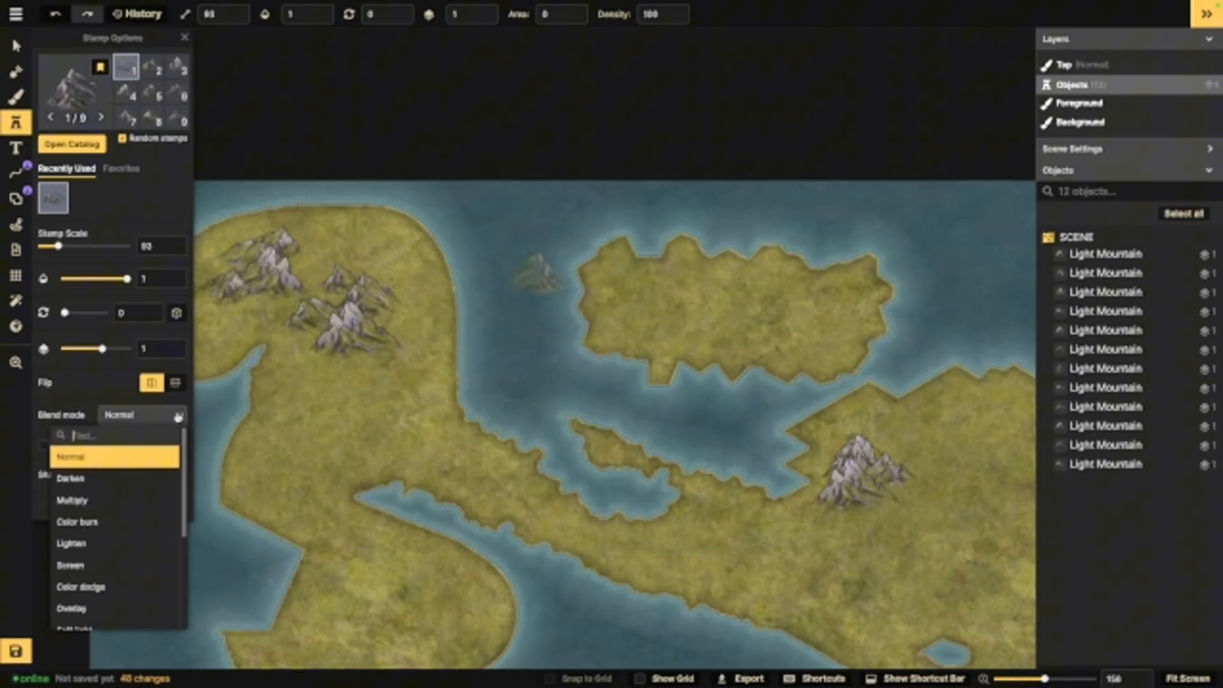
{"action": "mouse_move", "coordinate": [123, 489]}
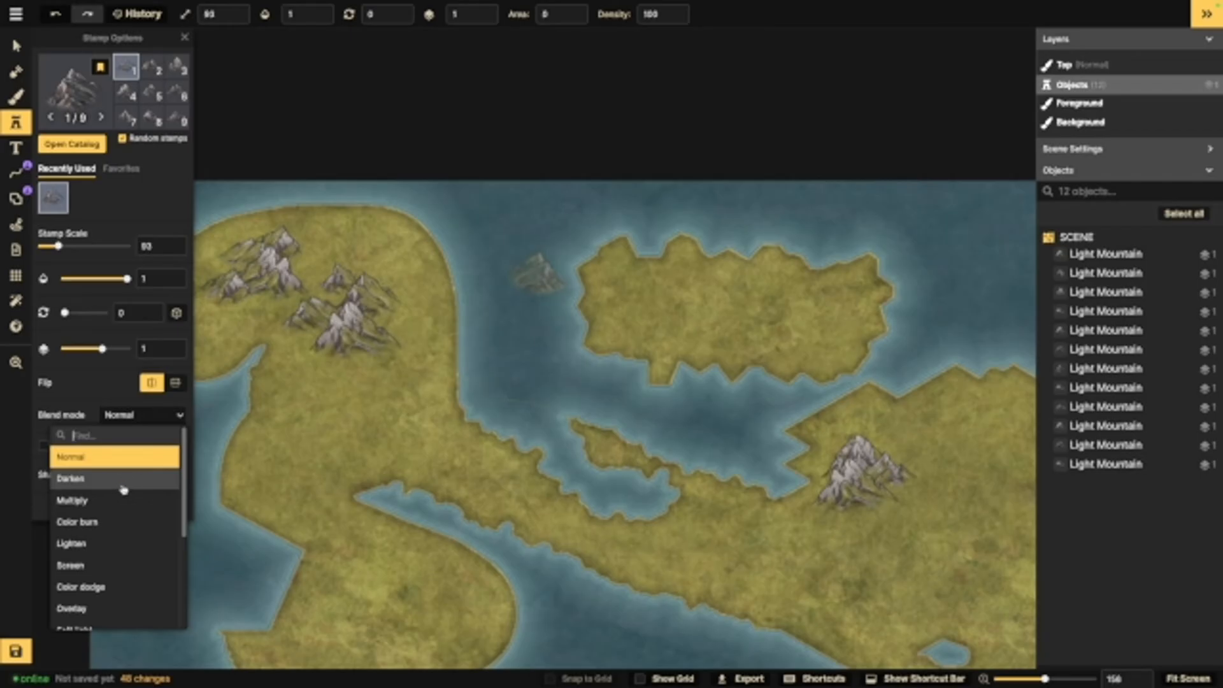
{"action": "scroll", "scroll_direction": "down", "scroll_amount": 3}
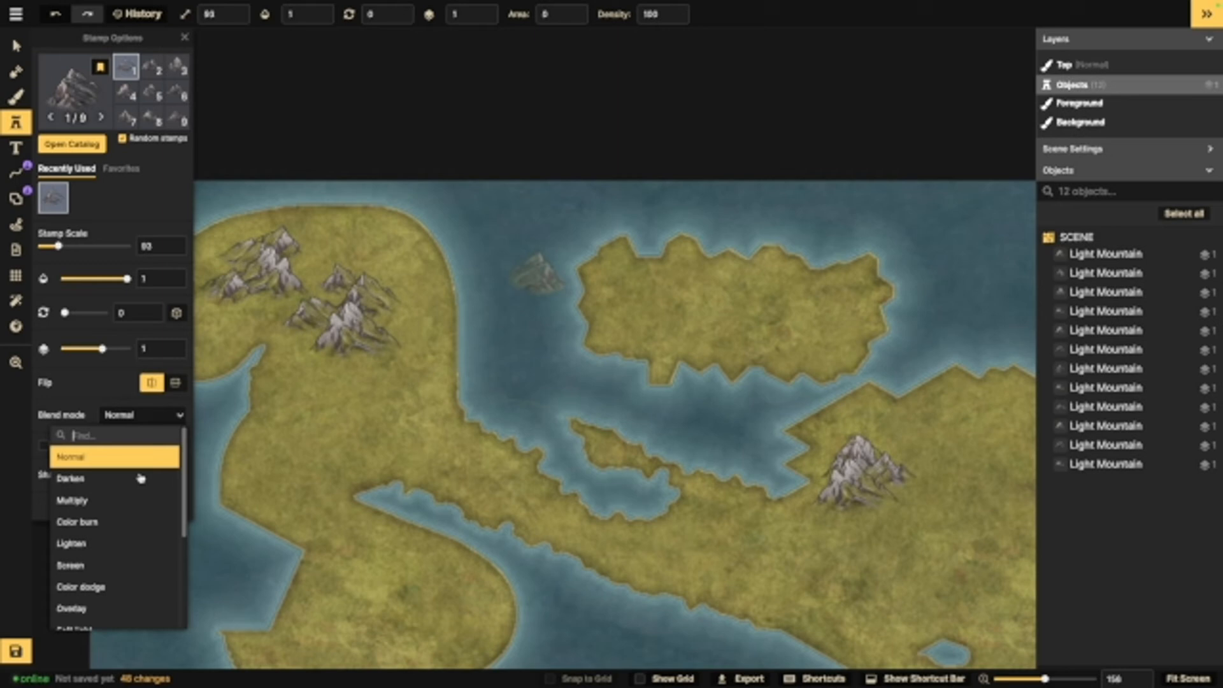
{"action": "left_click", "coordinate": [72, 500]}
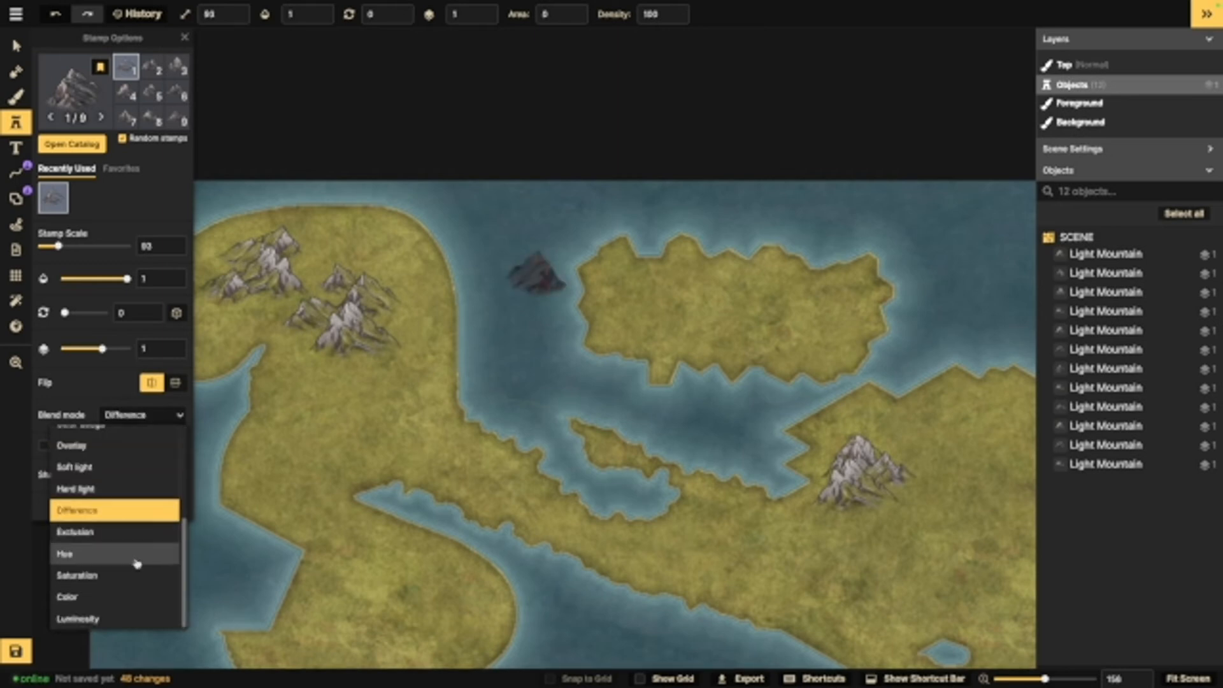
{"action": "left_click", "coordinate": [67, 597]}
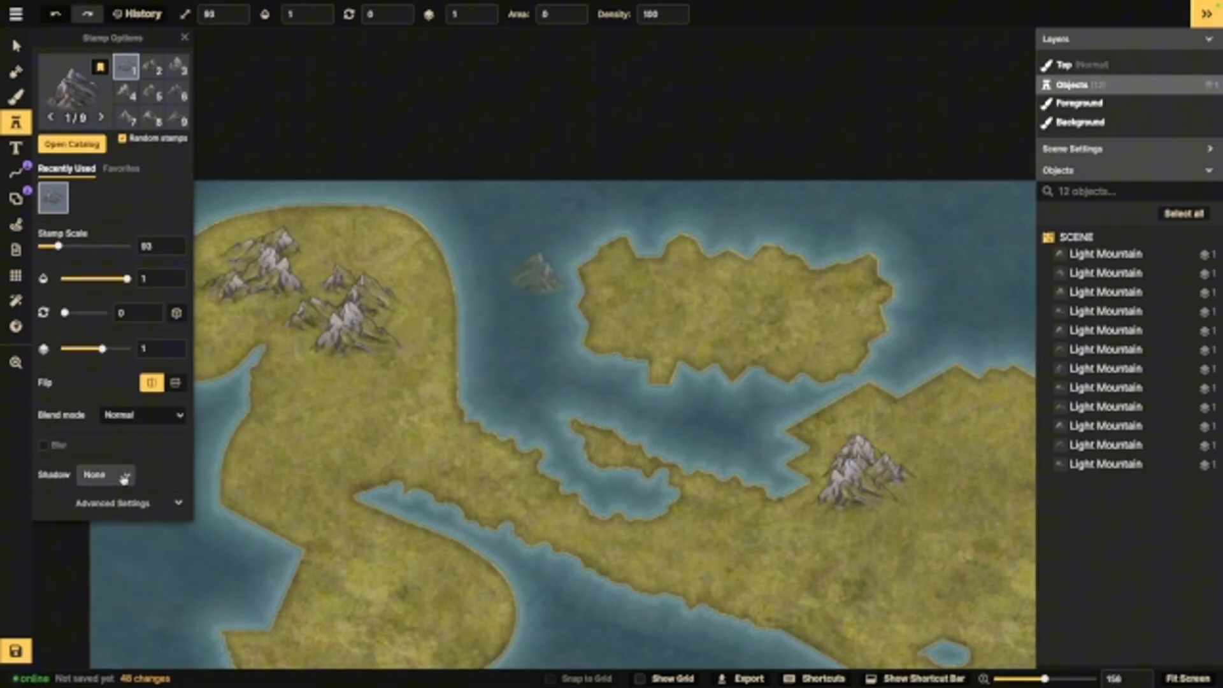
{"action": "left_click", "coordinate": [113, 502]}
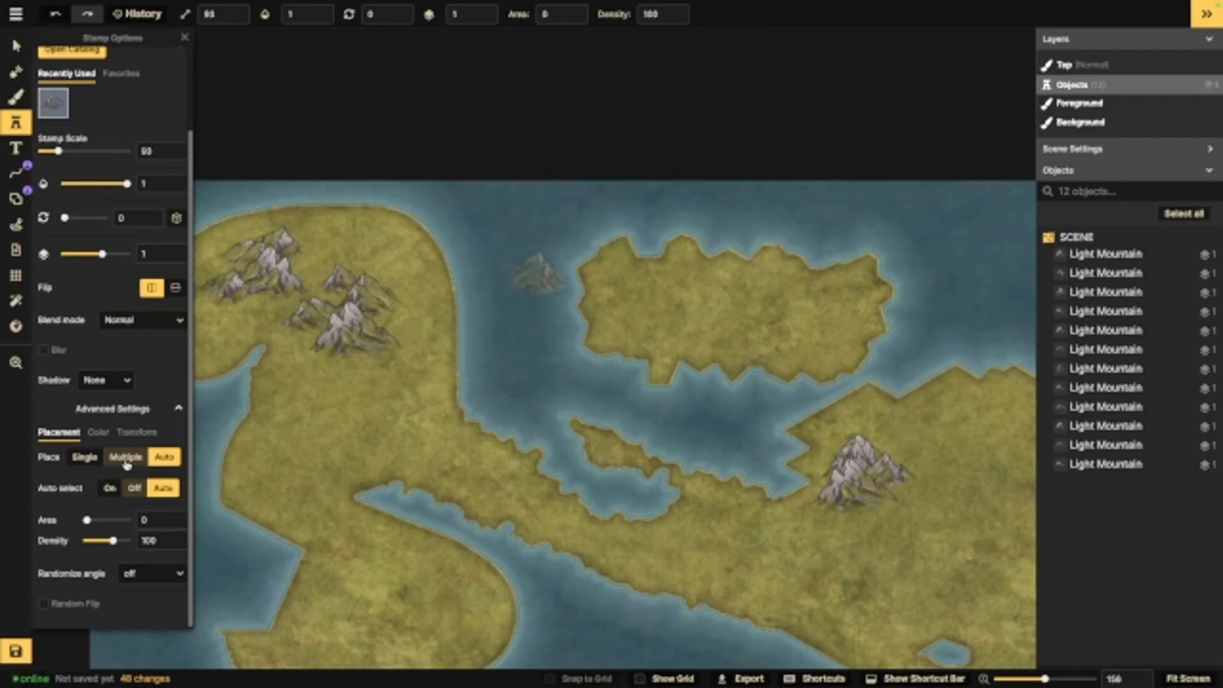
{"action": "mouse_move", "coordinate": [164, 456]}
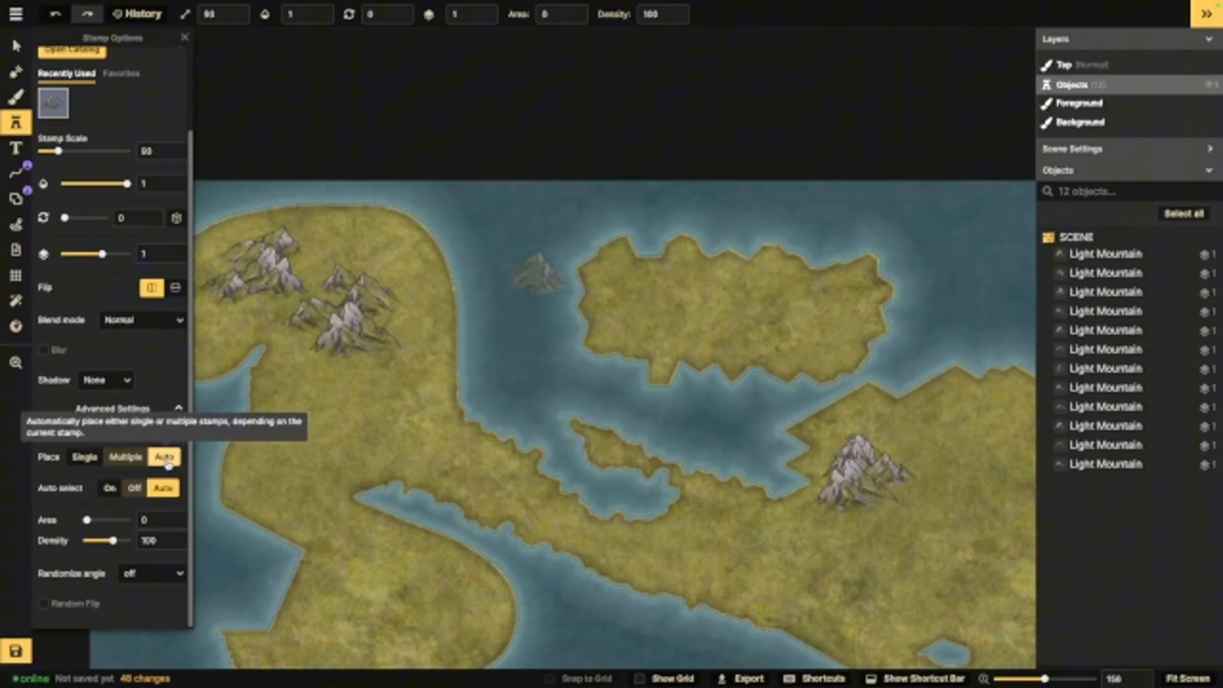
{"action": "mouse_move", "coordinate": [125, 458]}
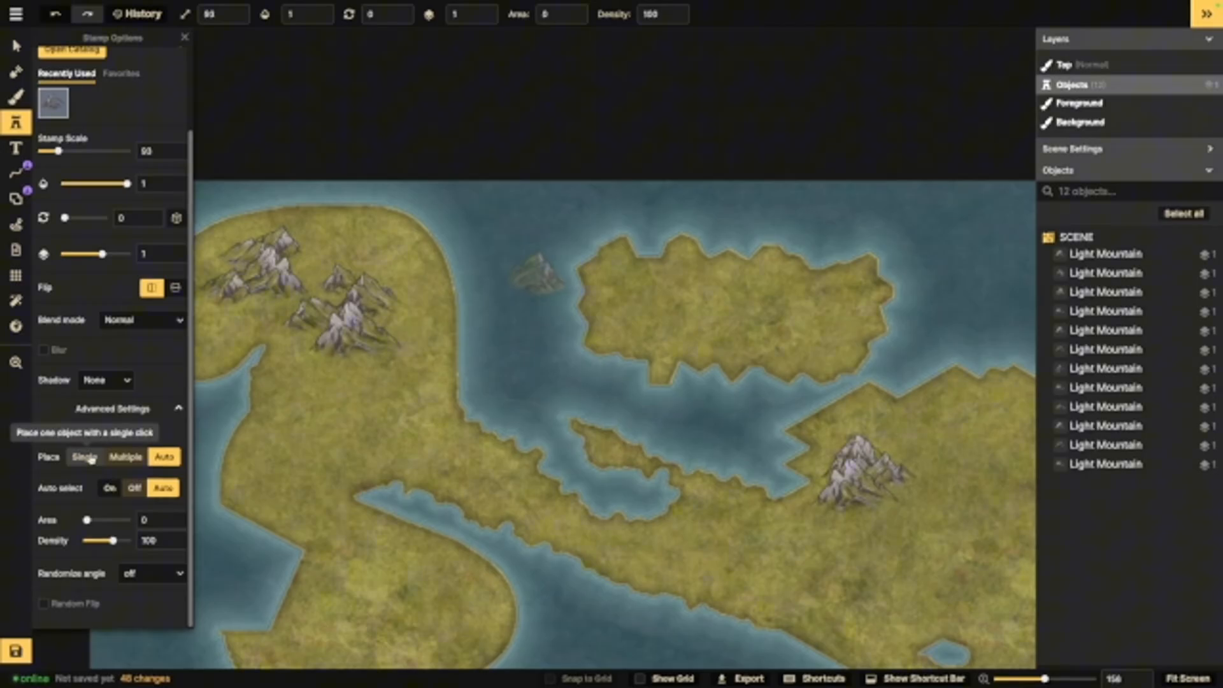
{"action": "mouse_move", "coordinate": [164, 456]}
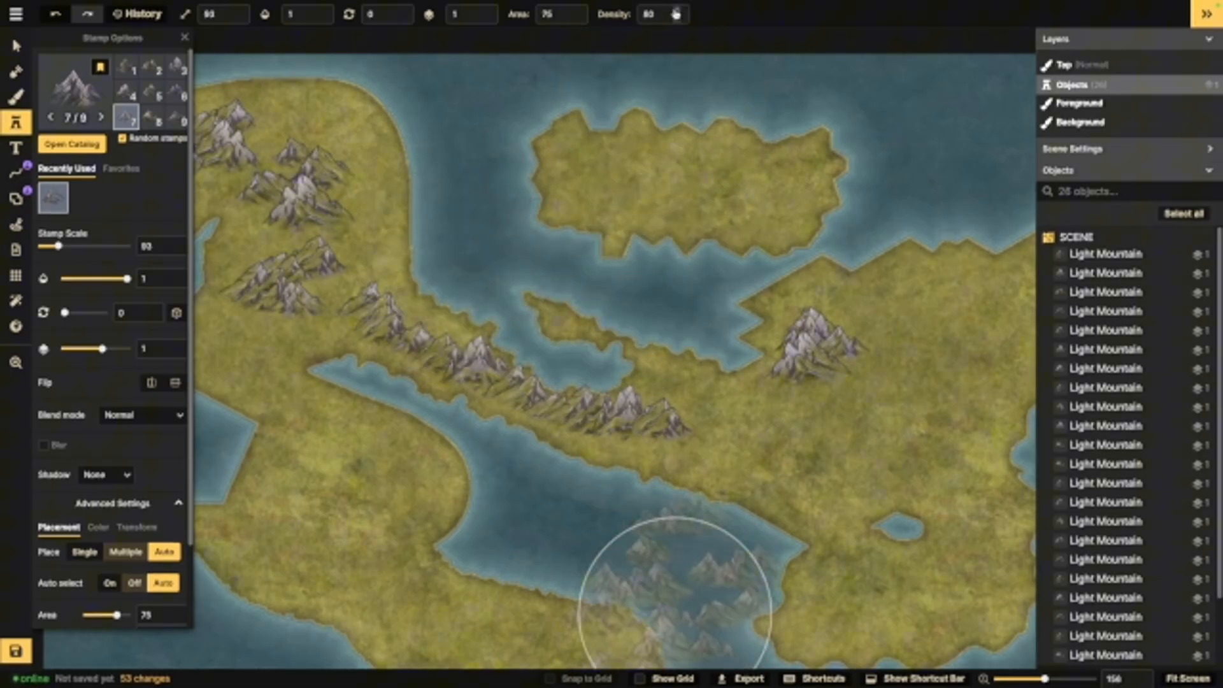
Step: Set the mountain scatter Density in Advanced Settings
{"action": "left_click", "coordinate": [859, 394]}
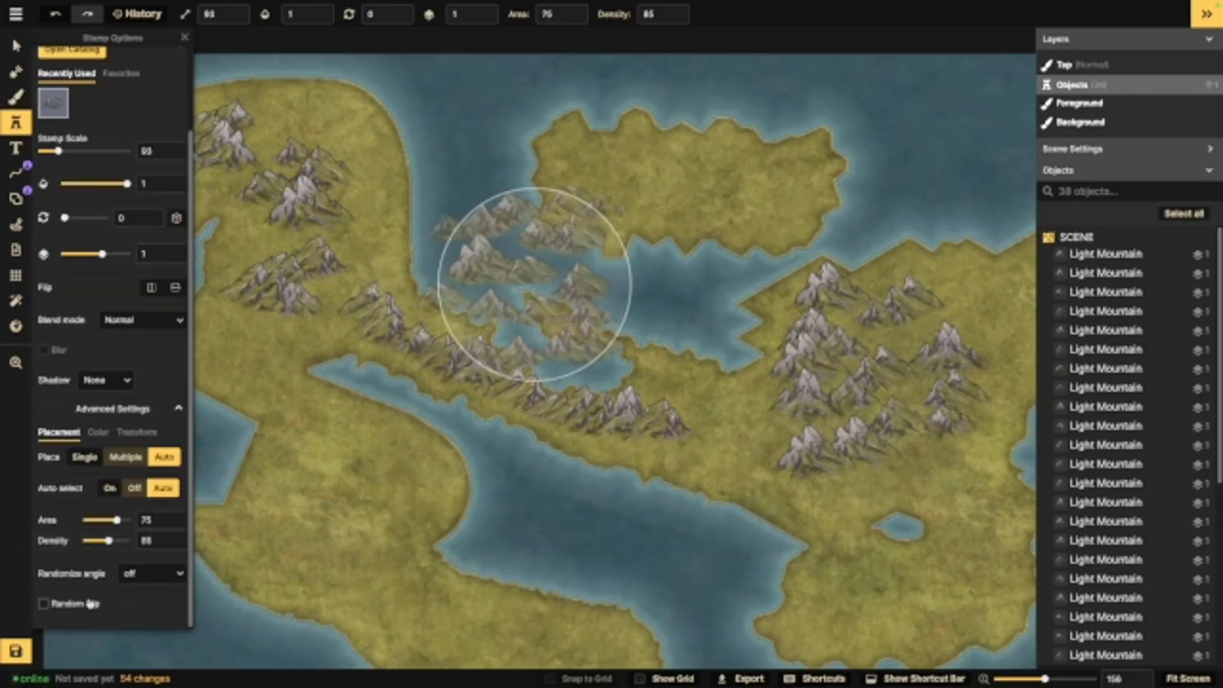
{"action": "mouse_move", "coordinate": [75, 603]}
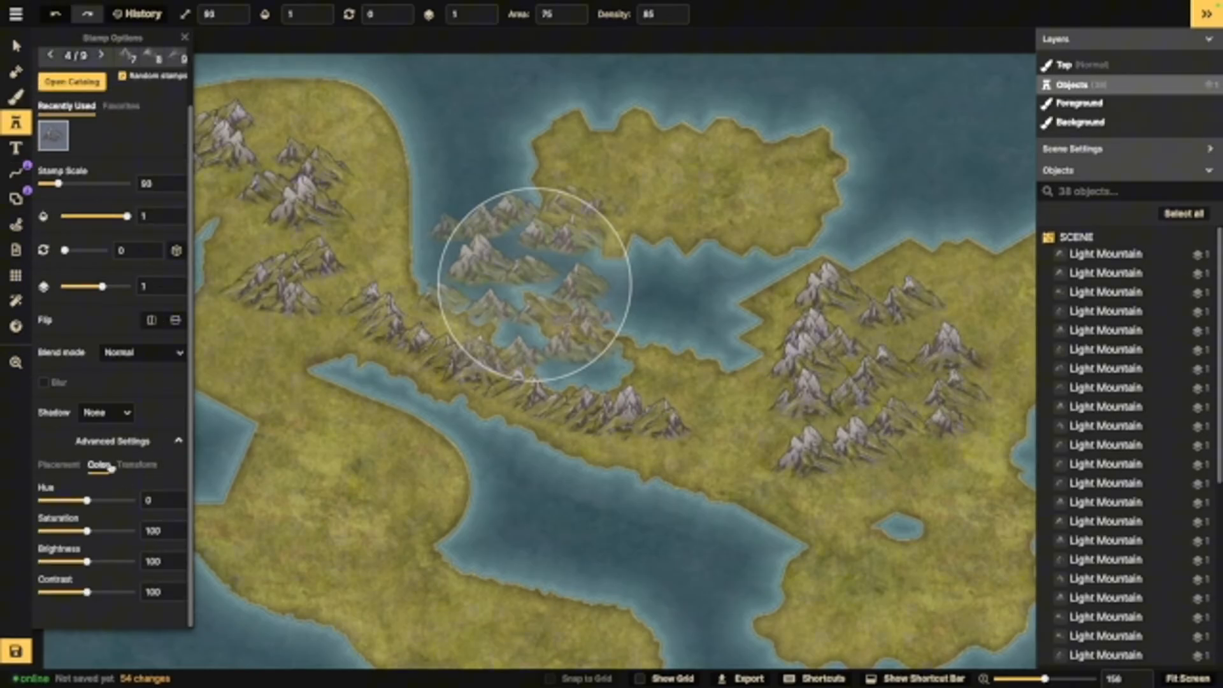
Step: Check stamp size options, turn off Random stamps, and stamp mountains on the island and southwest
{"action": "left_click", "coordinate": [136, 465]}
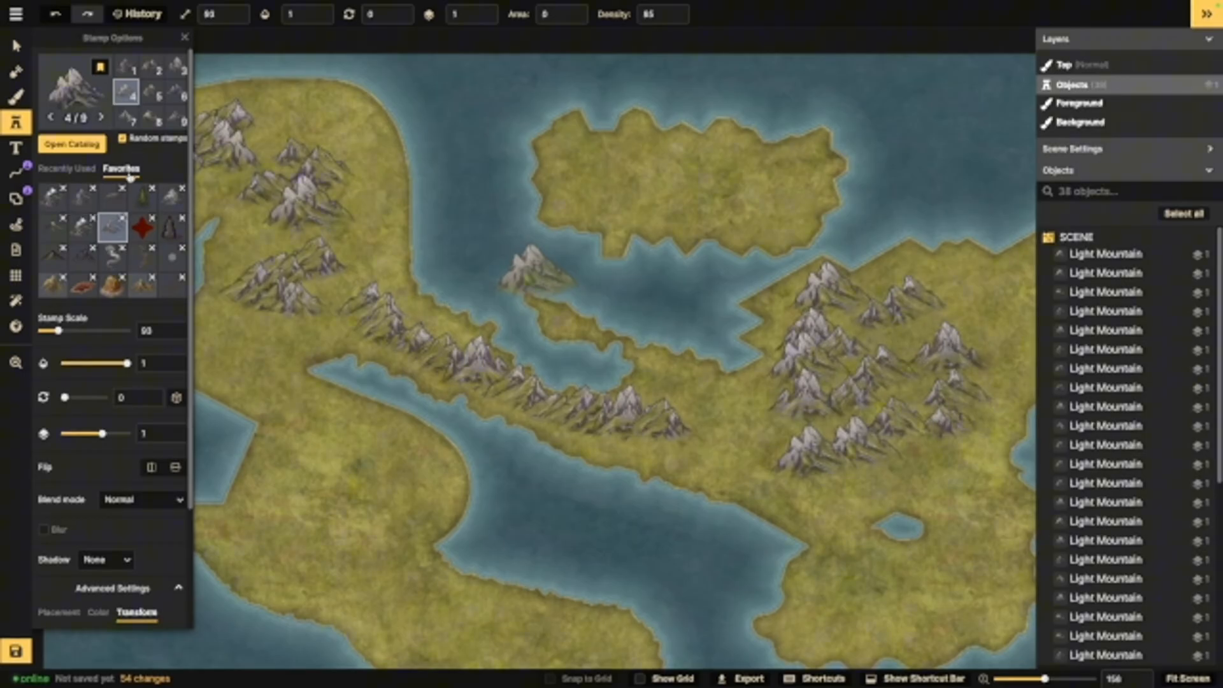
{"action": "left_click", "coordinate": [67, 168]}
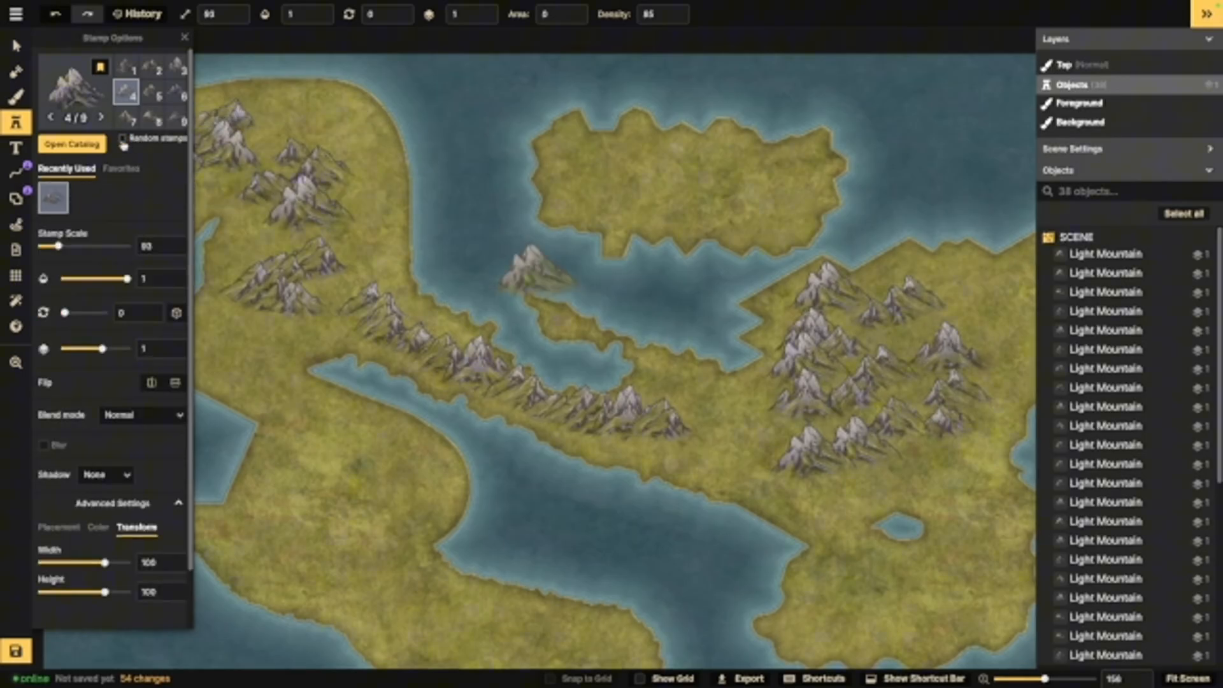
{"action": "left_click", "coordinate": [327, 515]}
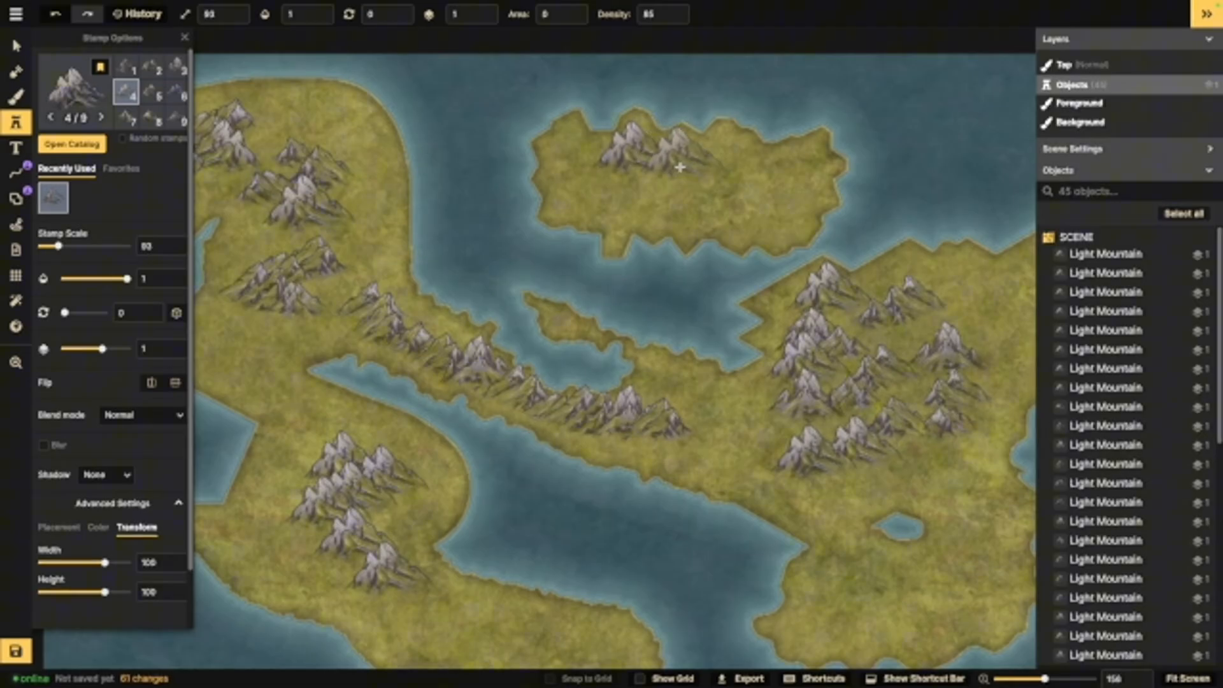
{"action": "left_click", "coordinate": [15, 148]}
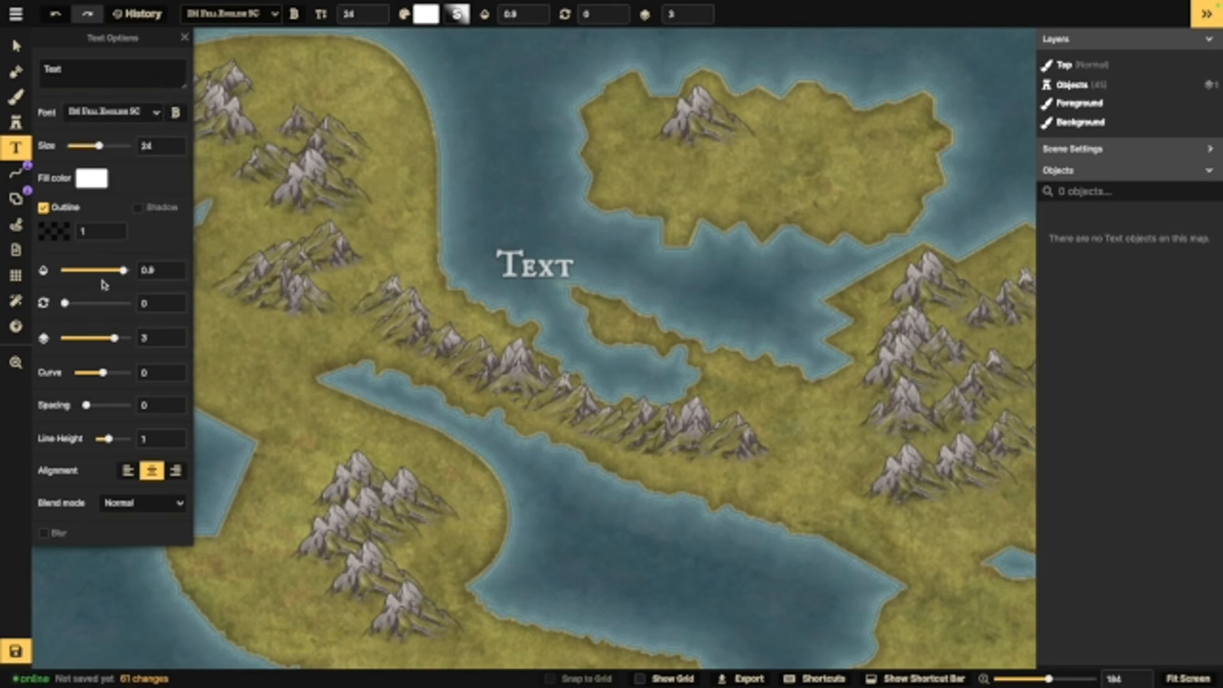
{"action": "mouse_move", "coordinate": [163, 527]}
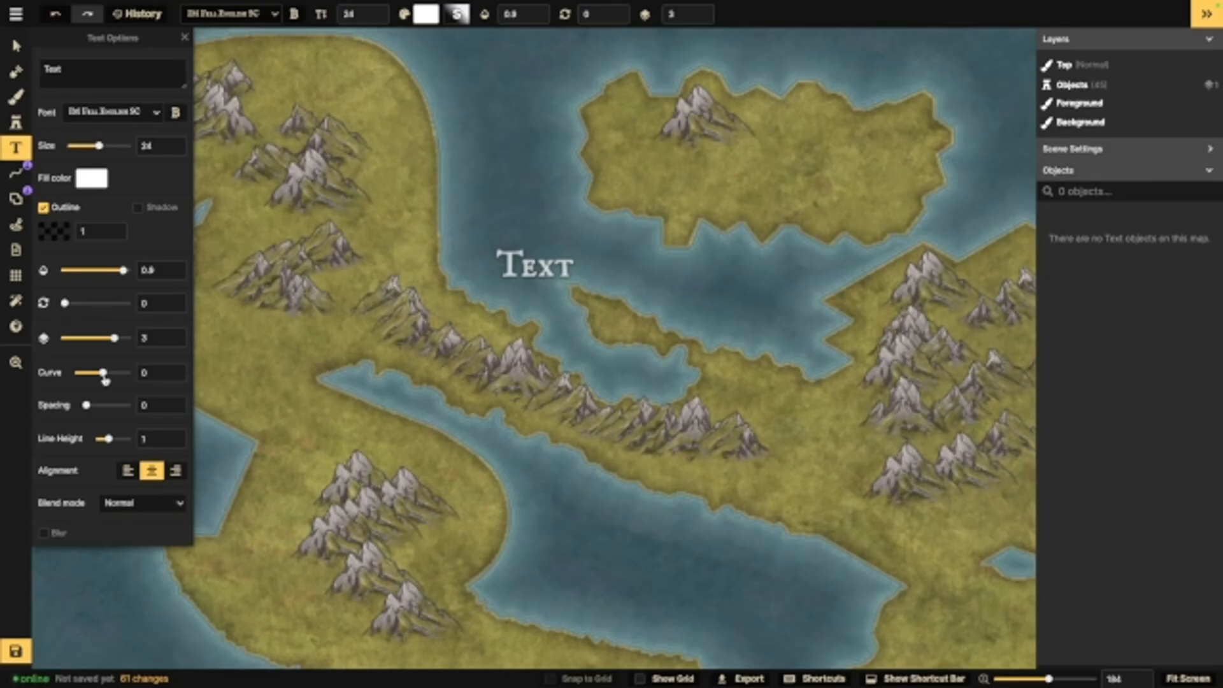
{"action": "mouse_move", "coordinate": [133, 476]}
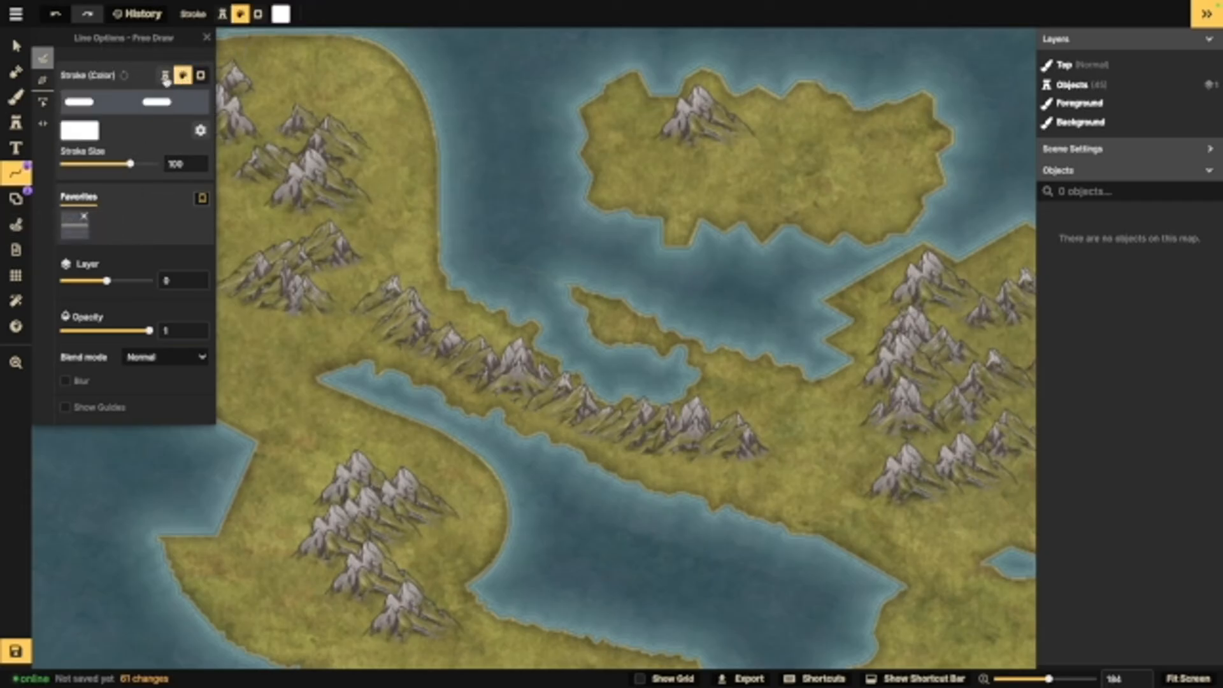
Step: Try the line's Stamp and Clip Mask modes and raise it to layer 4
{"action": "left_click", "coordinate": [164, 76]}
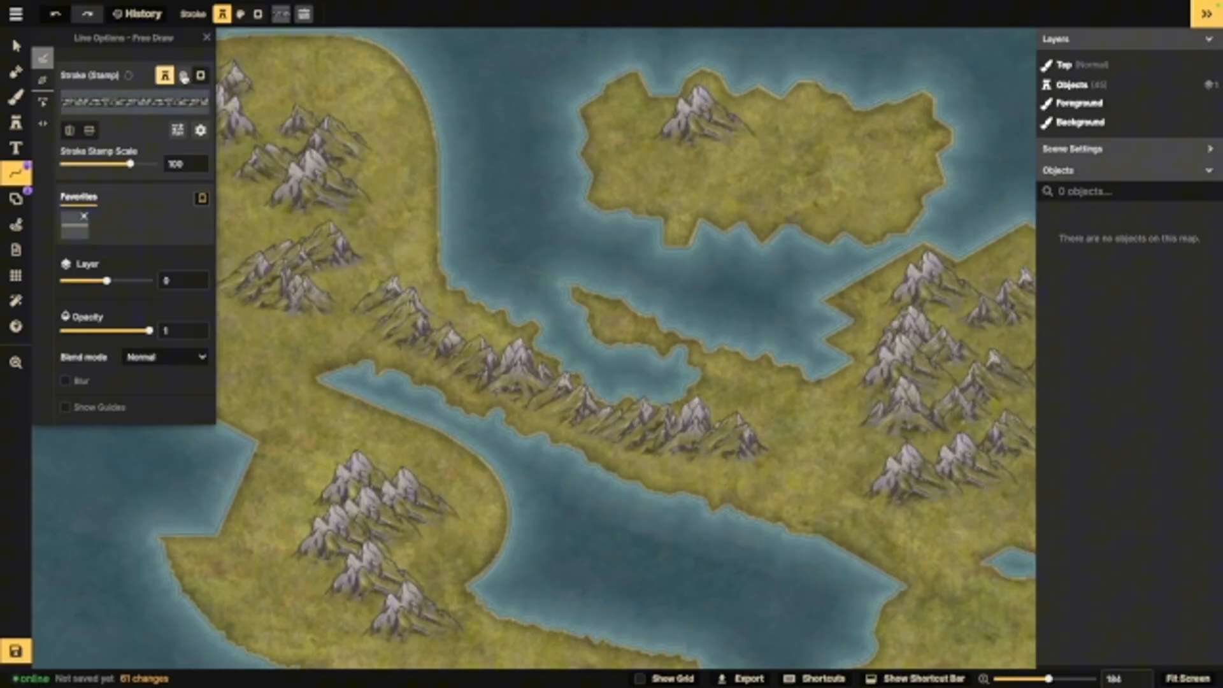
{"action": "left_click", "coordinate": [184, 76]}
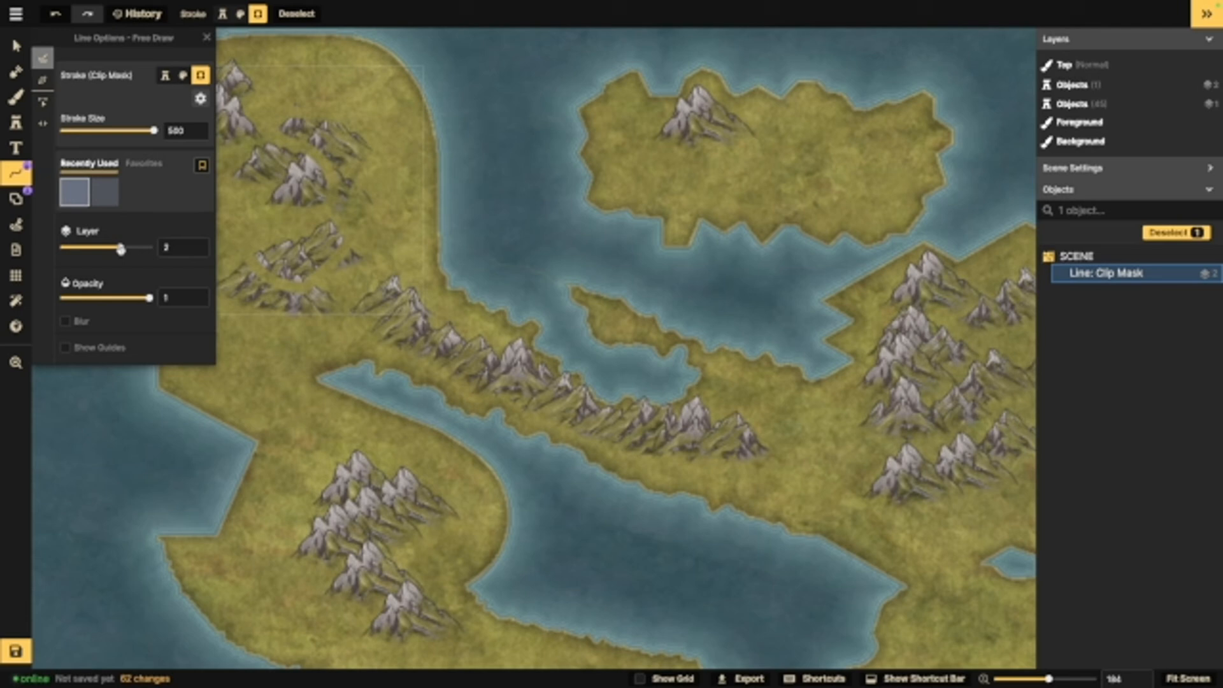
{"action": "left_click_drag", "start_coordinate": [121, 248], "coordinate": [143, 248]}
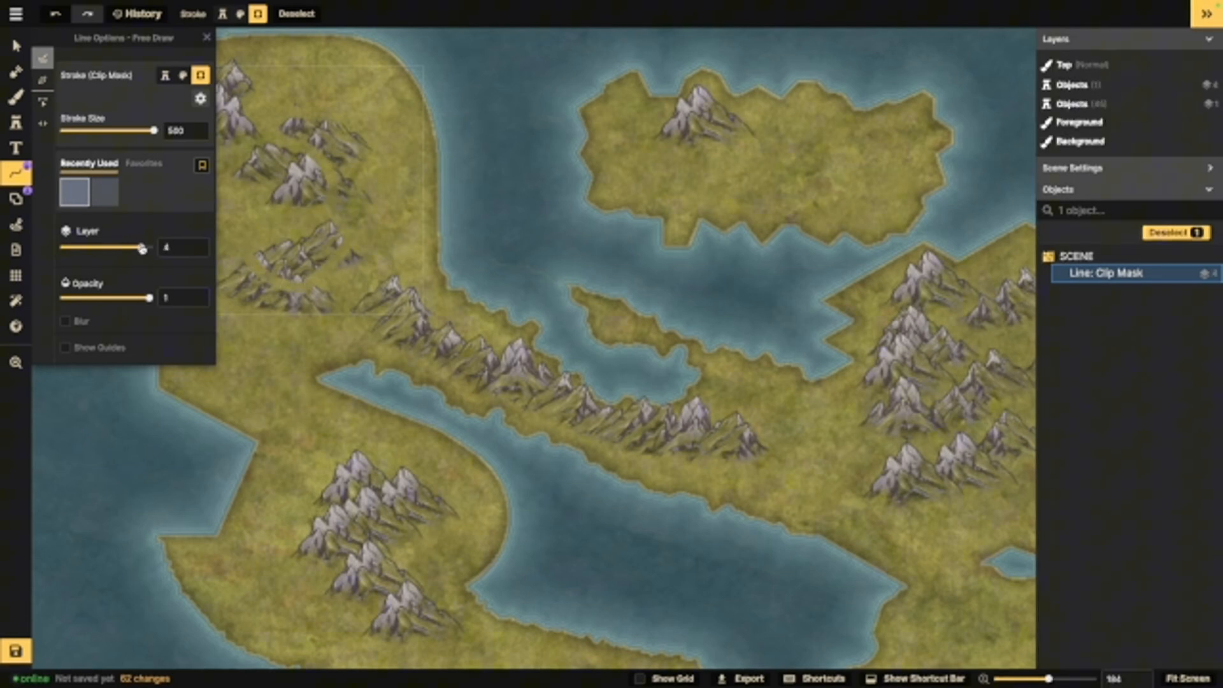
Step: Revert the line to a plain stroke and draw a tan trail through the northwestern mountains
{"action": "left_click", "coordinate": [182, 75]}
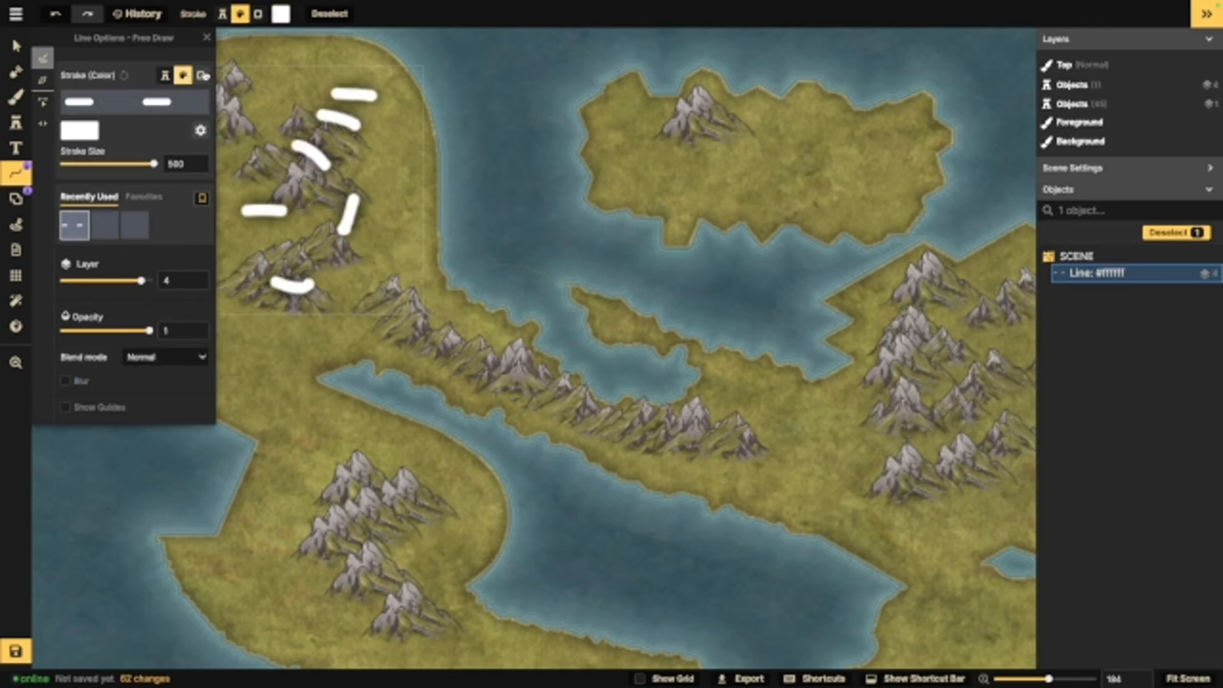
{"action": "left_click", "coordinate": [184, 76]}
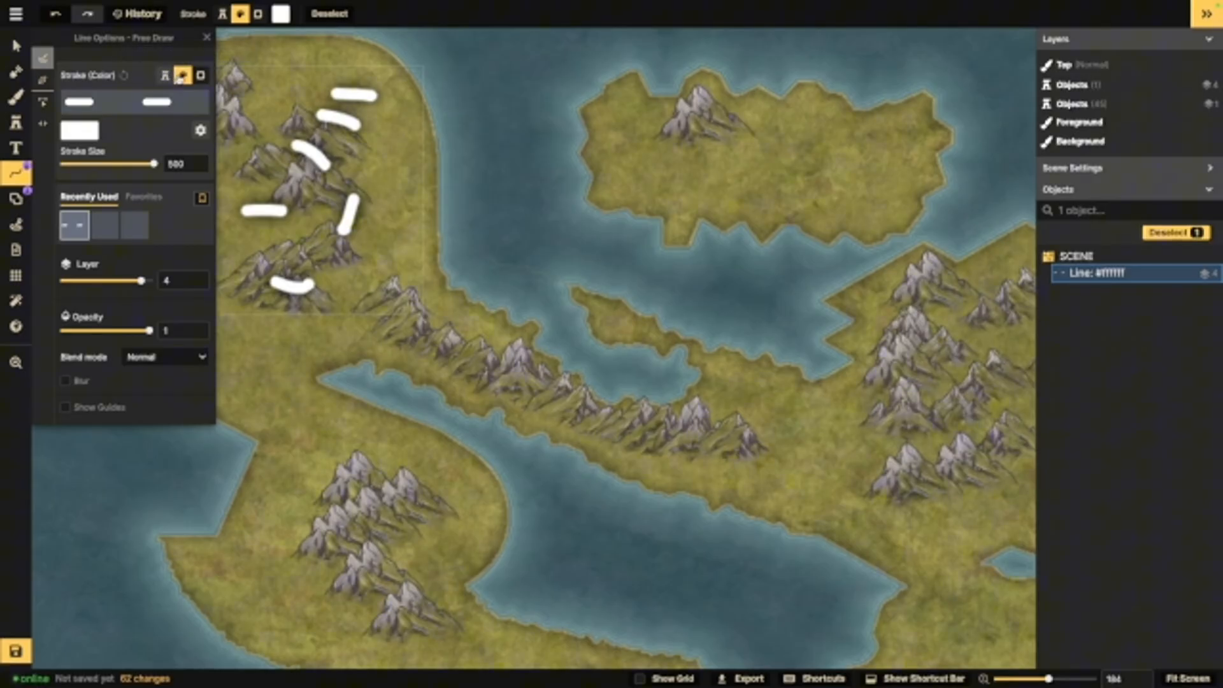
{"action": "left_click", "coordinate": [163, 75]}
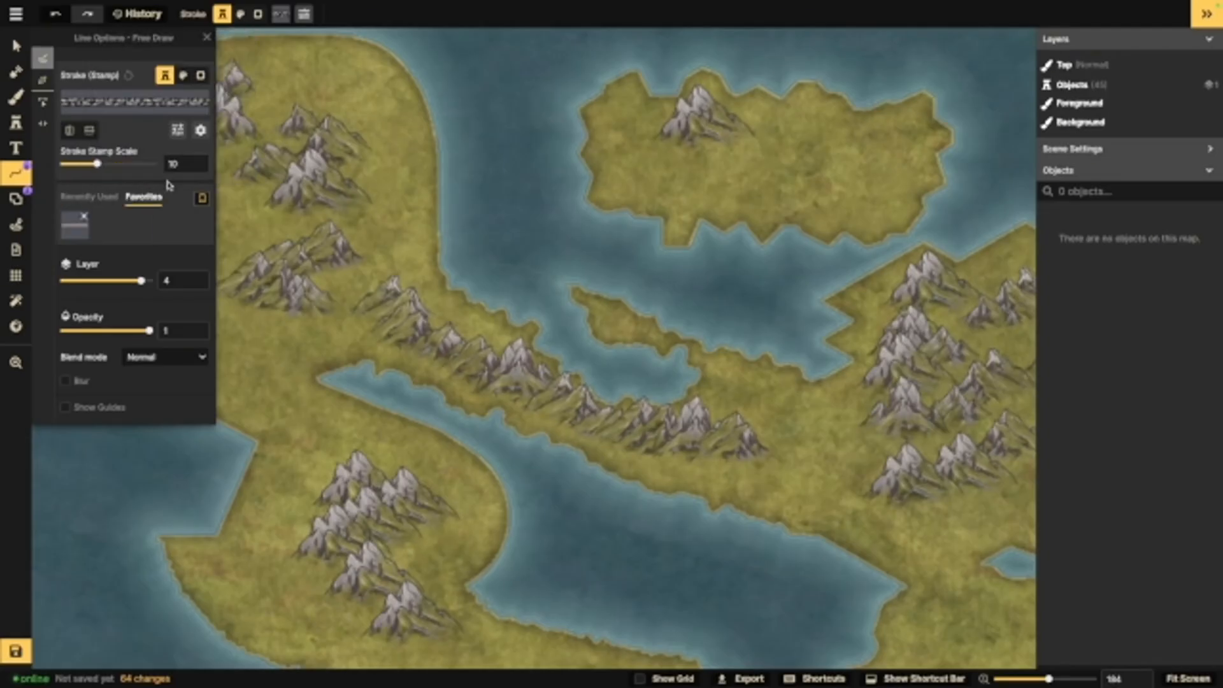
{"action": "left_click_drag", "start_coordinate": [296, 70], "coordinate": [359, 105]}
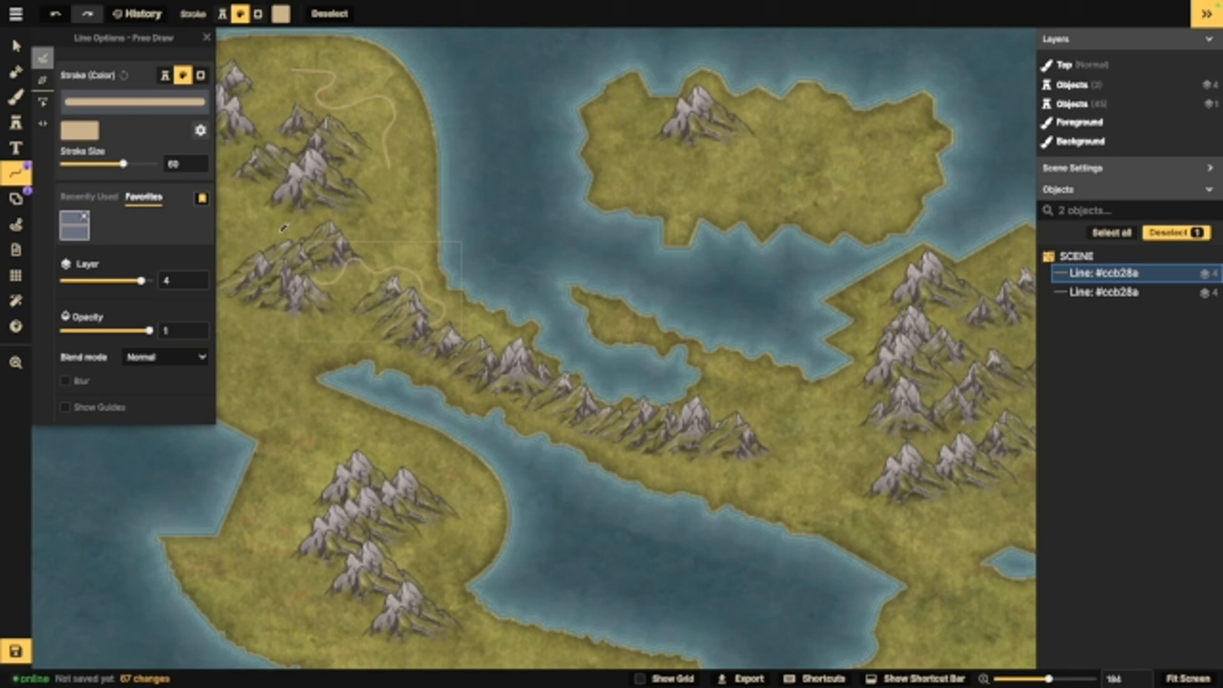
{"action": "left_click", "coordinate": [14, 199]}
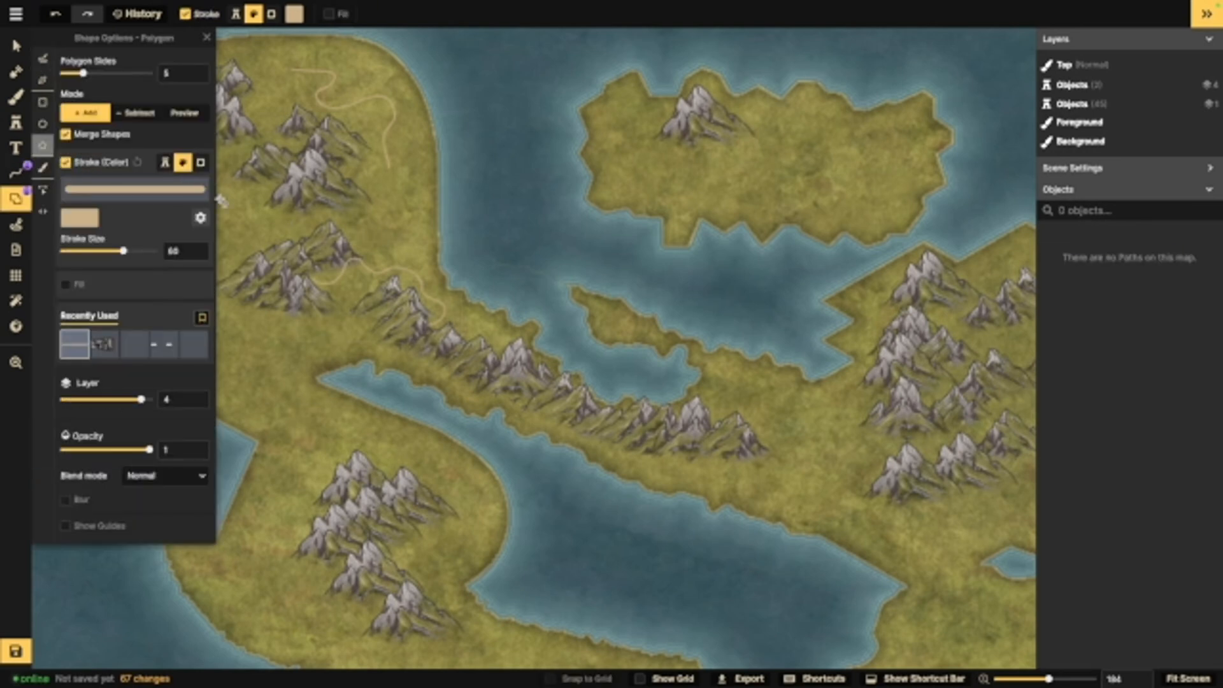
{"action": "mouse_move", "coordinate": [188, 326]}
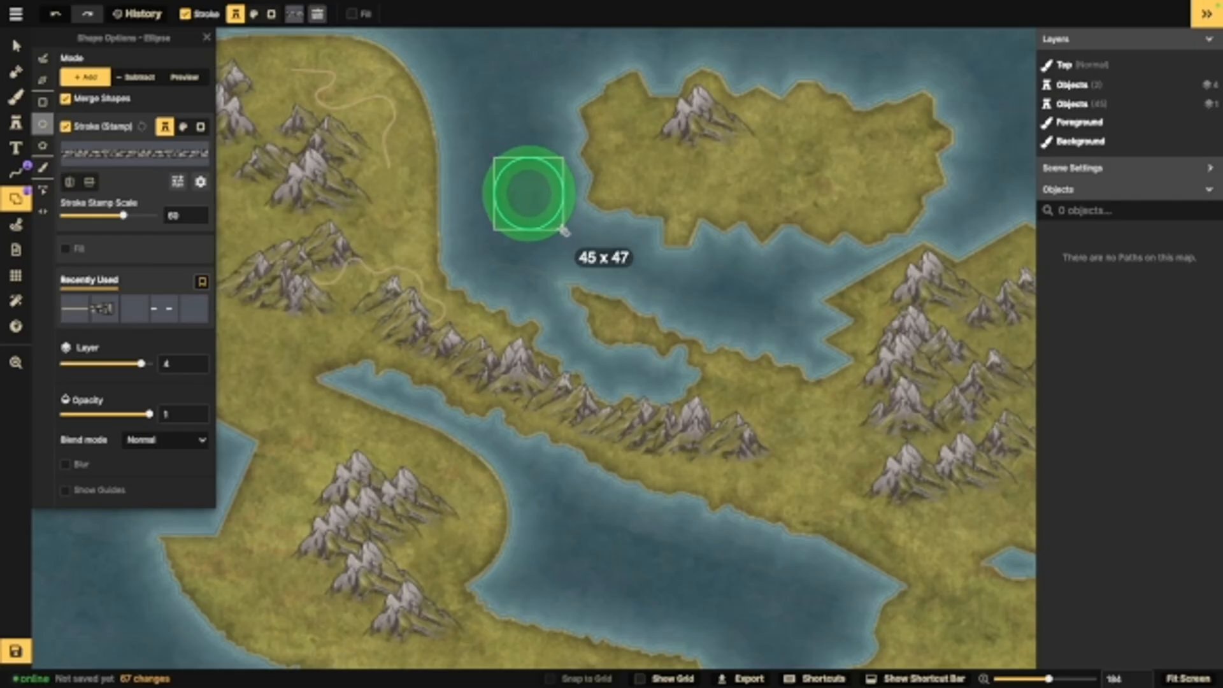
Step: Draw a stone-wall ellipse ring in the strait, shrink its stamp, and swap to a gold border
{"action": "left_click", "coordinate": [534, 192]}
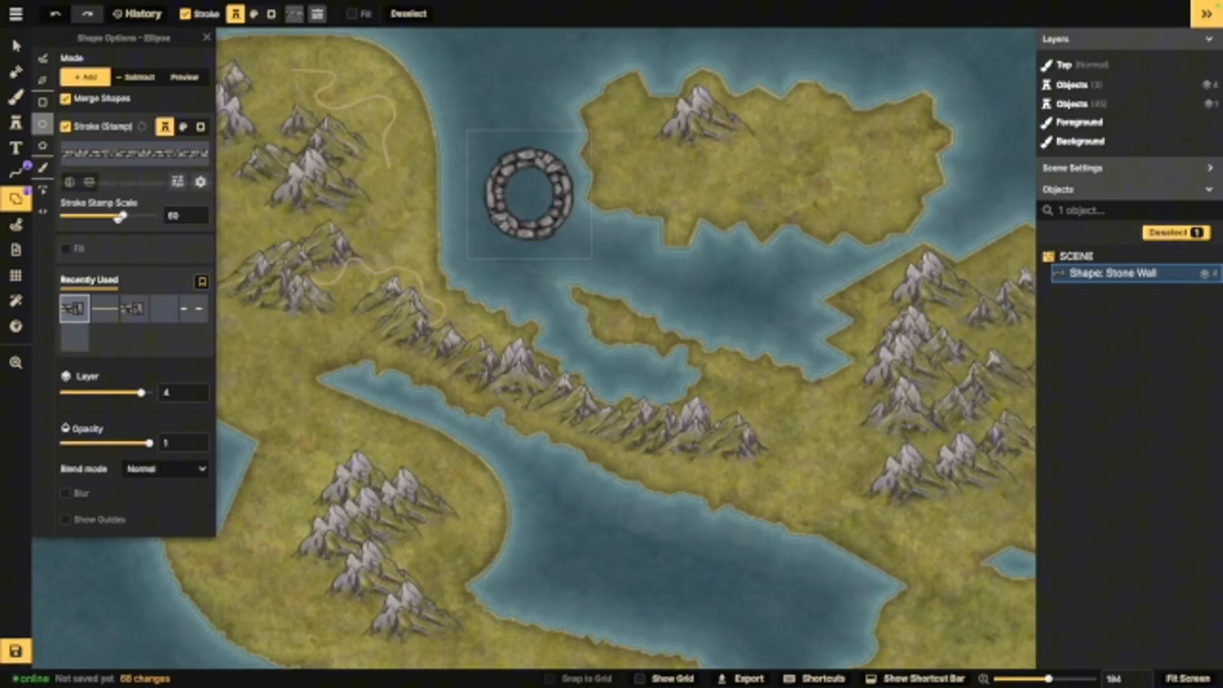
{"action": "left_click_drag", "start_coordinate": [125, 216], "coordinate": [121, 215]}
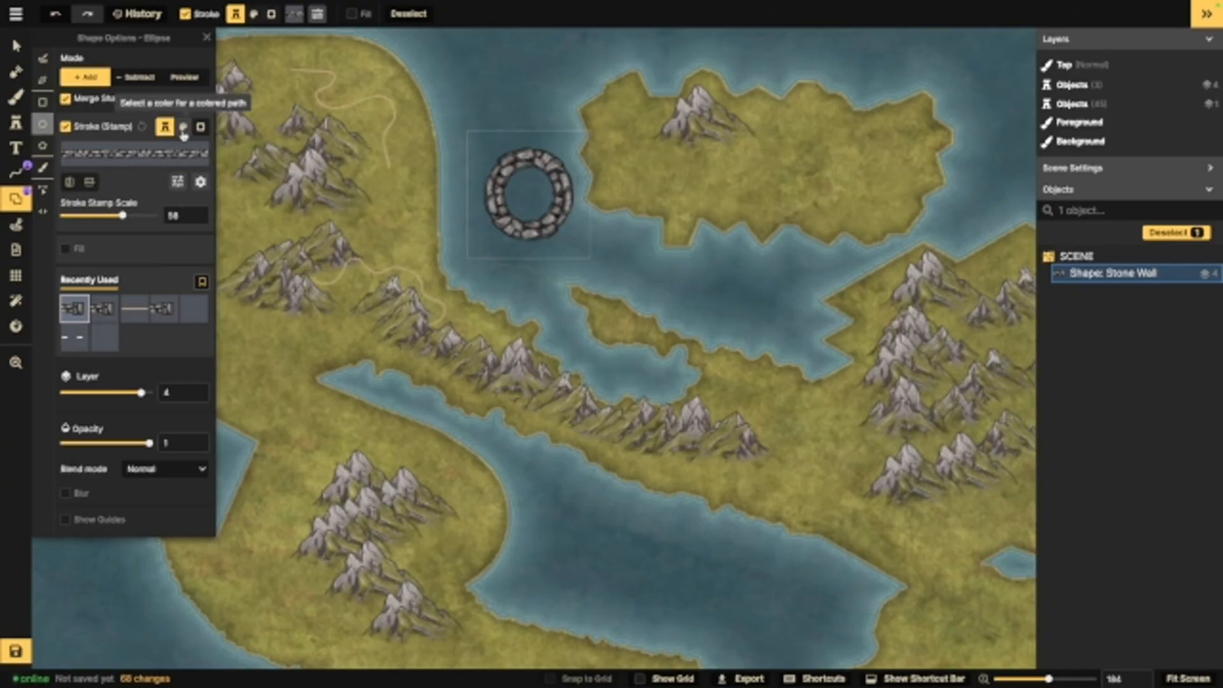
{"action": "left_click", "coordinate": [73, 308]}
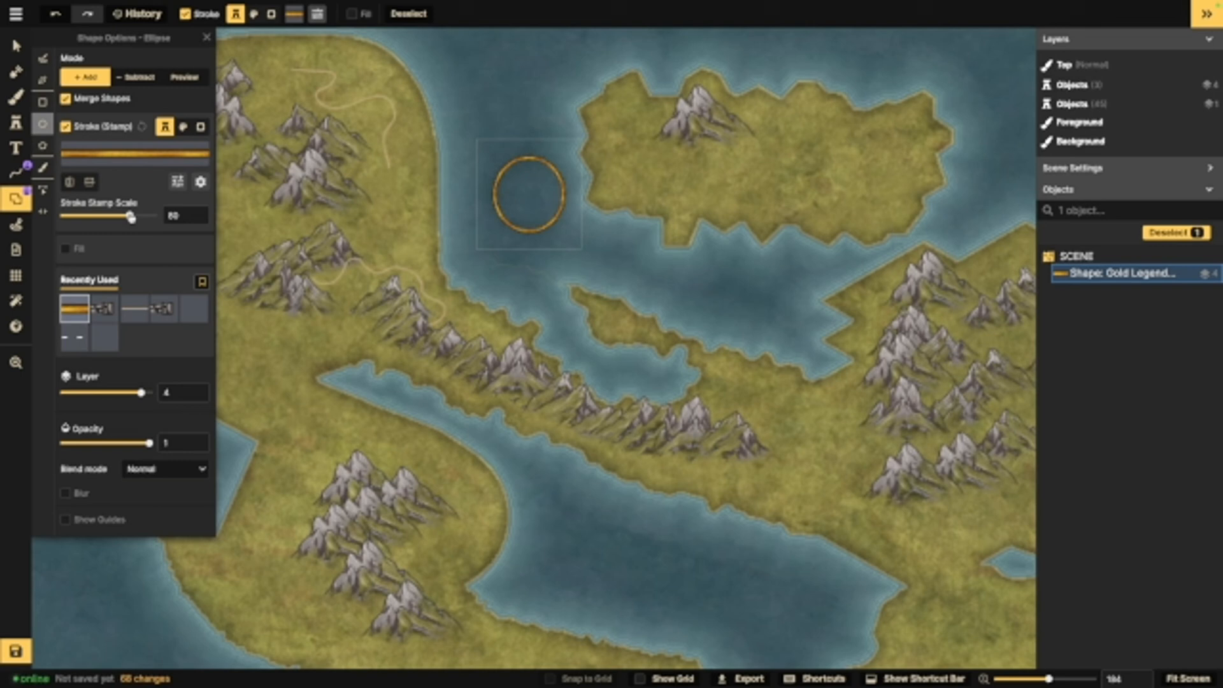
{"action": "left_click", "coordinate": [42, 166]}
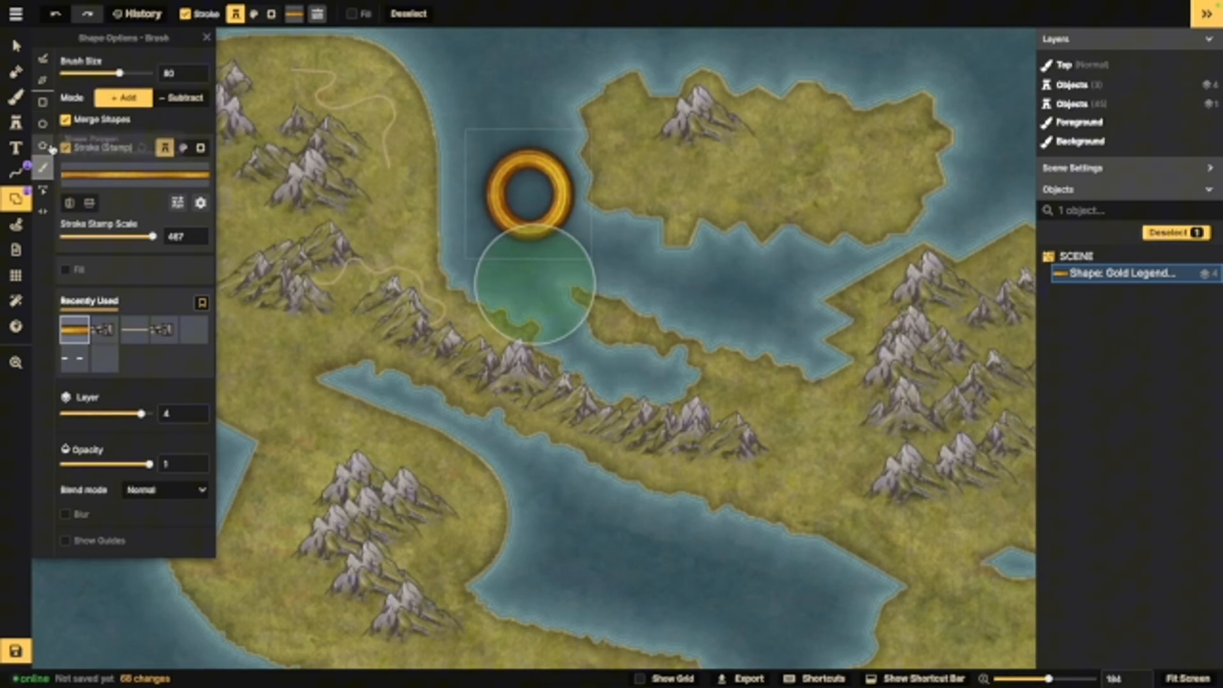
{"action": "left_click", "coordinate": [44, 190]}
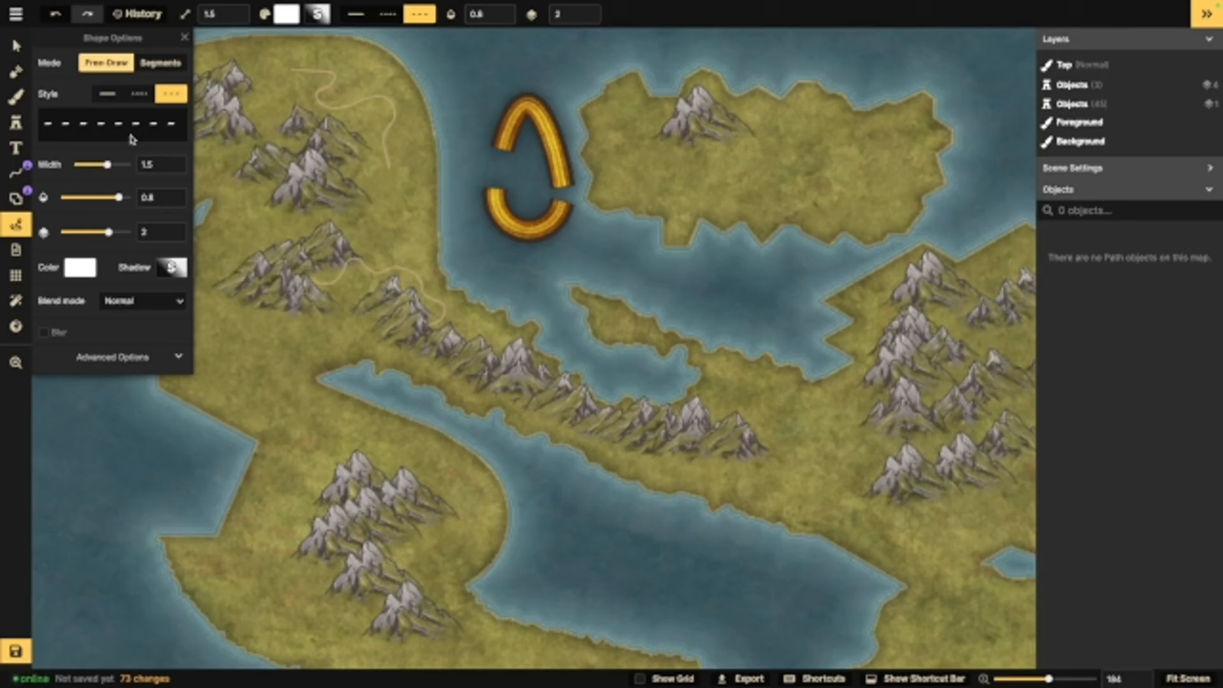
{"action": "mouse_move", "coordinate": [295, 214]}
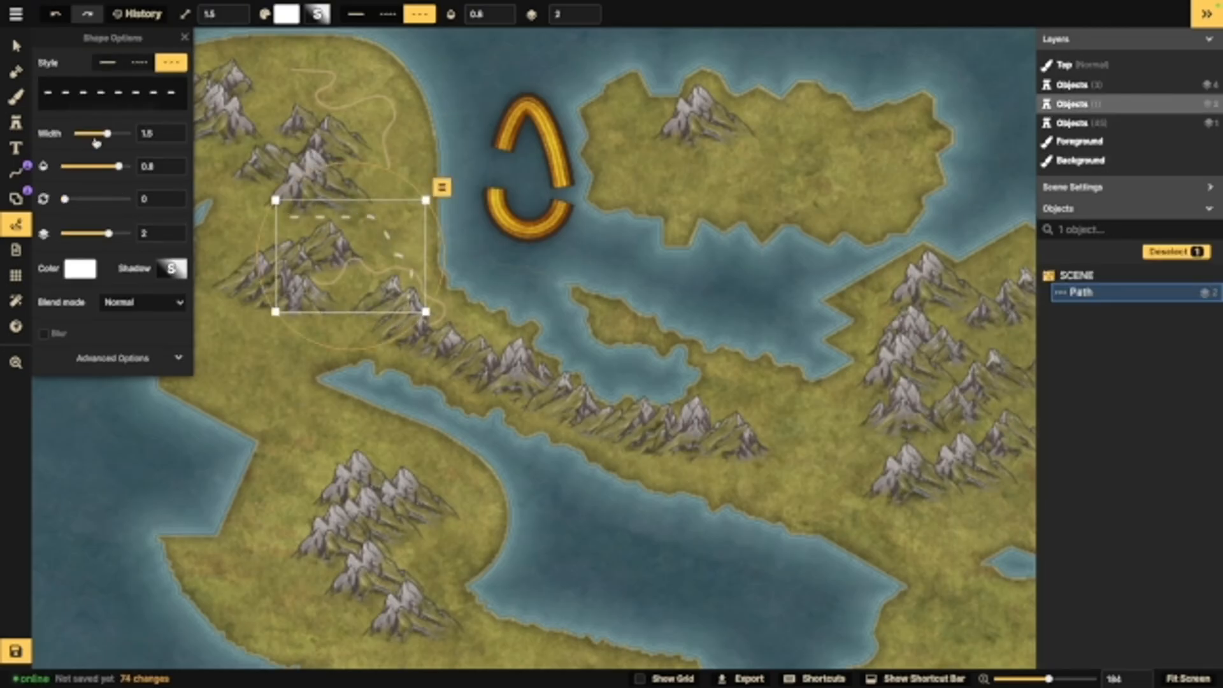
Step: Set the northwest path's opacity to 0.8 and change its style from solid to finely dashed
{"action": "left_click_drag", "start_coordinate": [108, 133], "coordinate": [96, 133]}
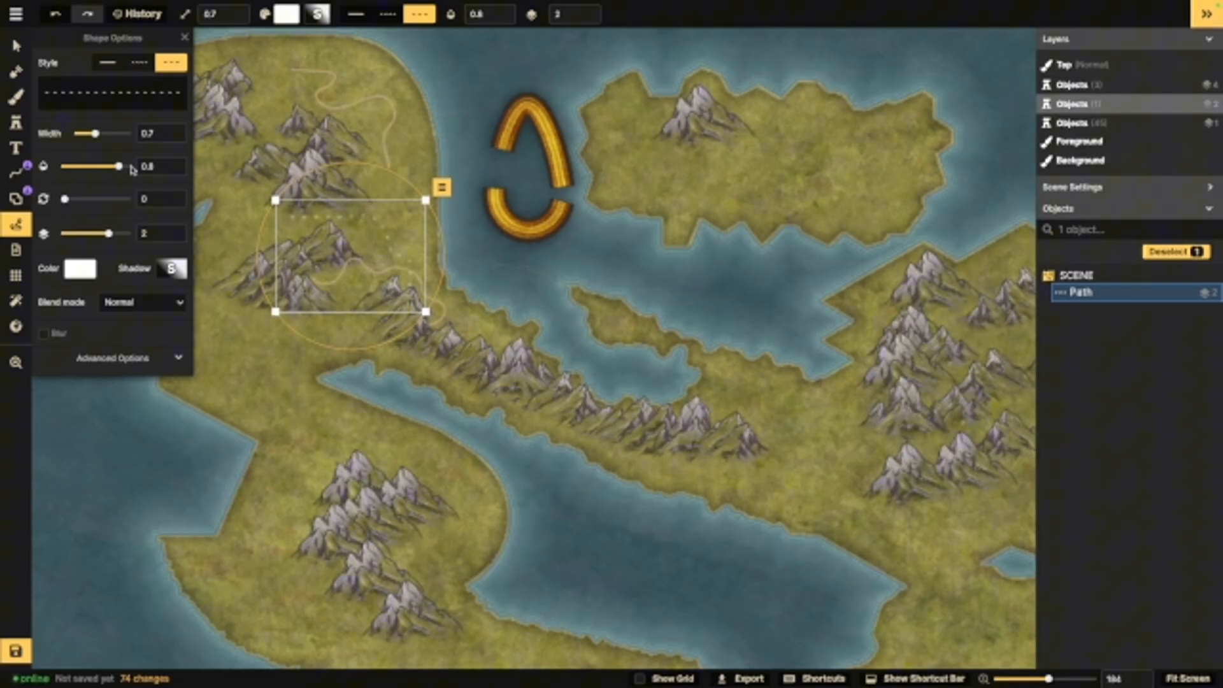
{"action": "left_click", "coordinate": [107, 63]}
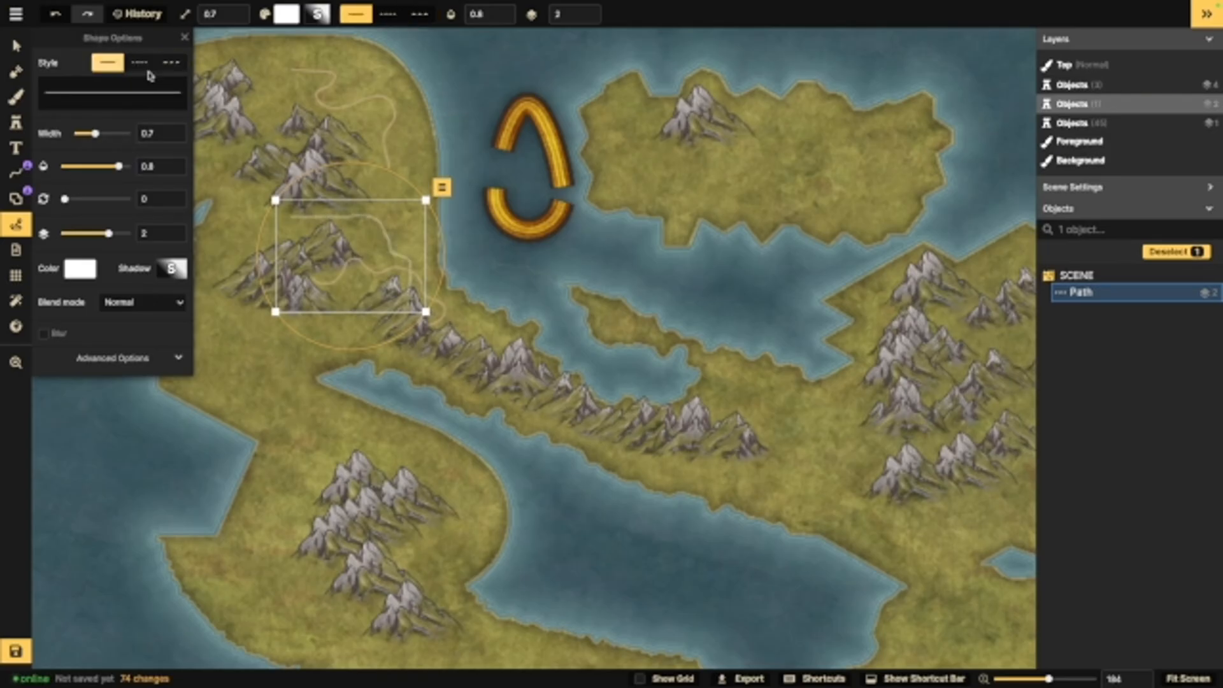
{"action": "left_click", "coordinate": [140, 62]}
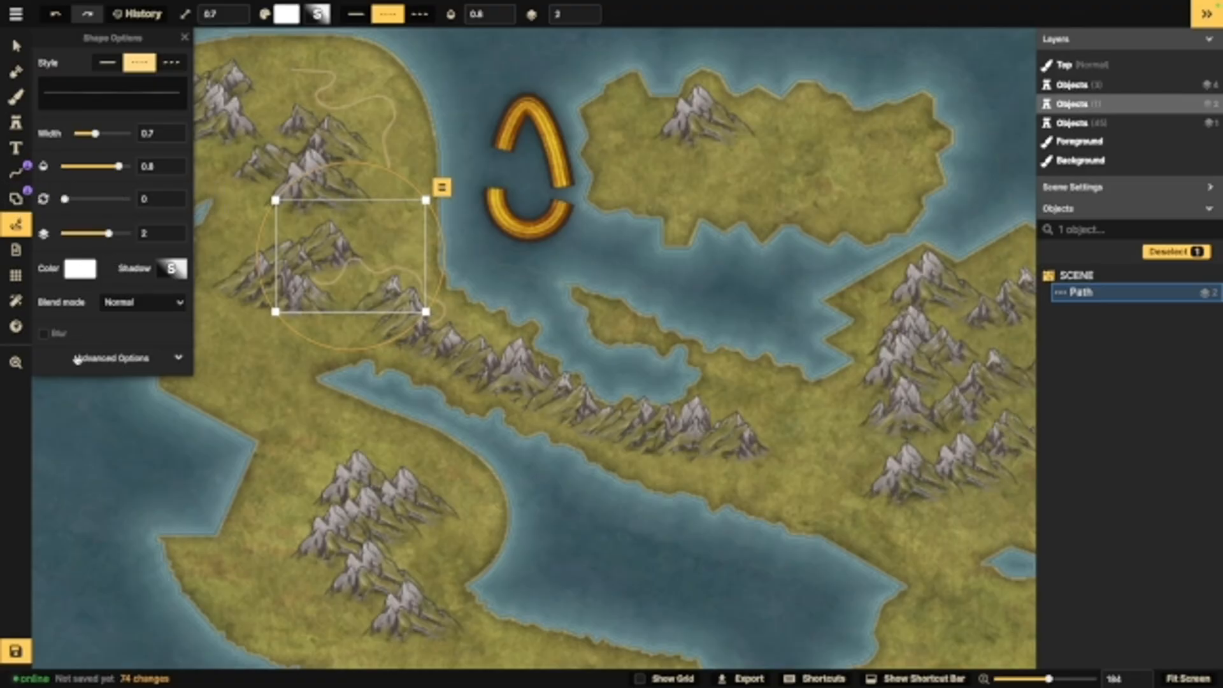
{"action": "mouse_move", "coordinate": [14, 250]}
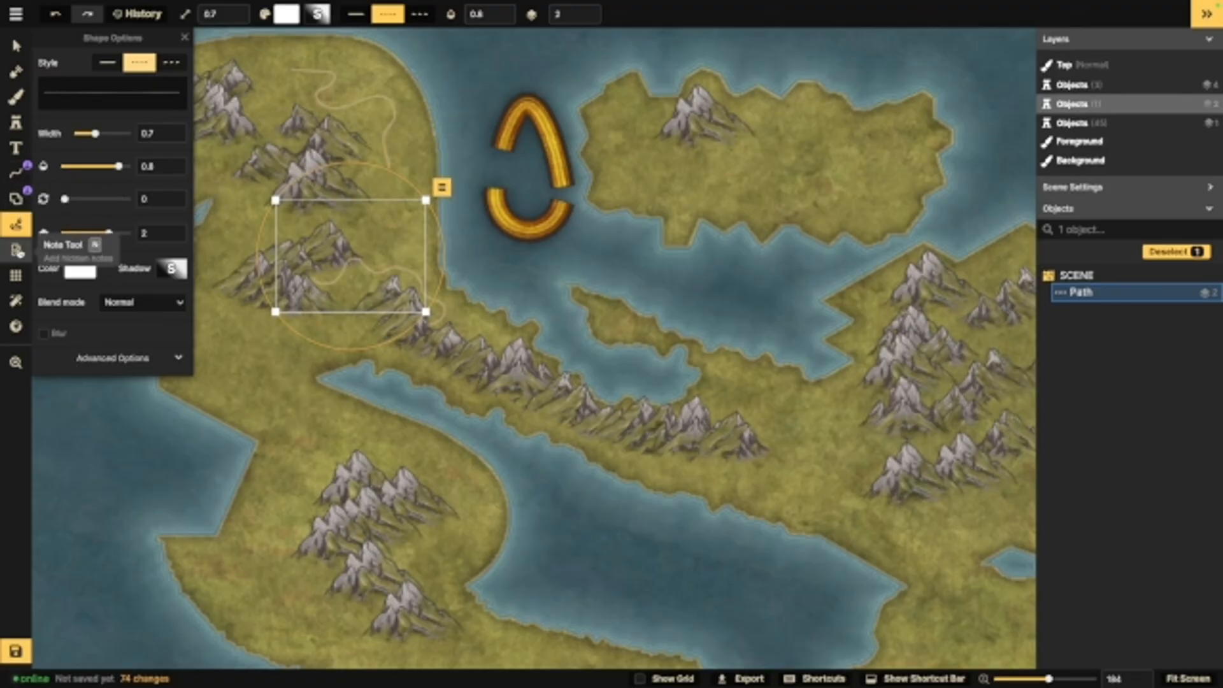
Step: Pin a 'Location name' note reading 'this is a note' on the northwestern mountains
{"action": "left_click", "coordinate": [15, 250]}
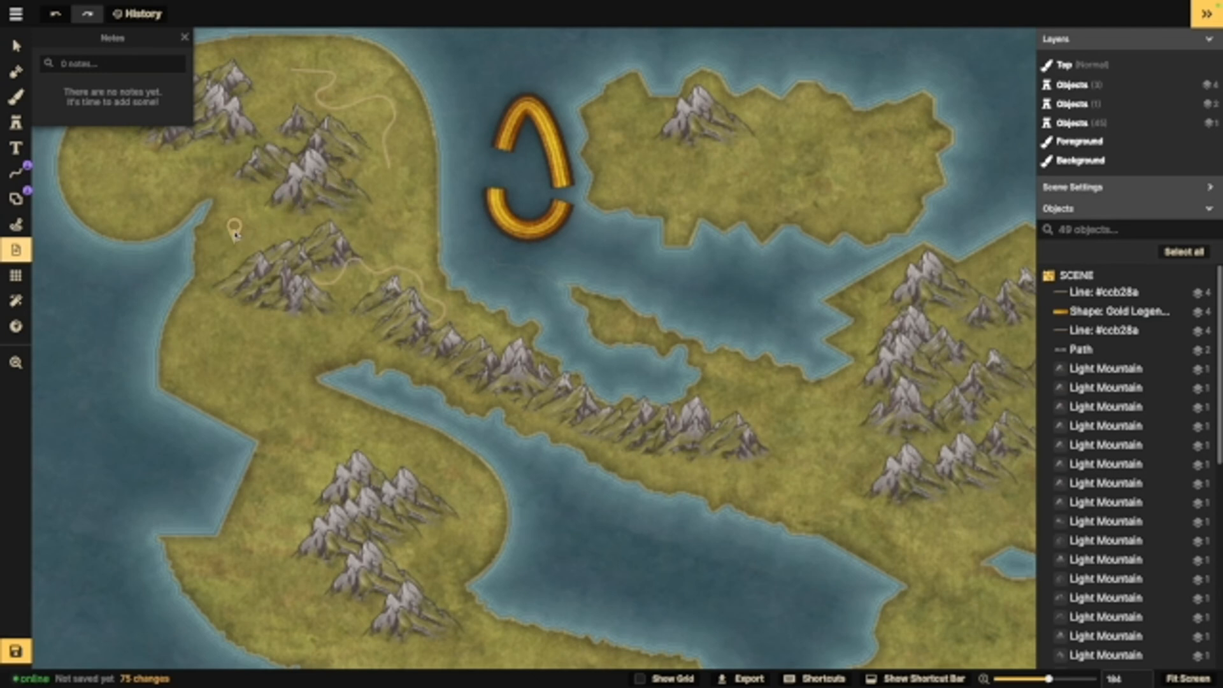
{"action": "mouse_move", "coordinate": [236, 144]}
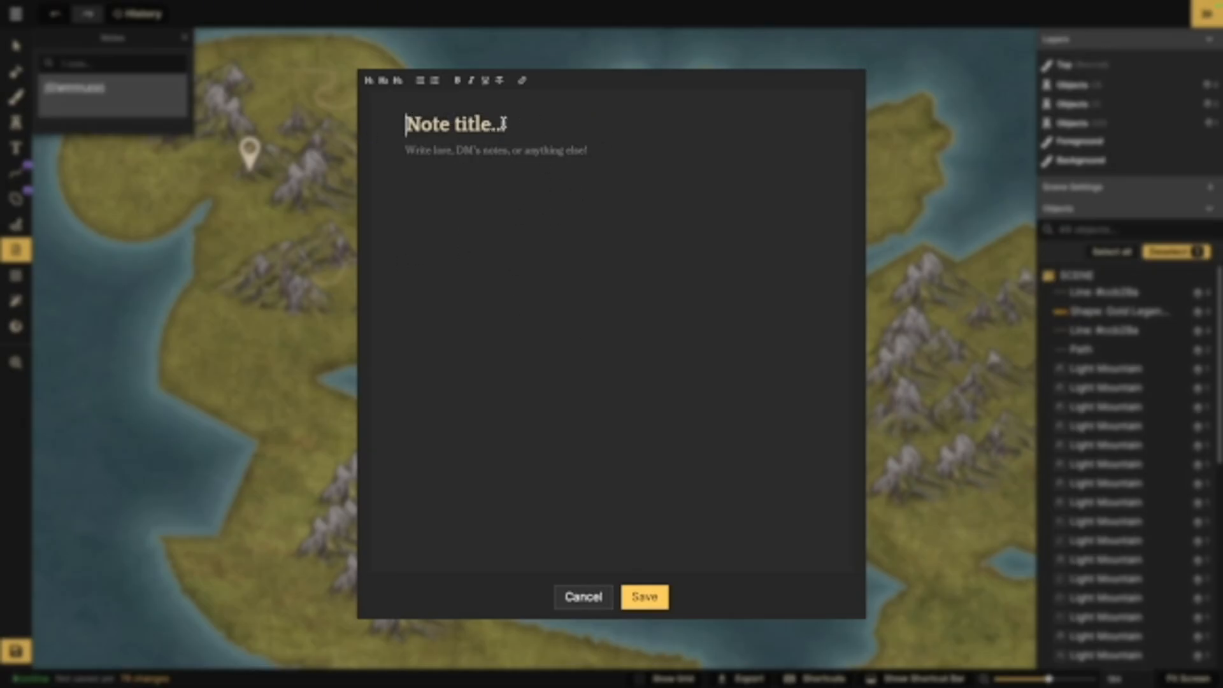
{"action": "type", "text": "na"}
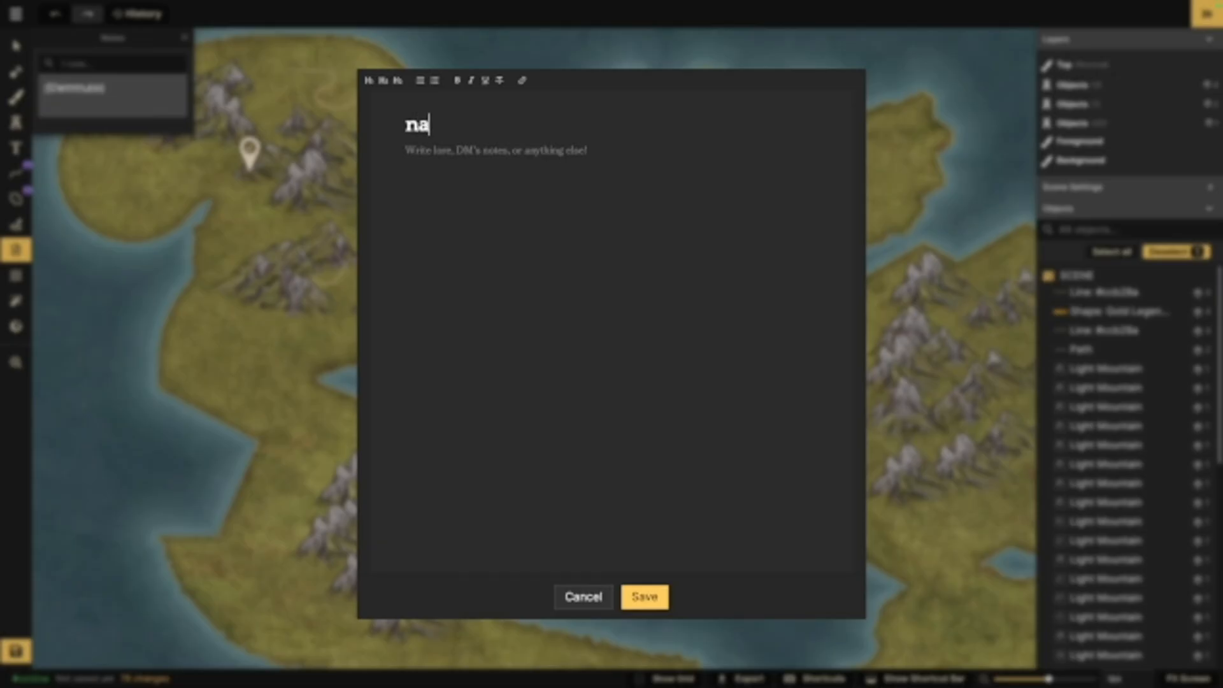
{"action": "type", "text": "Location name"}
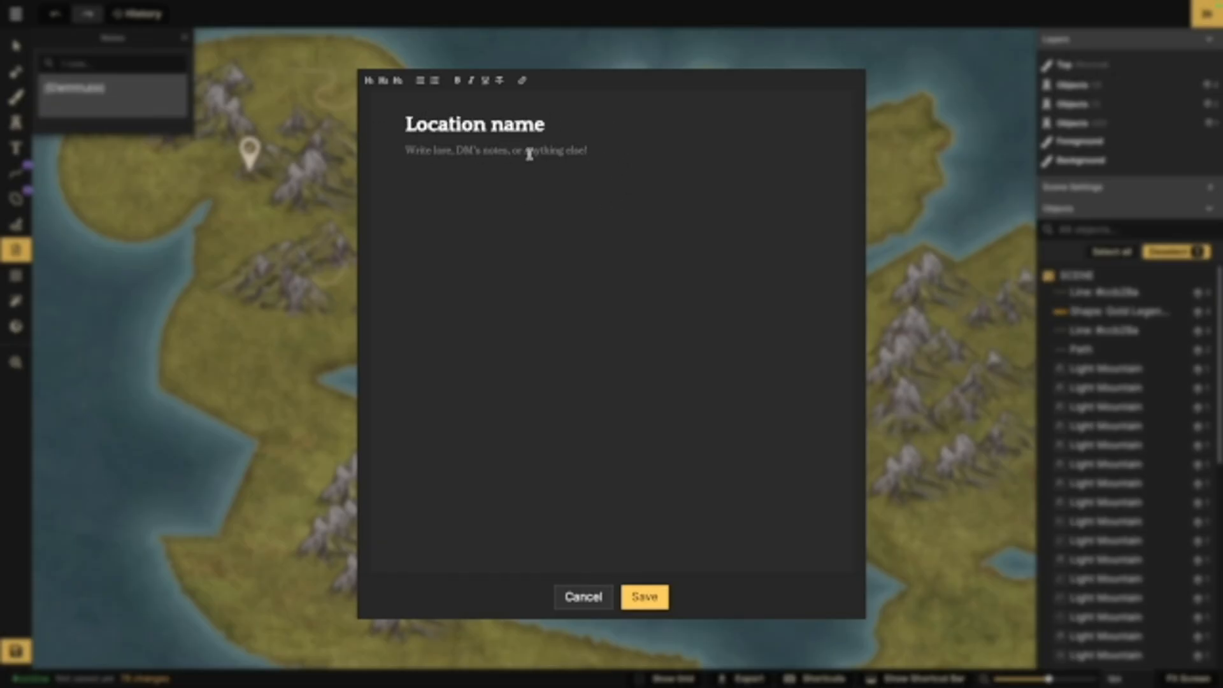
{"action": "mouse_move", "coordinate": [591, 115]}
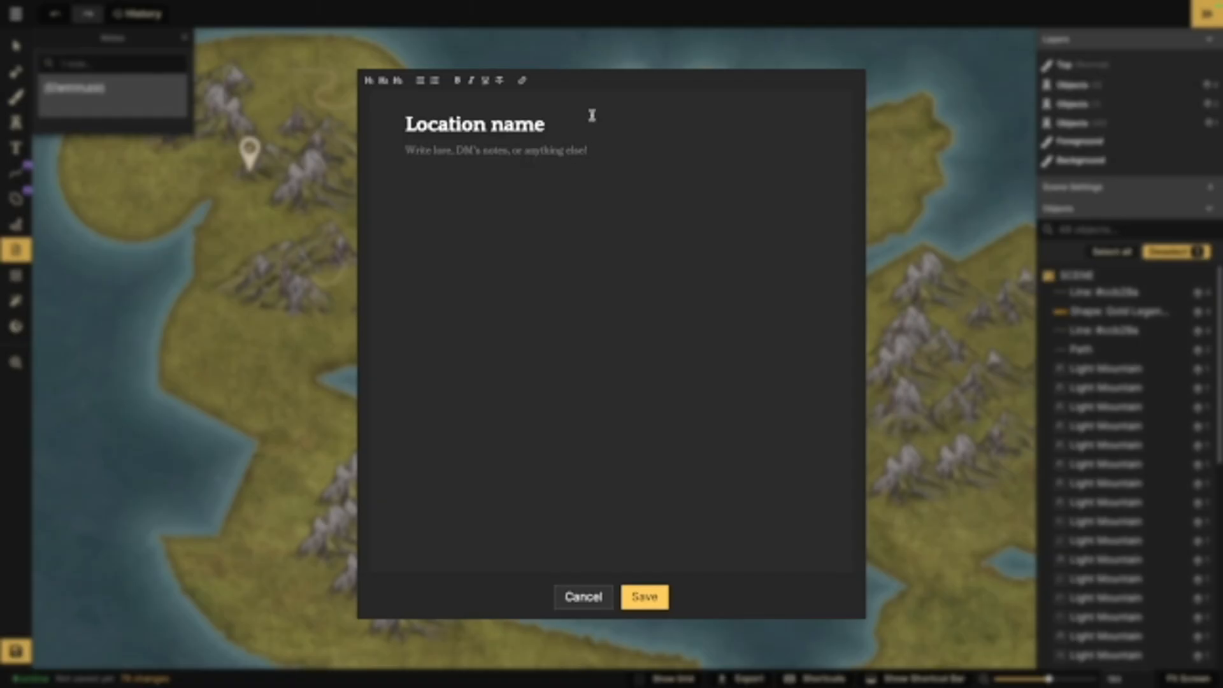
{"action": "left_click", "coordinate": [643, 596]}
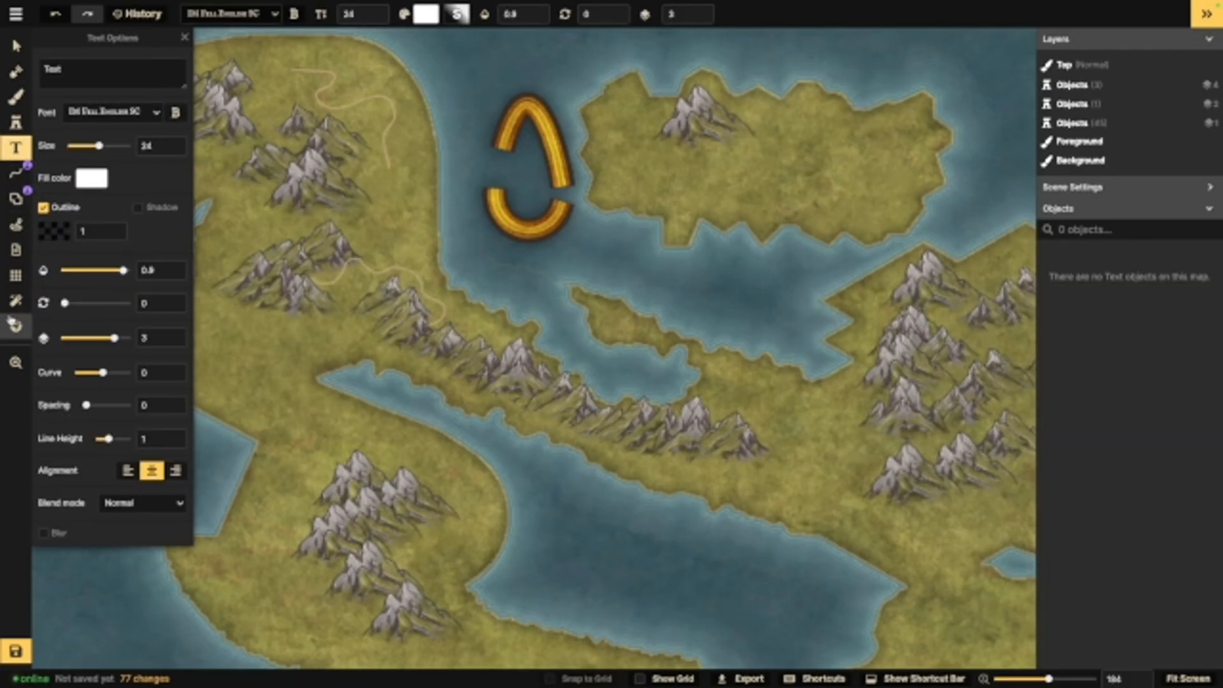
{"action": "left_click", "coordinate": [15, 250]}
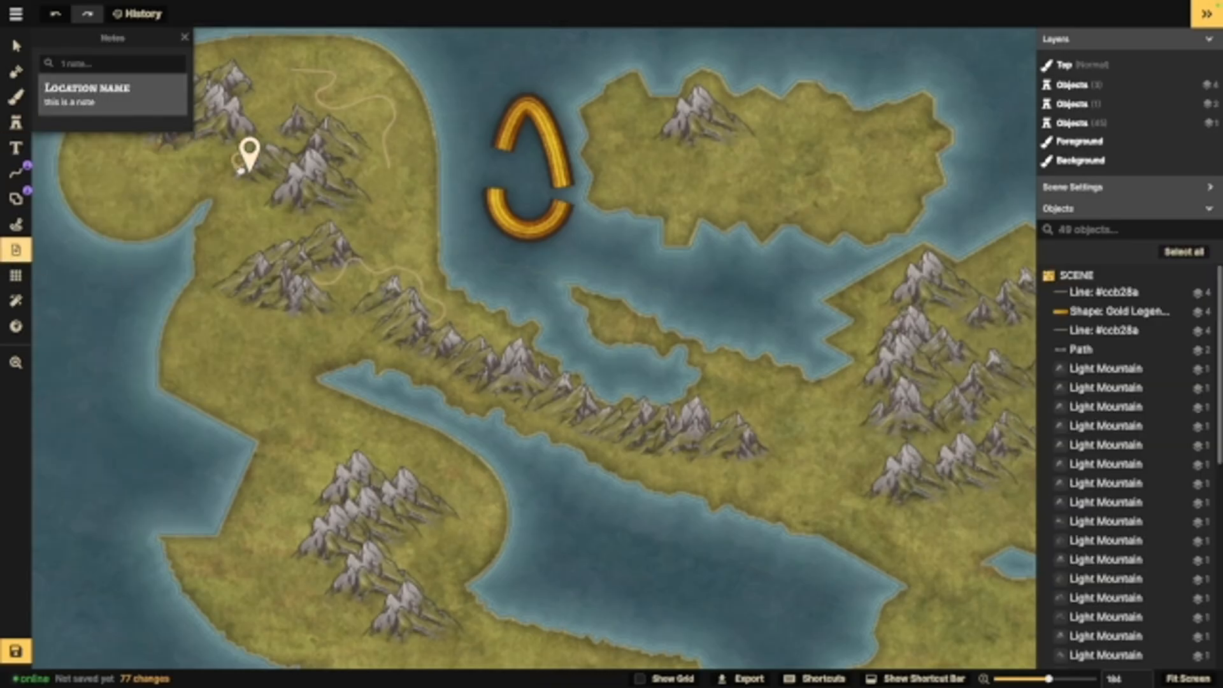
Step: Show a 40-by-30 square grid and explore the New map from region option
{"action": "left_click", "coordinate": [15, 275]}
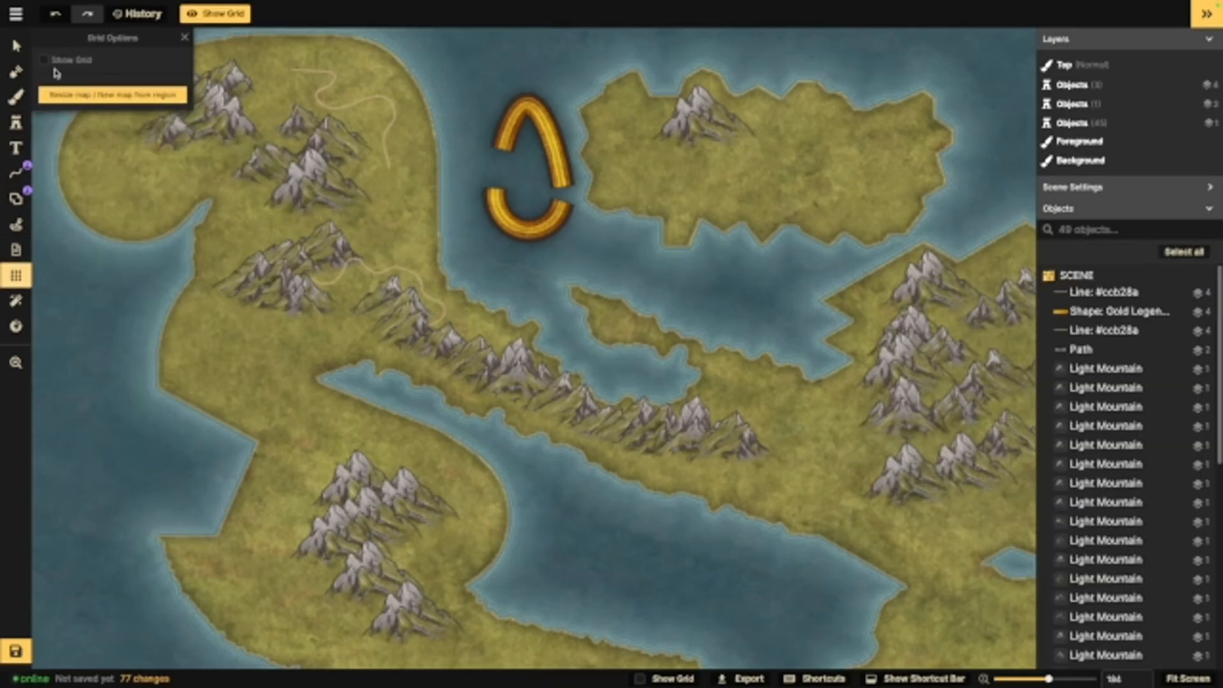
{"action": "scroll", "scroll_direction": "down", "scroll_amount": 3}
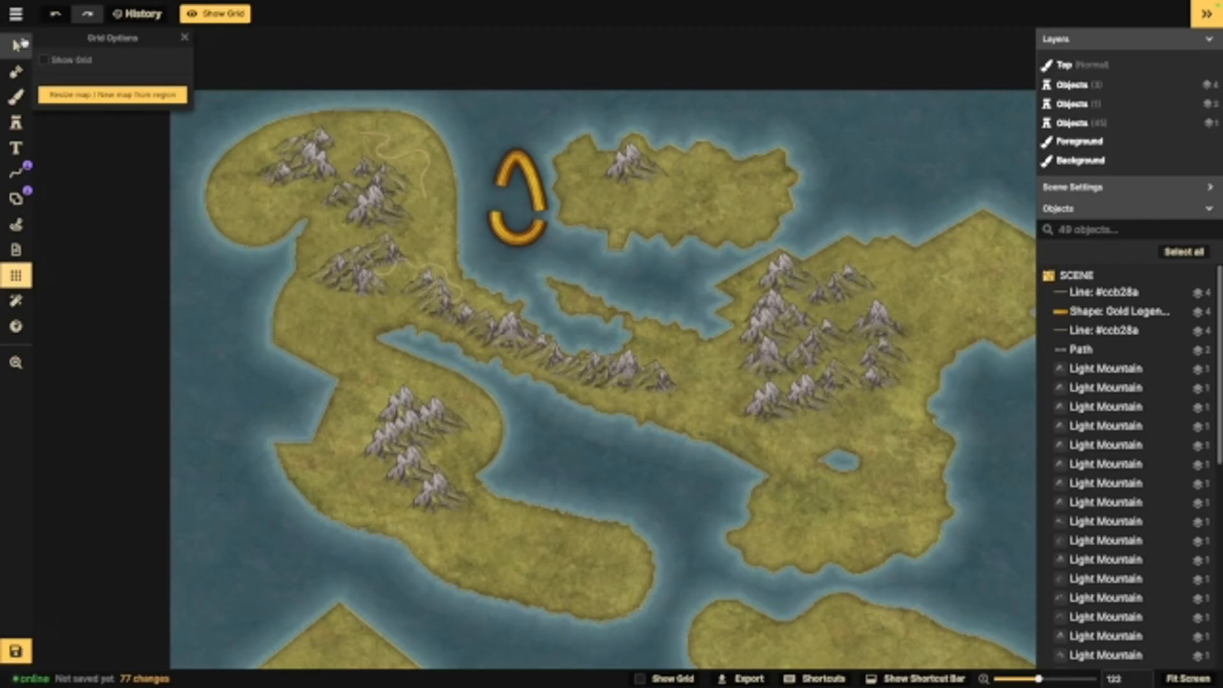
{"action": "left_click", "coordinate": [44, 60]}
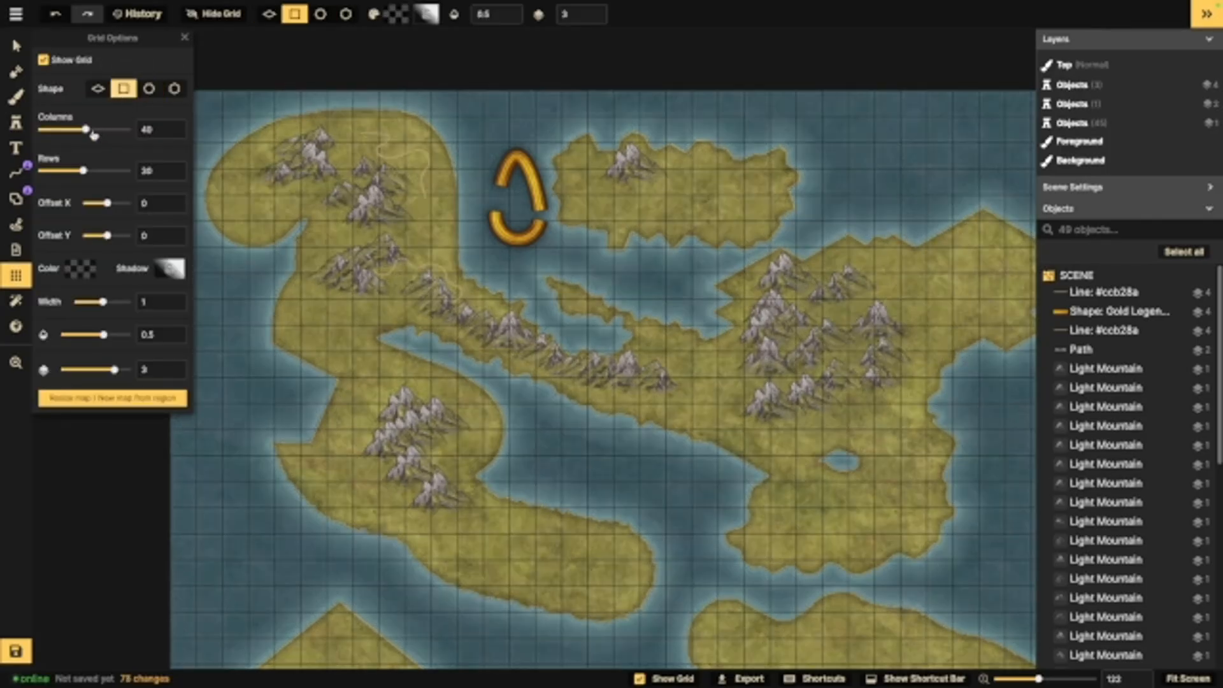
{"action": "mouse_move", "coordinate": [129, 205]}
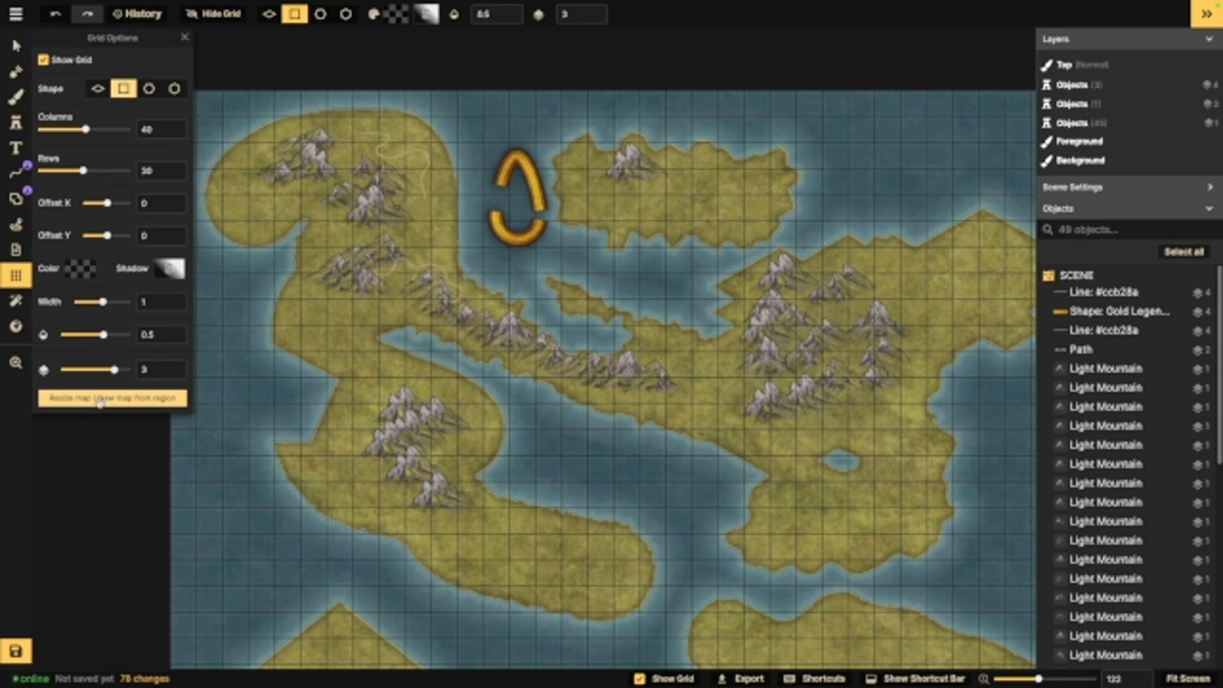
{"action": "mouse_move", "coordinate": [343, 146]}
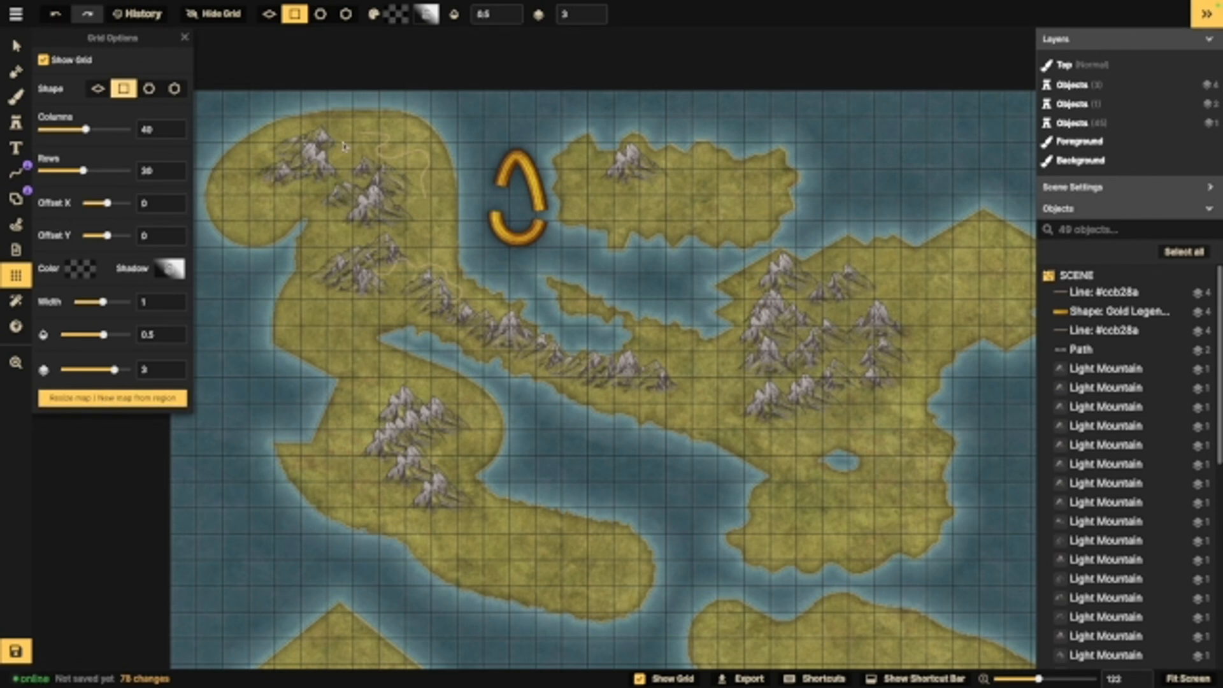
{"action": "left_click", "coordinate": [109, 399]}
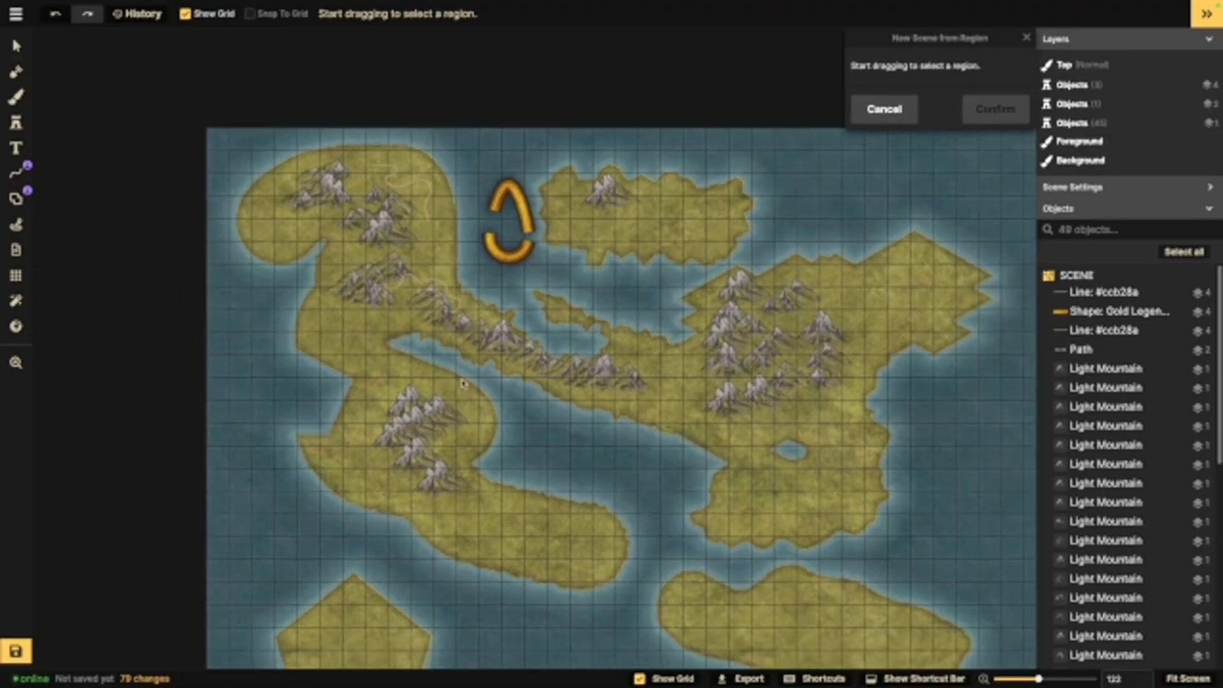
{"action": "scroll", "scroll_direction": "down", "scroll_amount": 3}
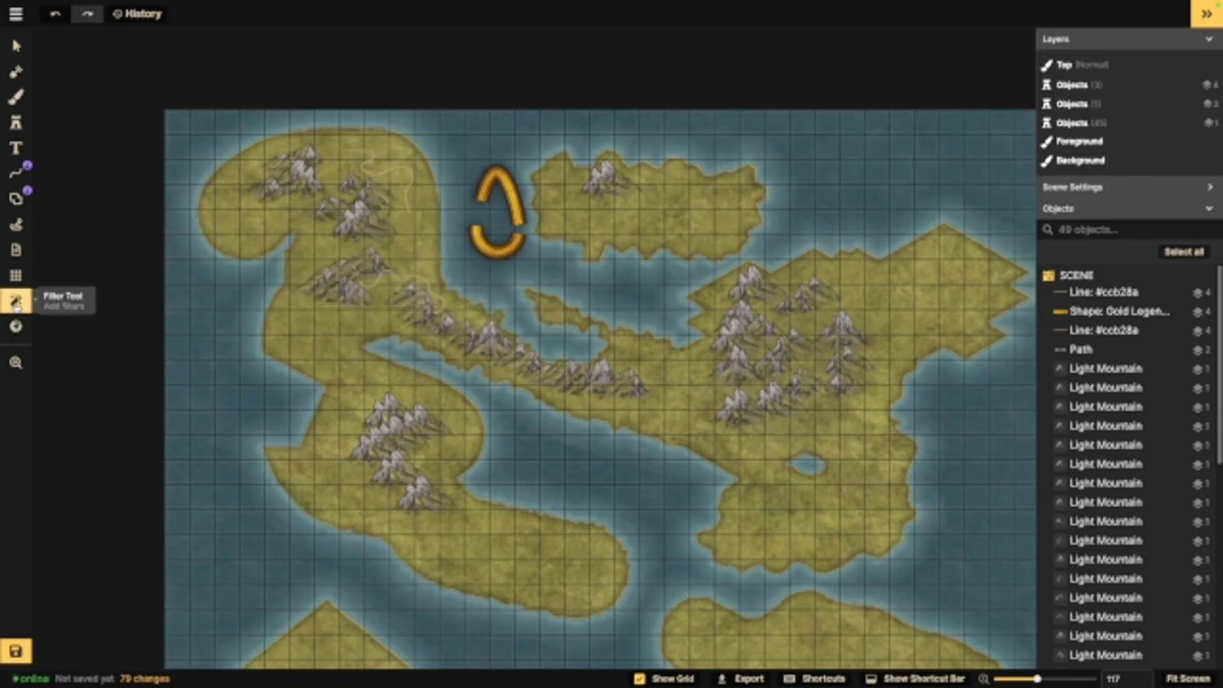
Step: Add the 4:3 landscape Acanthus Frame texture filter, then untick Show Filters
{"action": "left_click", "coordinate": [15, 301]}
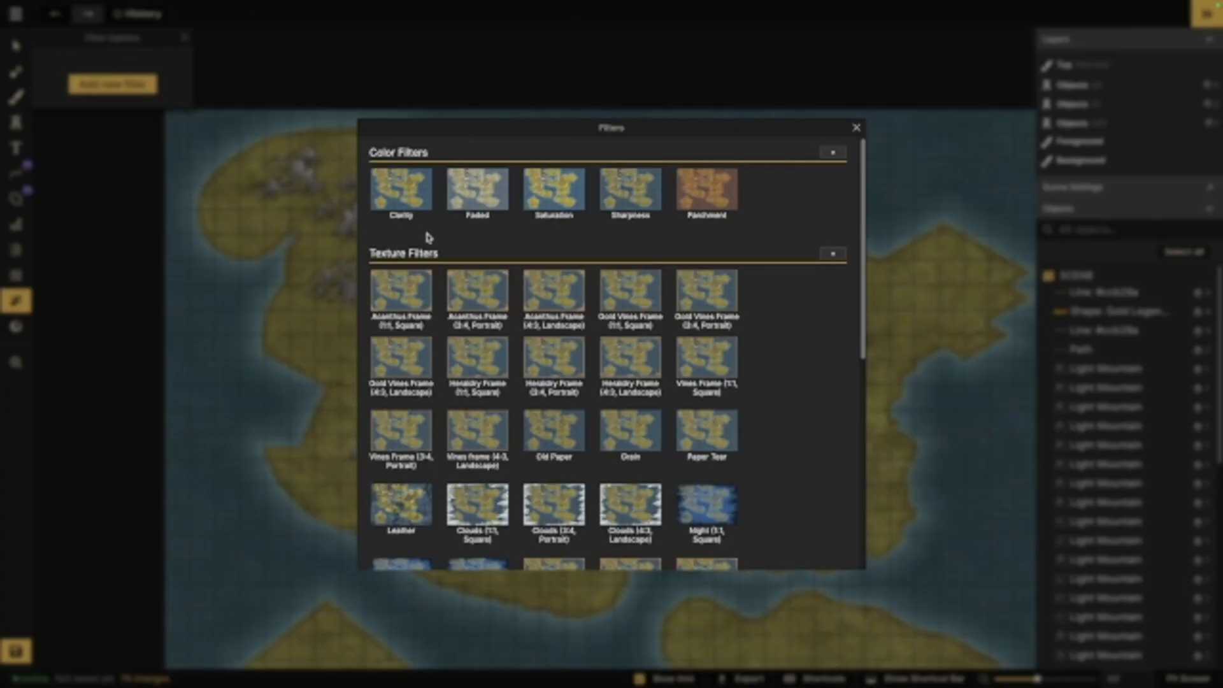
{"action": "scroll", "scroll_direction": "down", "scroll_amount": 3}
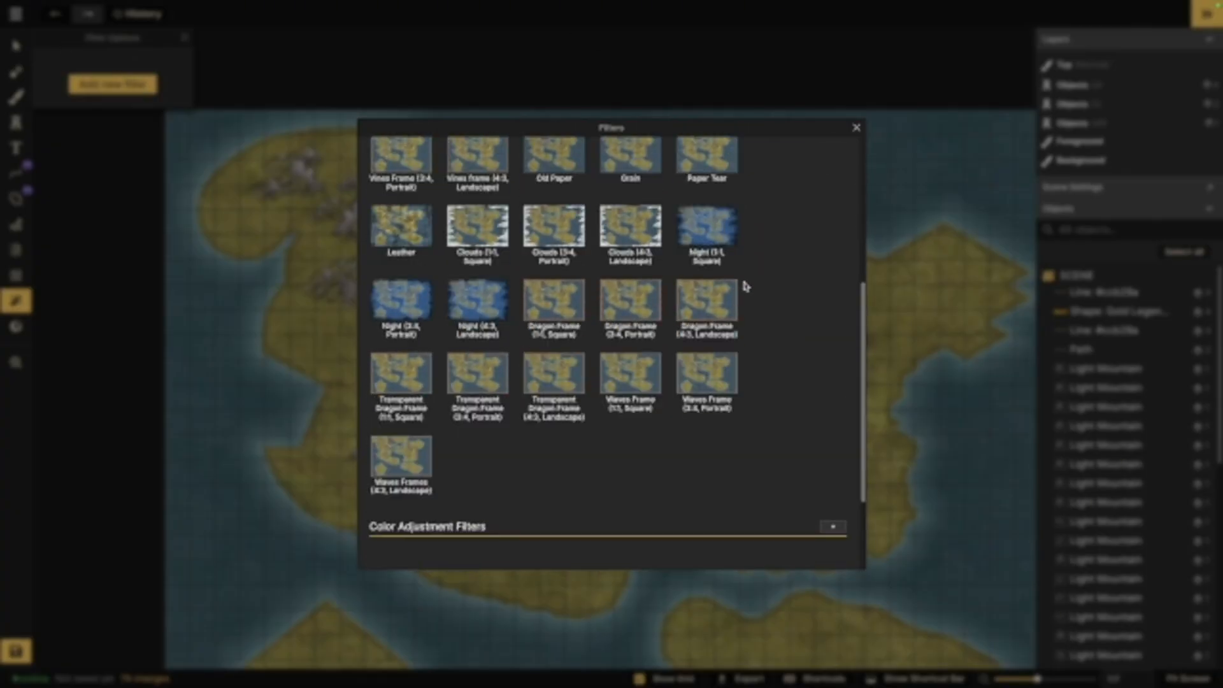
{"action": "left_click", "coordinate": [476, 227]}
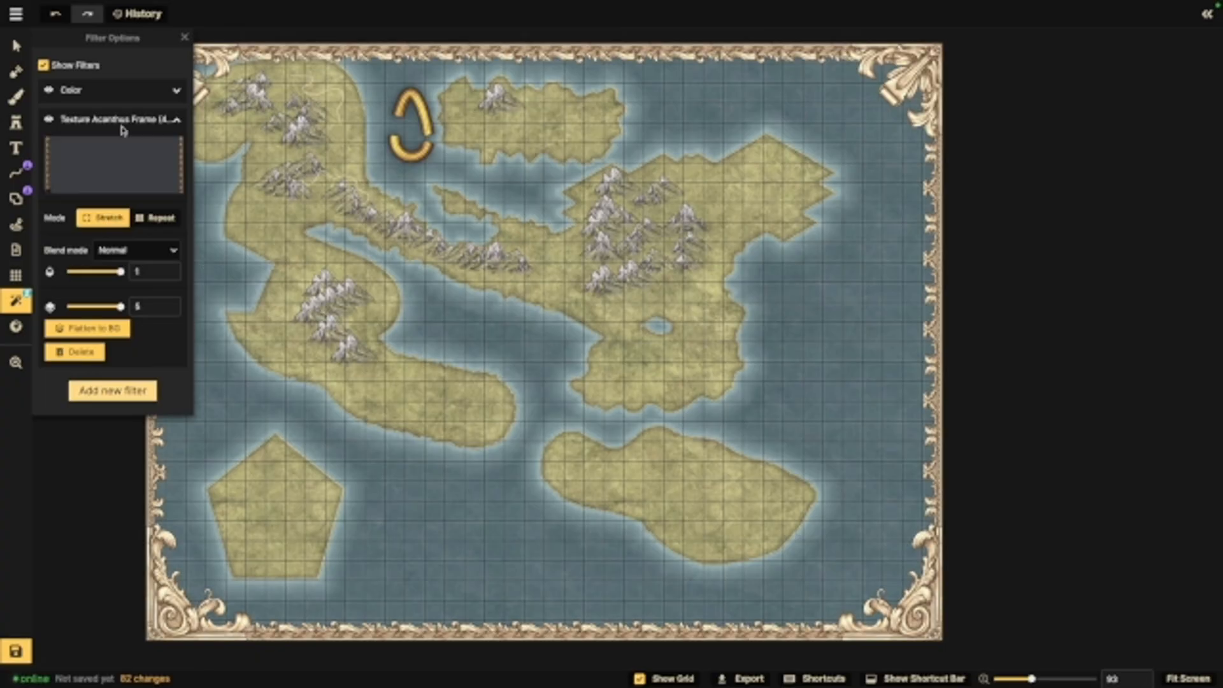
{"action": "left_click", "coordinate": [46, 65]}
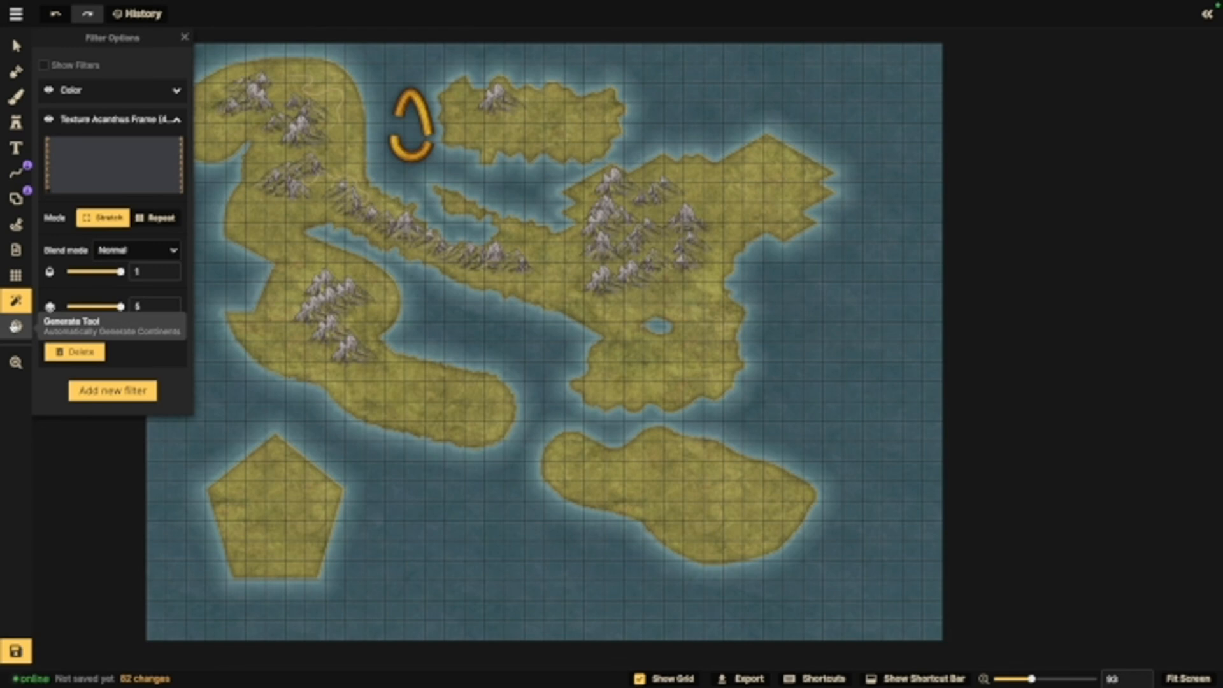
Step: Generate a new world at 65% ocean with all existing stamps cleared
{"action": "left_click", "coordinate": [14, 327]}
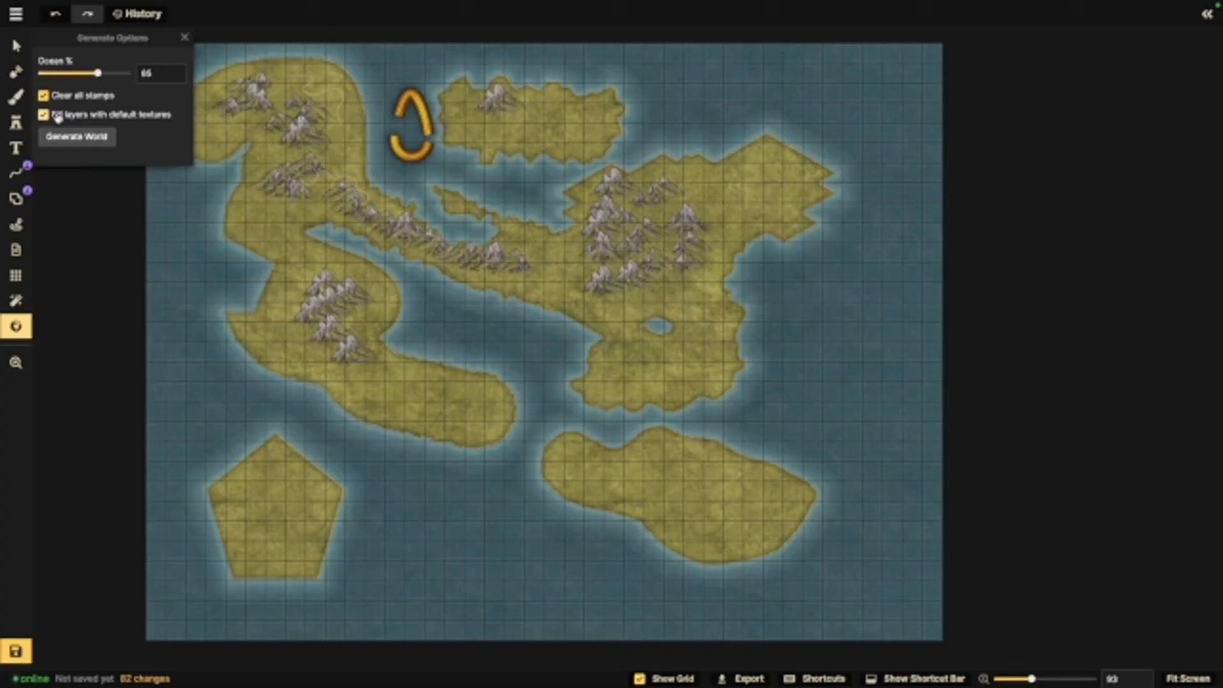
{"action": "left_click", "coordinate": [75, 136]}
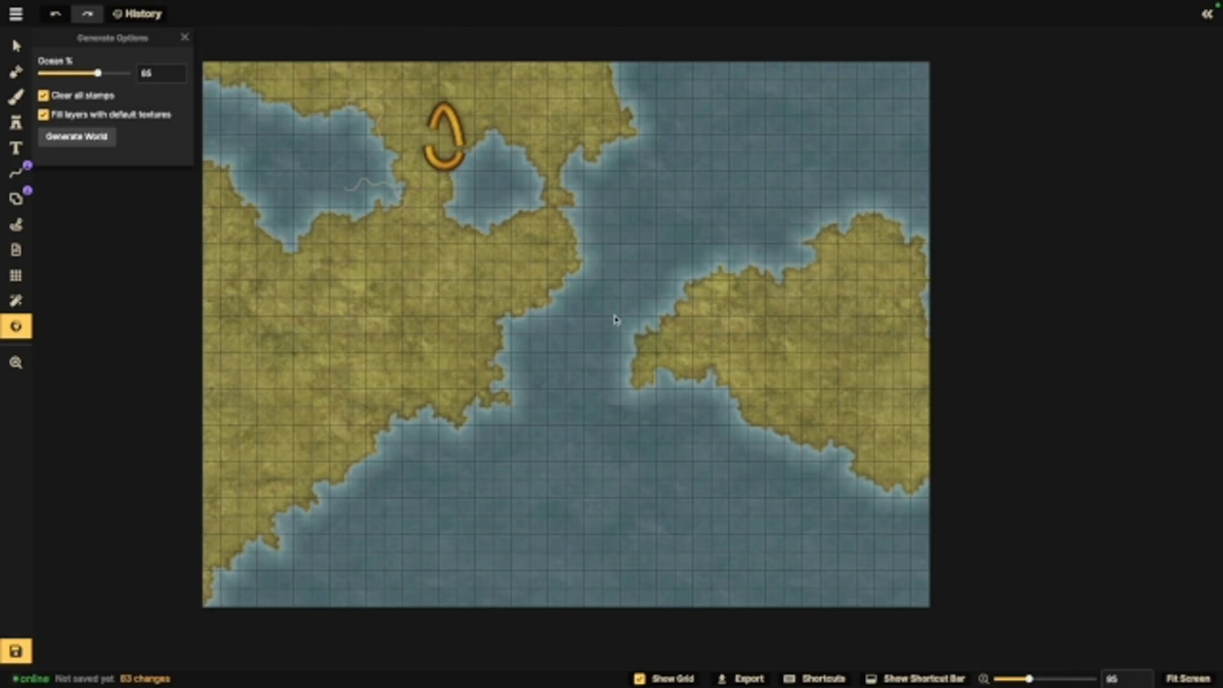
{"action": "mouse_move", "coordinate": [411, 272]}
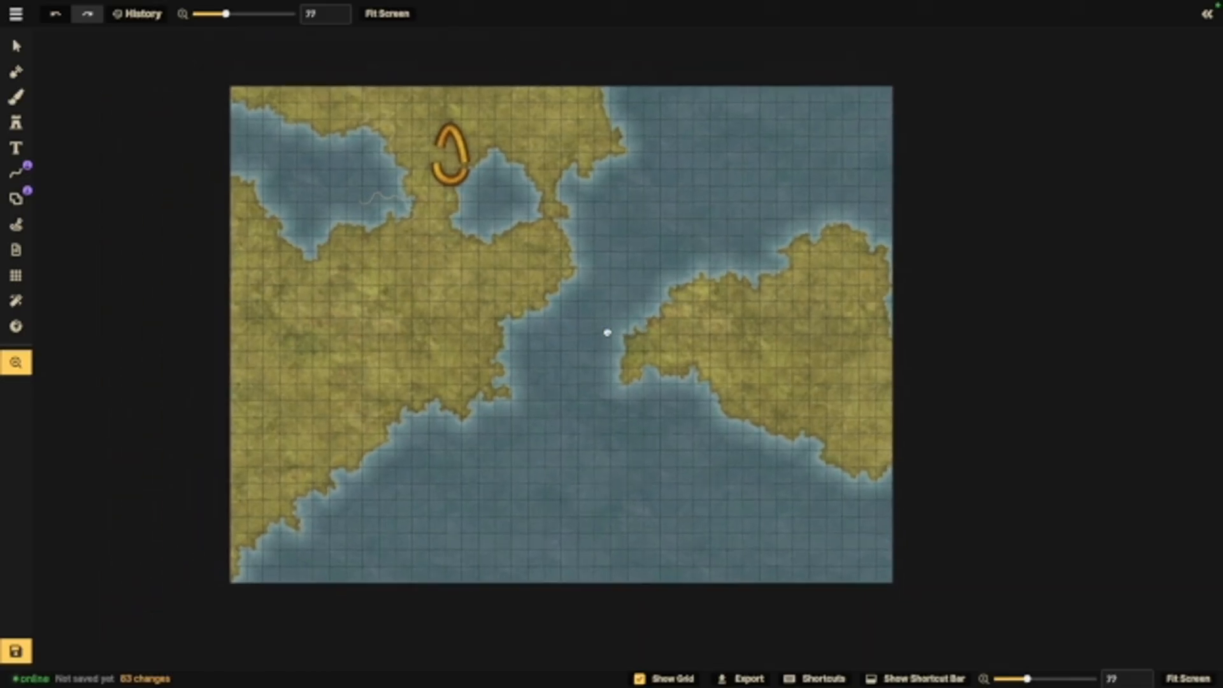
{"action": "scroll", "scroll_direction": "up", "scroll_amount": 3}
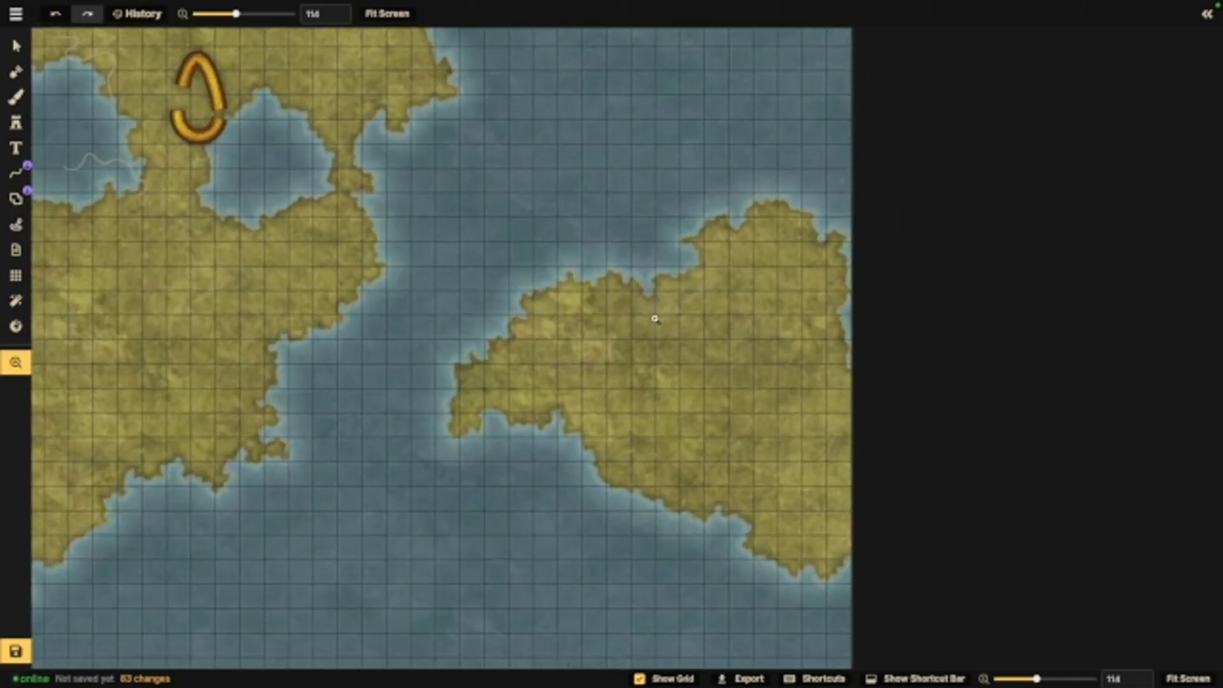
{"action": "left_click", "coordinate": [15, 46]}
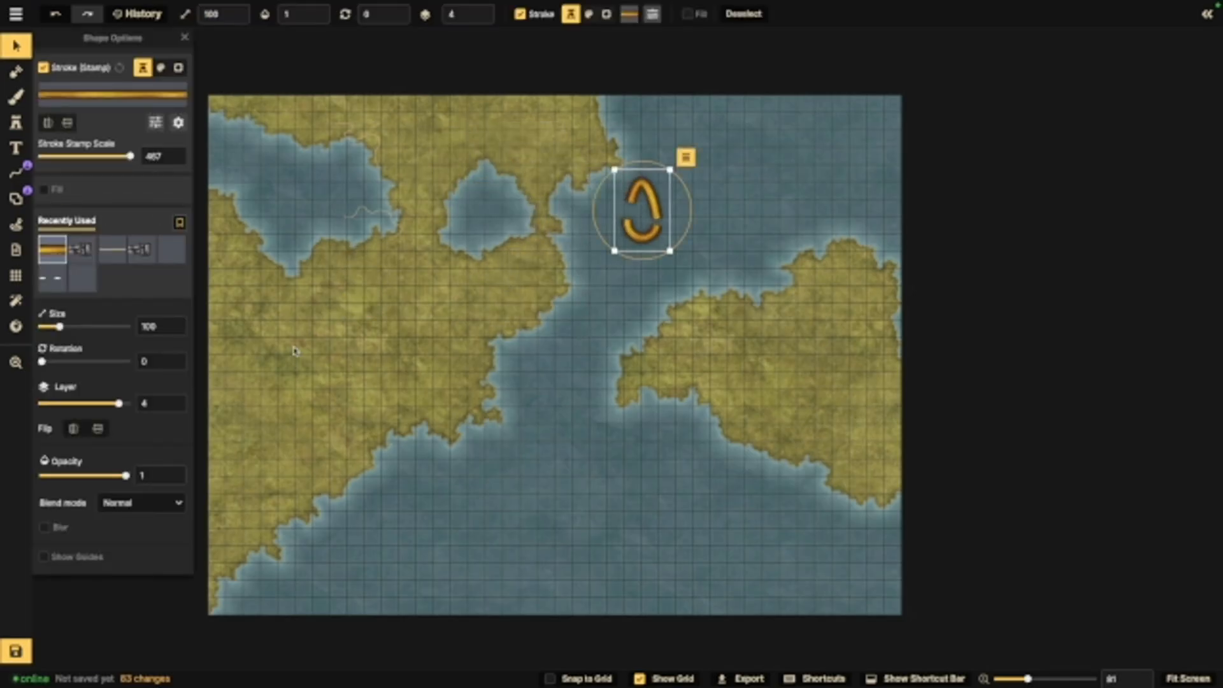
{"action": "mouse_move", "coordinate": [416, 289]}
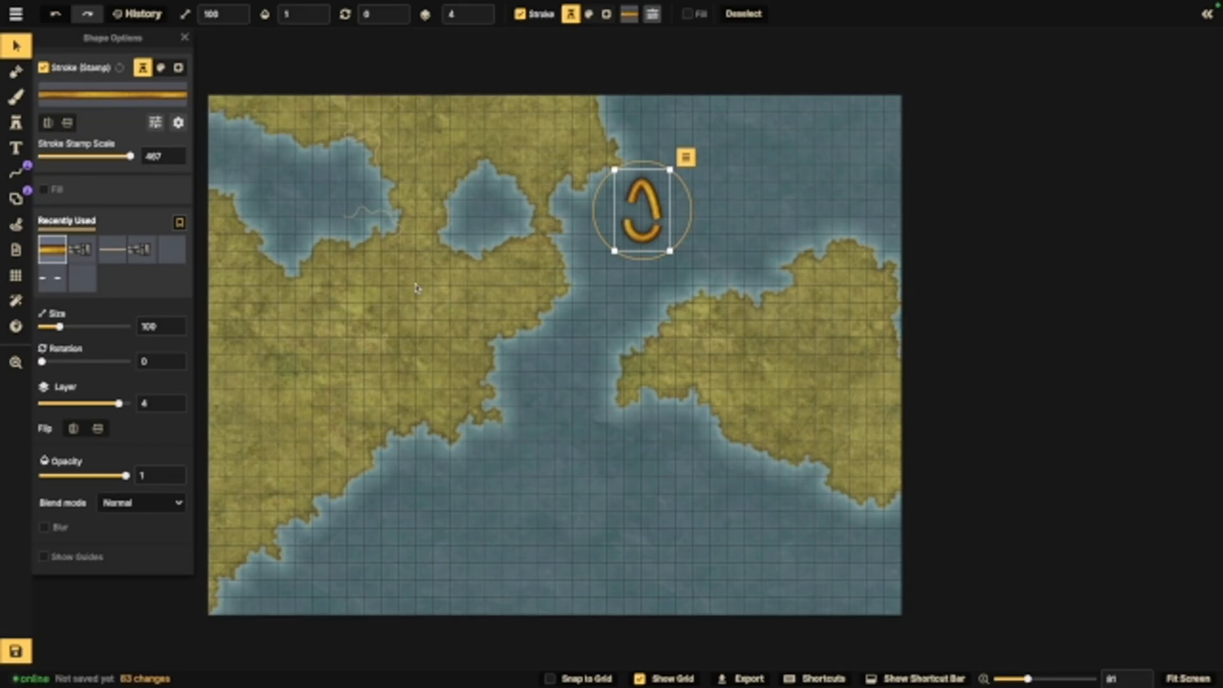
{"action": "mouse_move", "coordinate": [14, 72]}
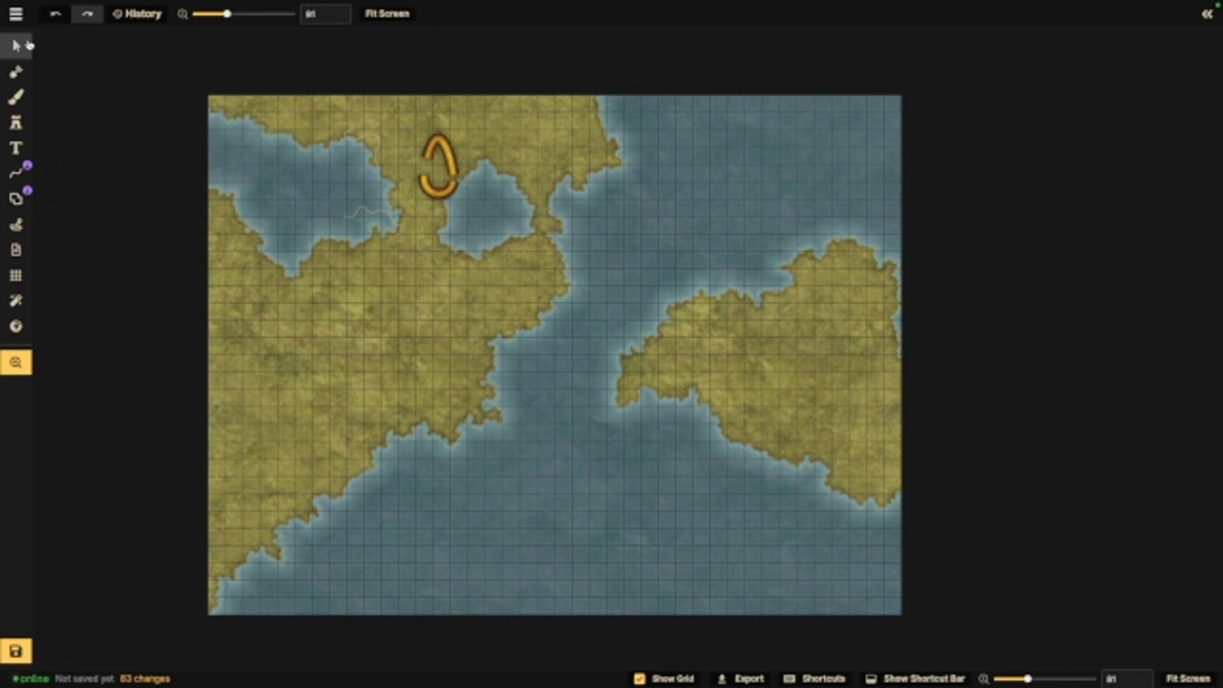
{"action": "mouse_move", "coordinate": [14, 46]}
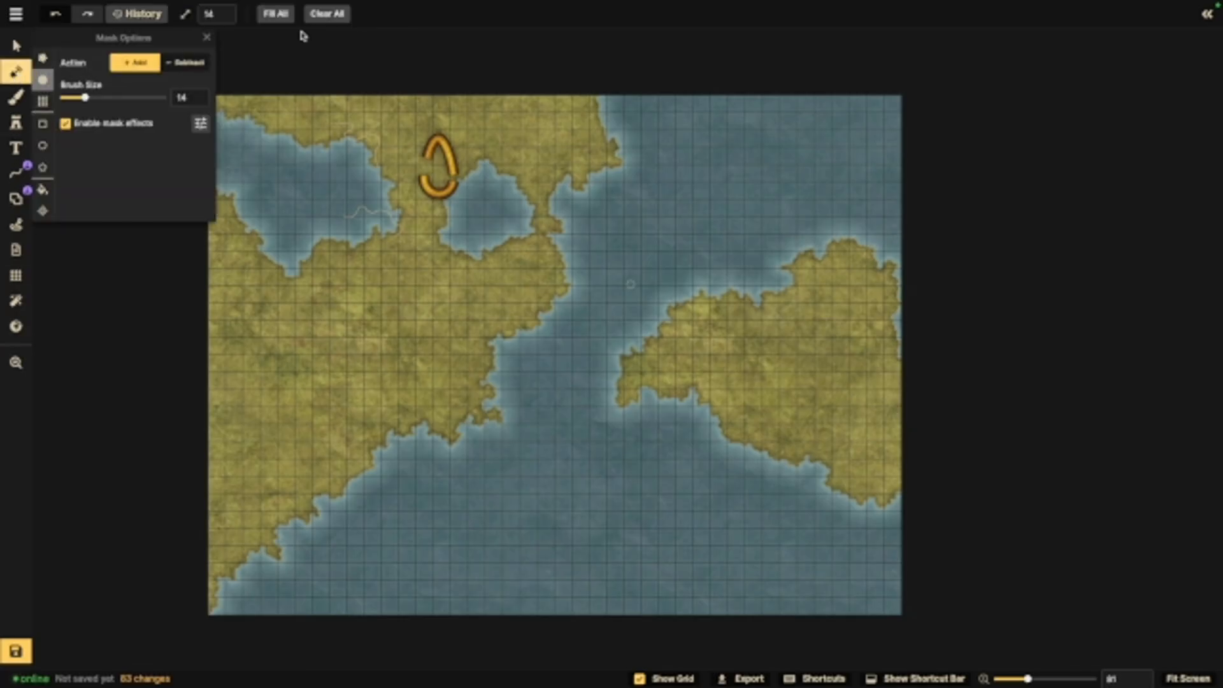
{"action": "left_click", "coordinate": [208, 37]}
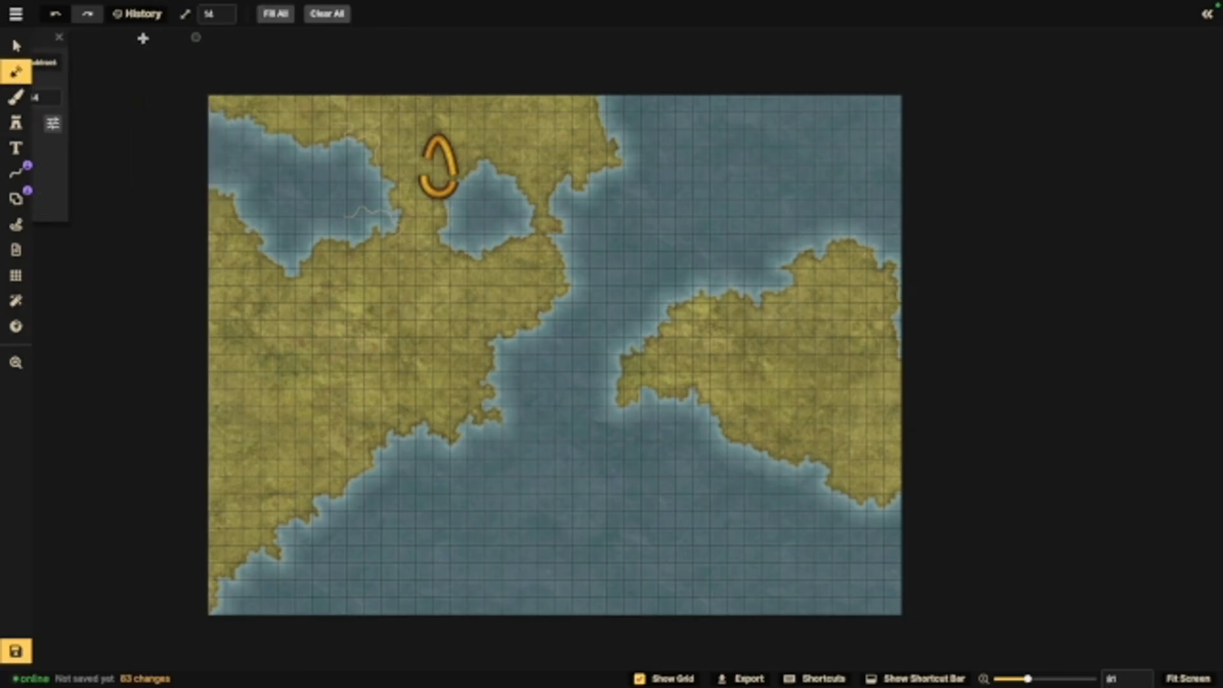